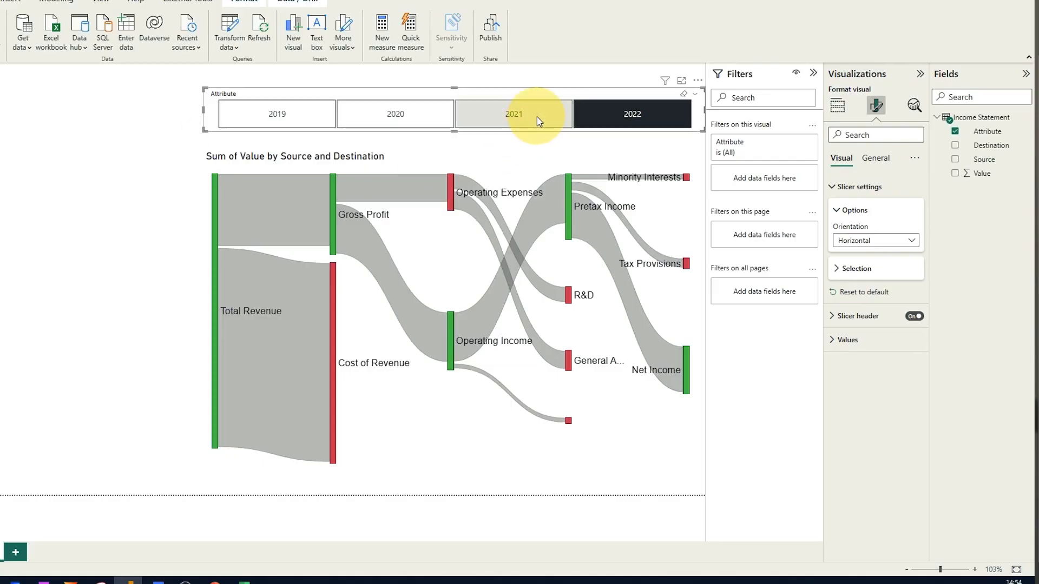
Filter the finished Sankey to show Tesla's 2021 figures with the year slicer.
left_click(513, 113)
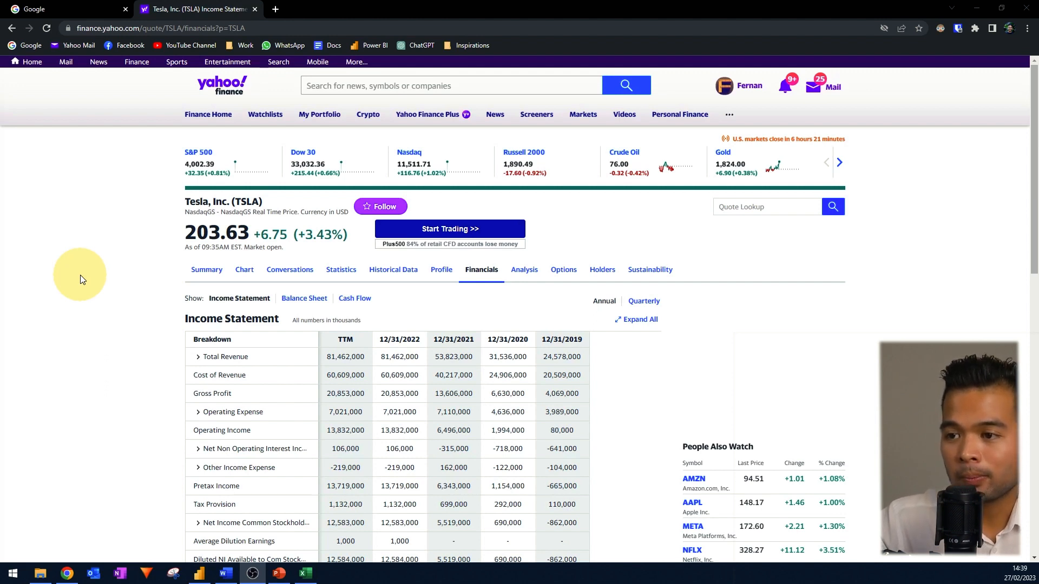
Expand Total Revenue and Operating Expense to reveal Operating Revenue, SG&A and R&D.
scroll("down", 3)
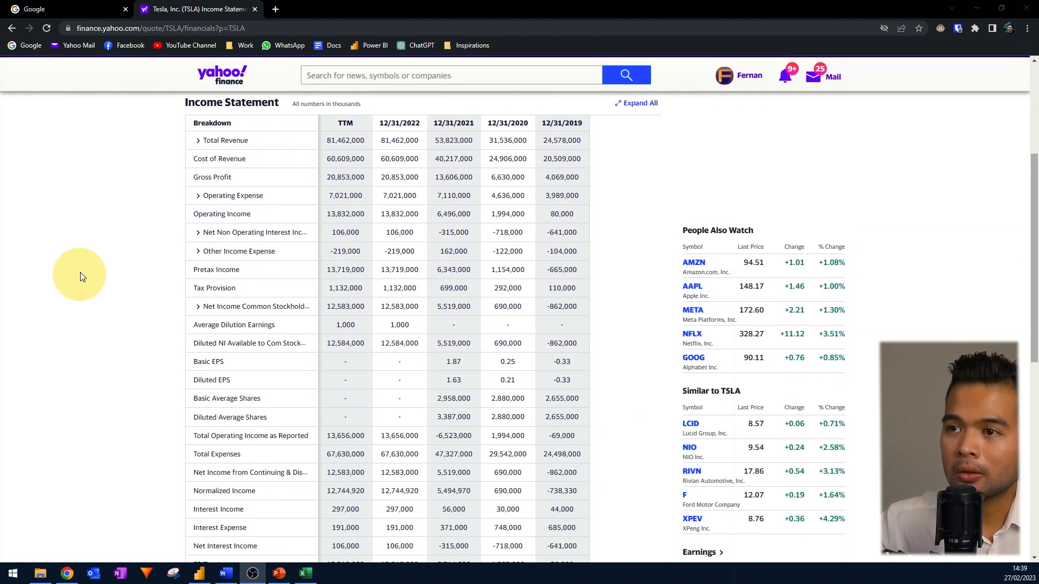
left_click(198, 140)
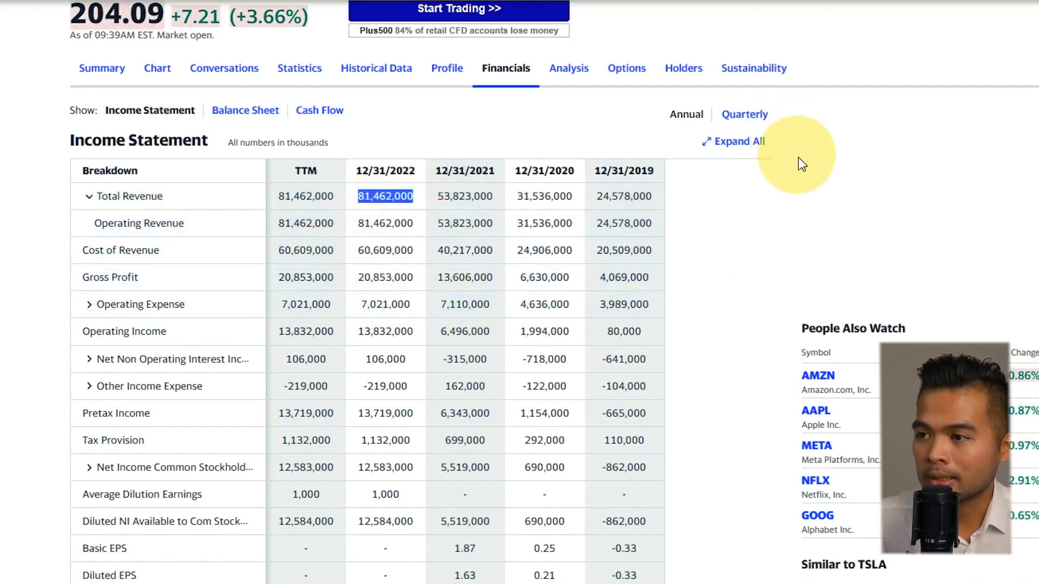
mouse_move(395, 196)
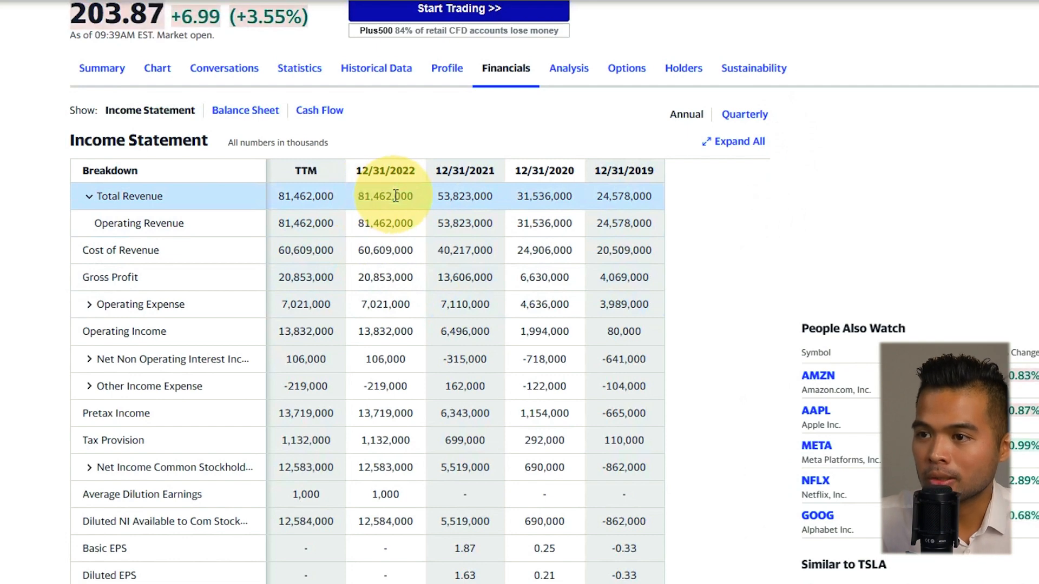
mouse_move(967, 239)
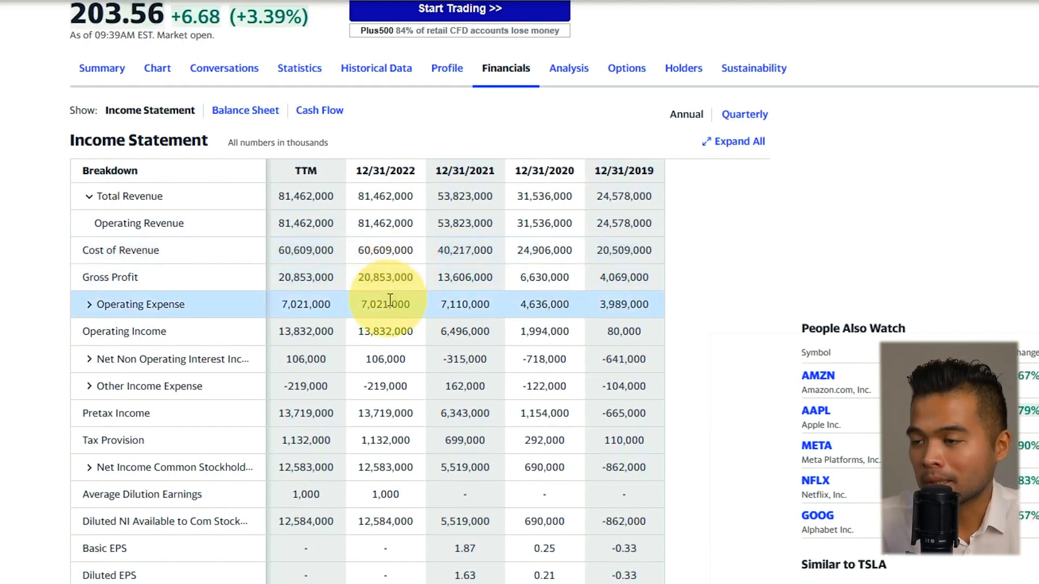
left_click(89, 305)
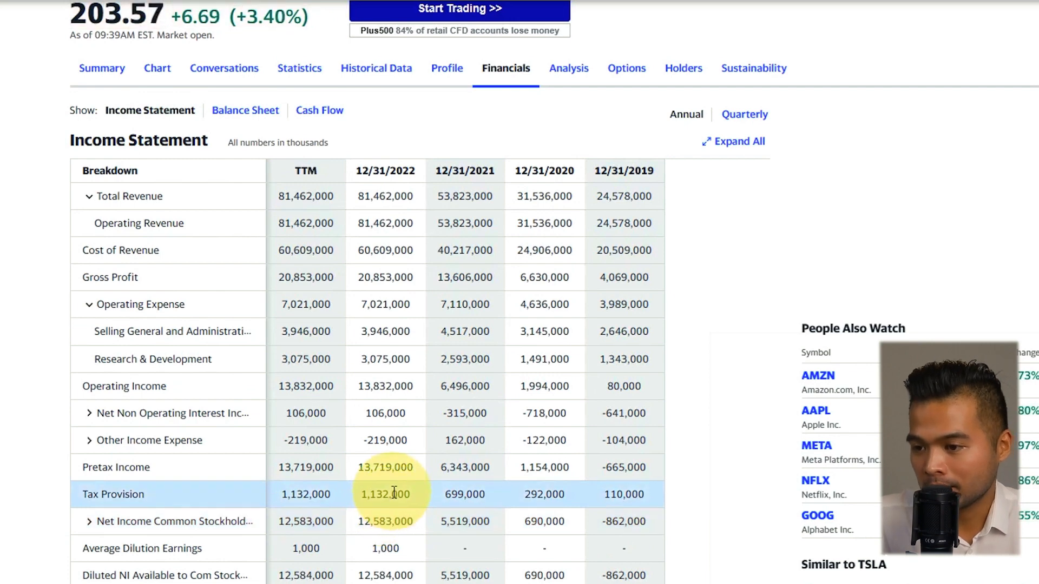
mouse_move(935, 180)
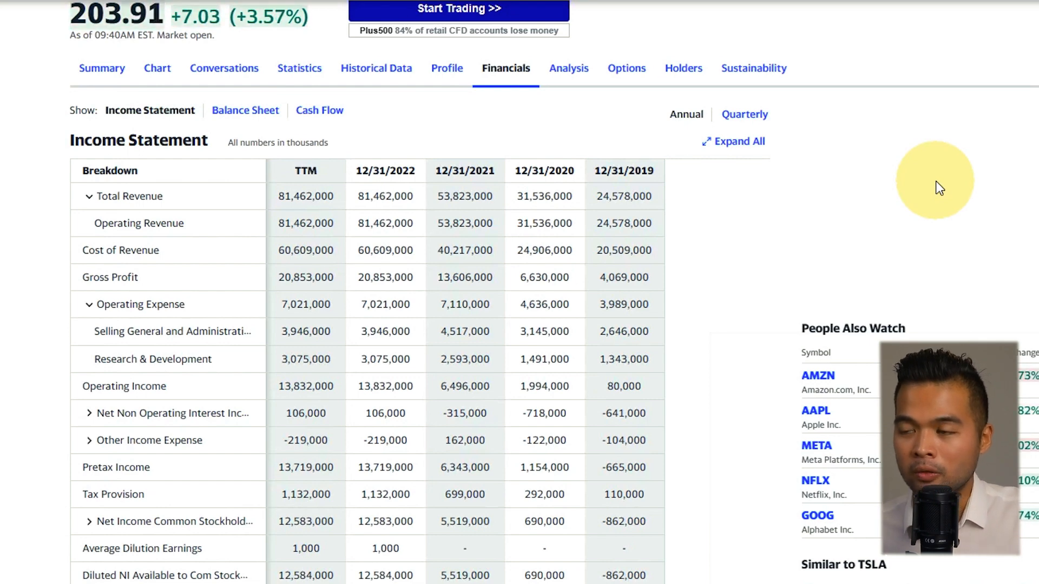
scroll("up", 3)
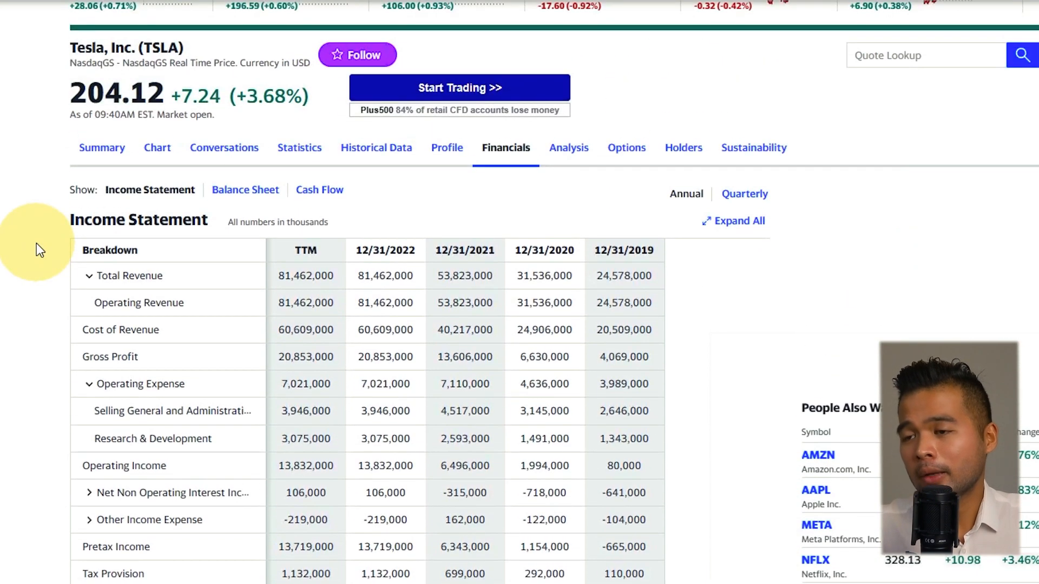
mouse_move(18, 255)
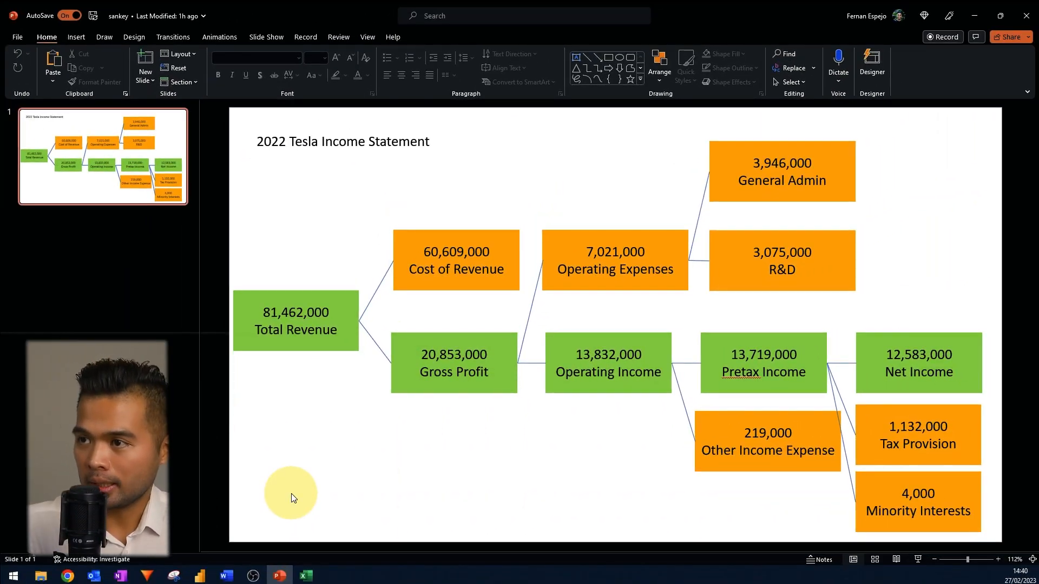
mouse_move(298, 484)
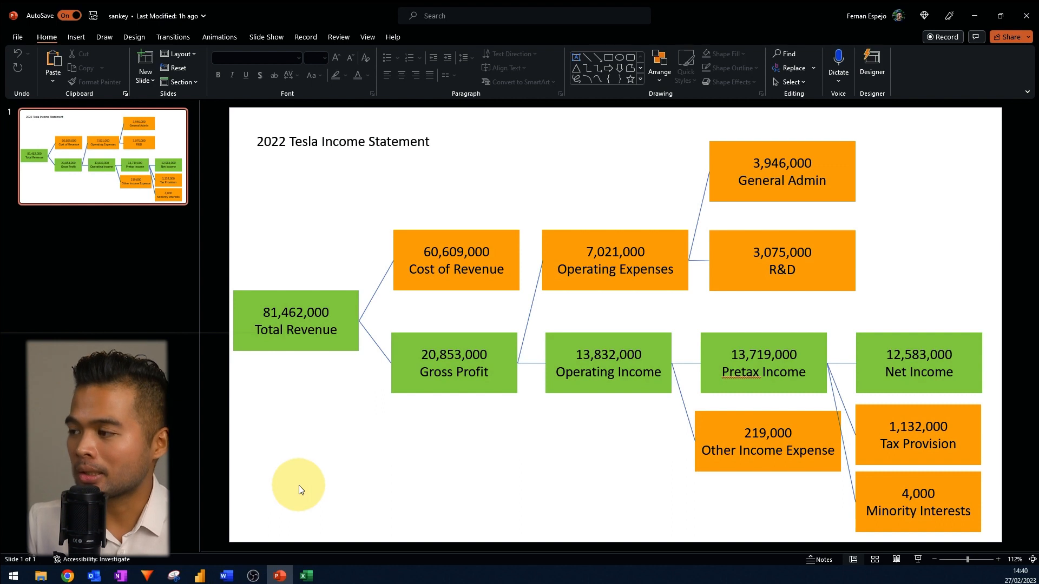
mouse_move(984, 394)
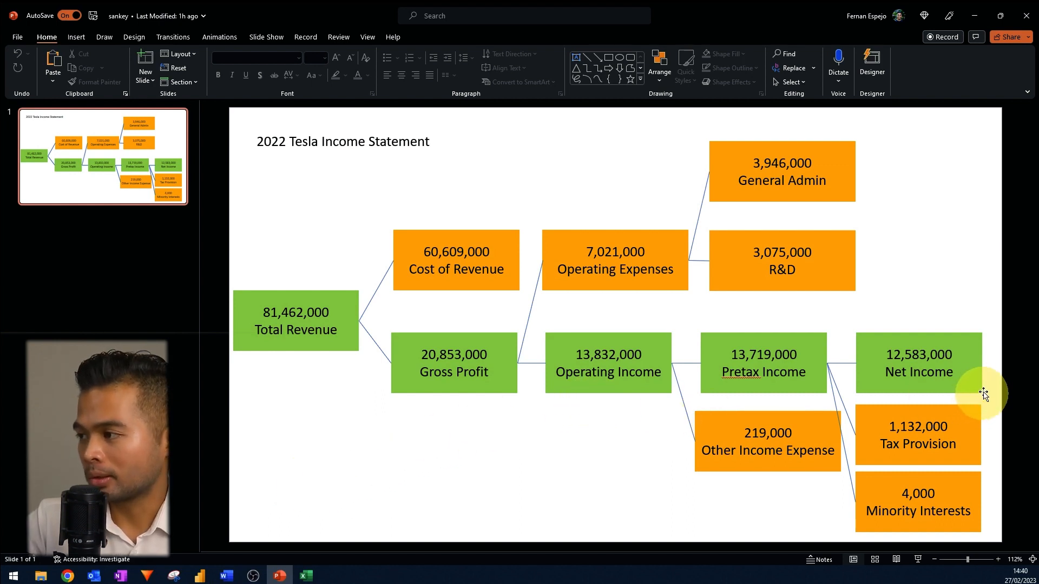
mouse_move(987, 389)
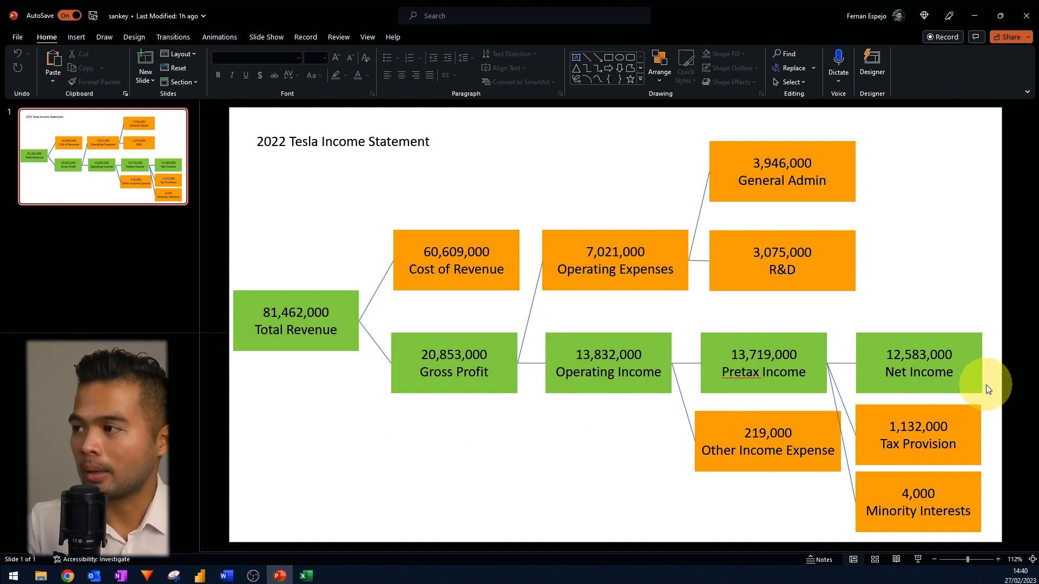
mouse_move(334, 274)
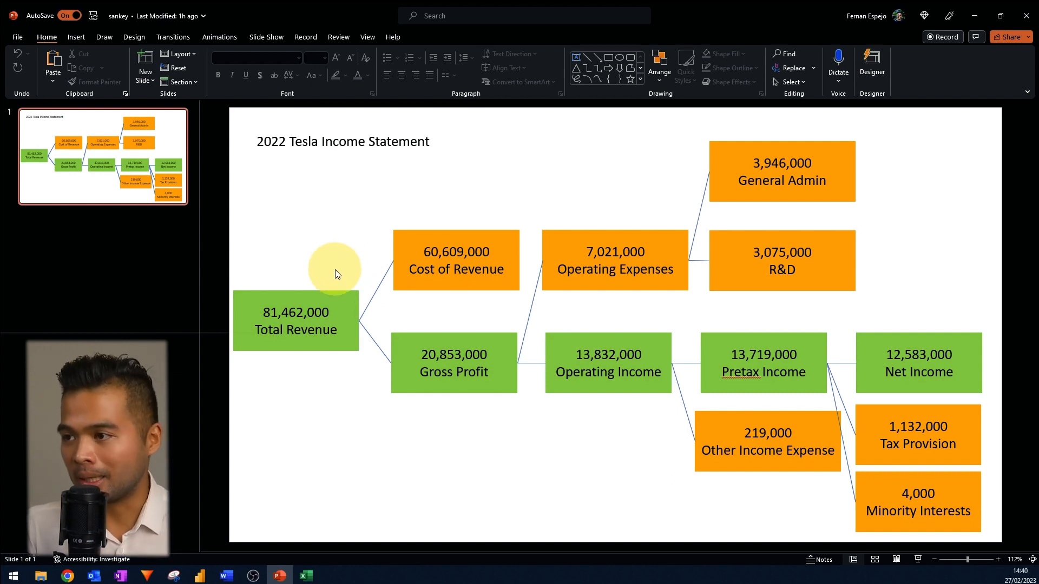
mouse_move(406, 222)
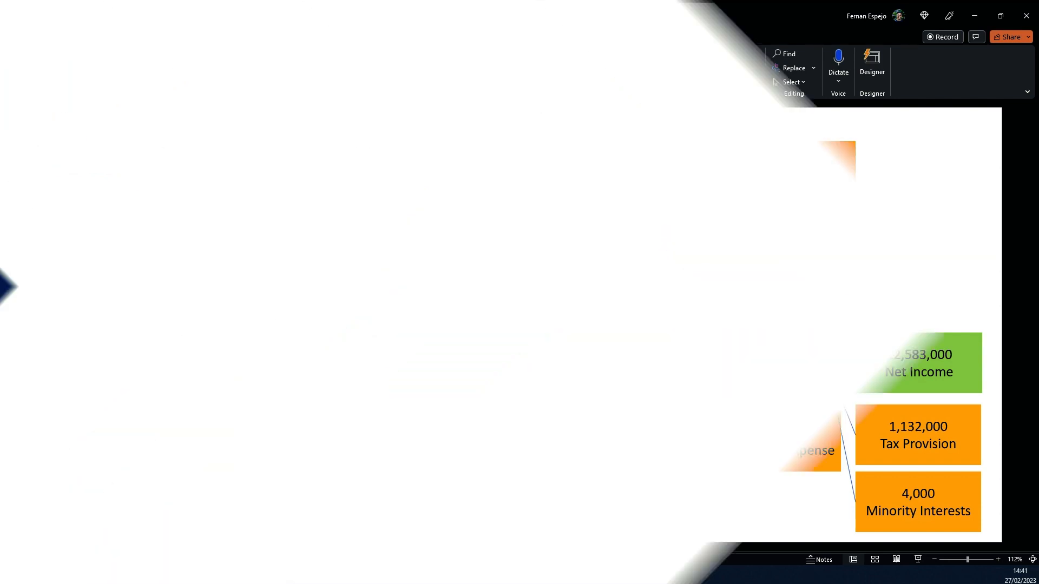
left_click(305, 576)
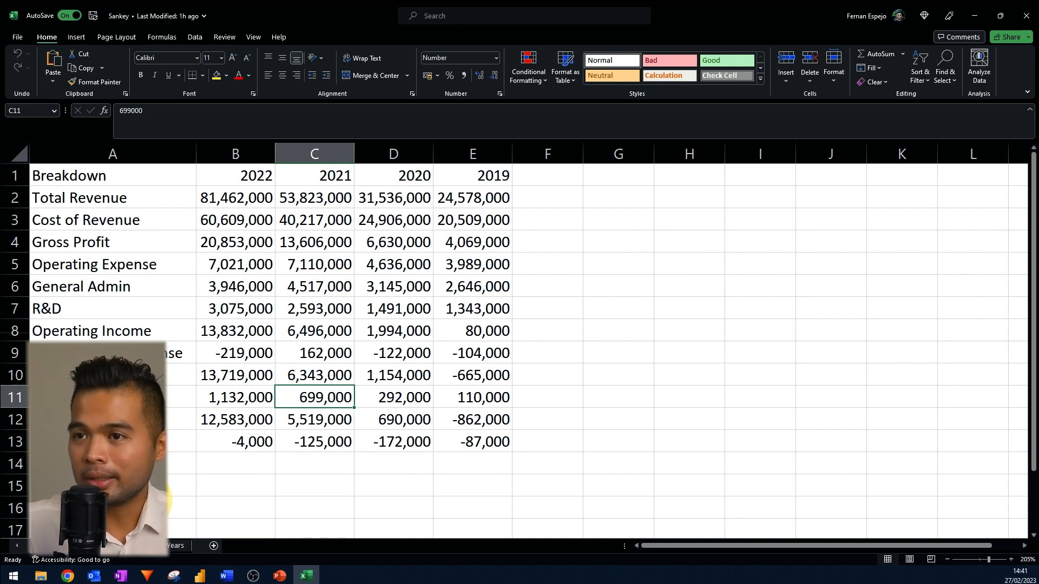
mouse_move(148, 208)
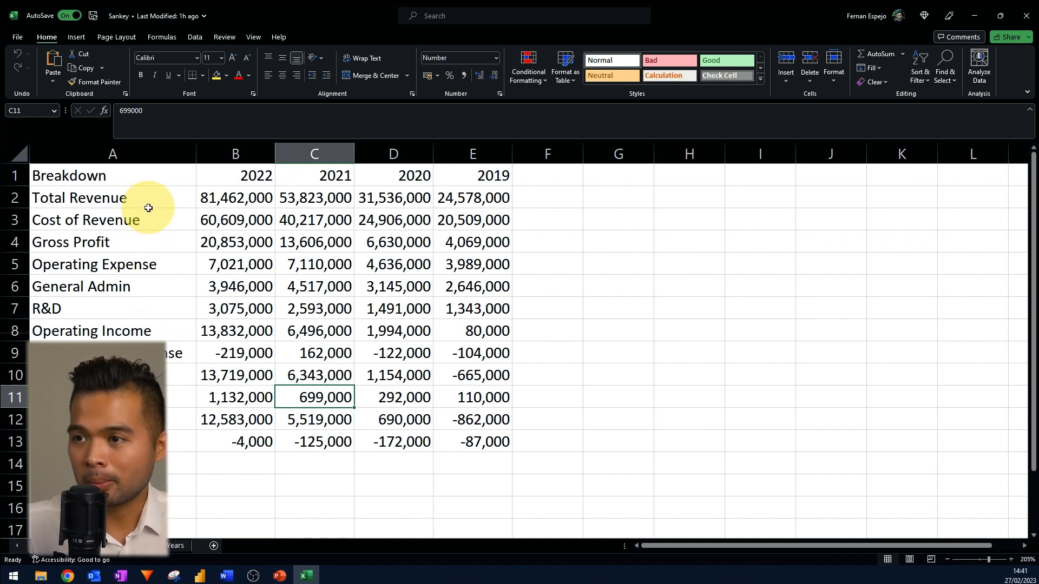
left_click(236, 154)
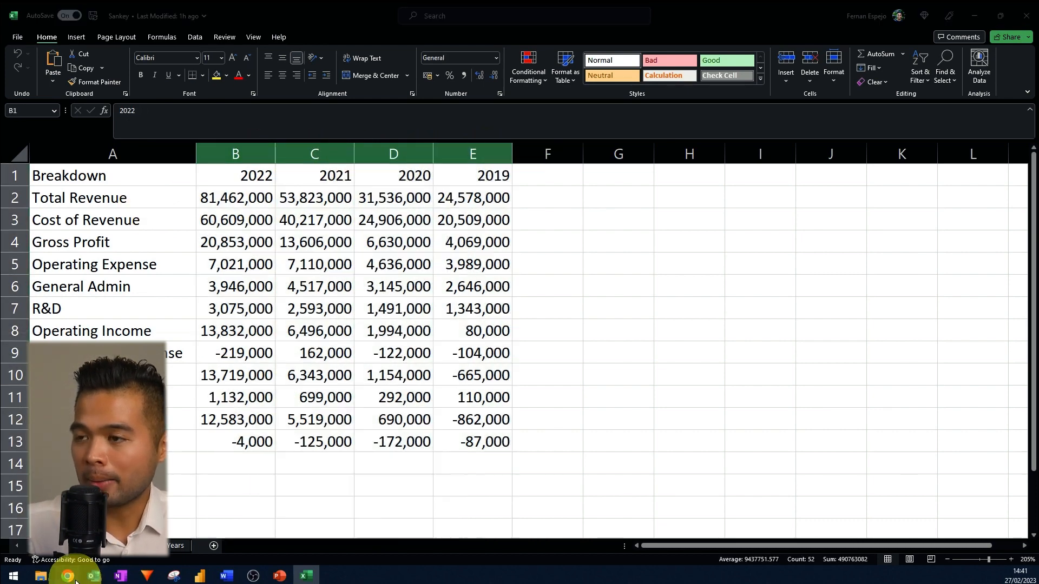
left_click(67, 575)
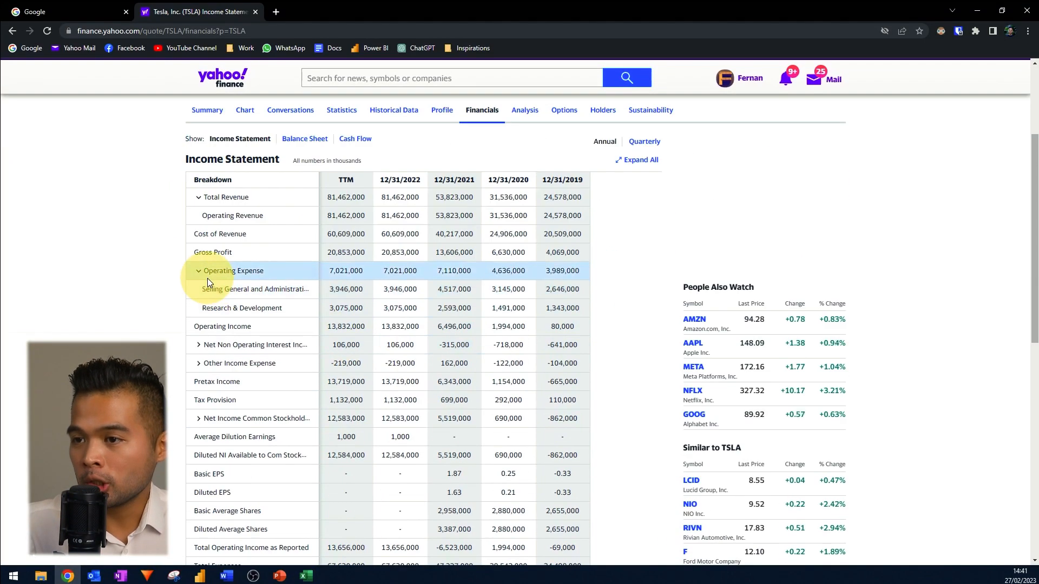
mouse_move(145, 283)
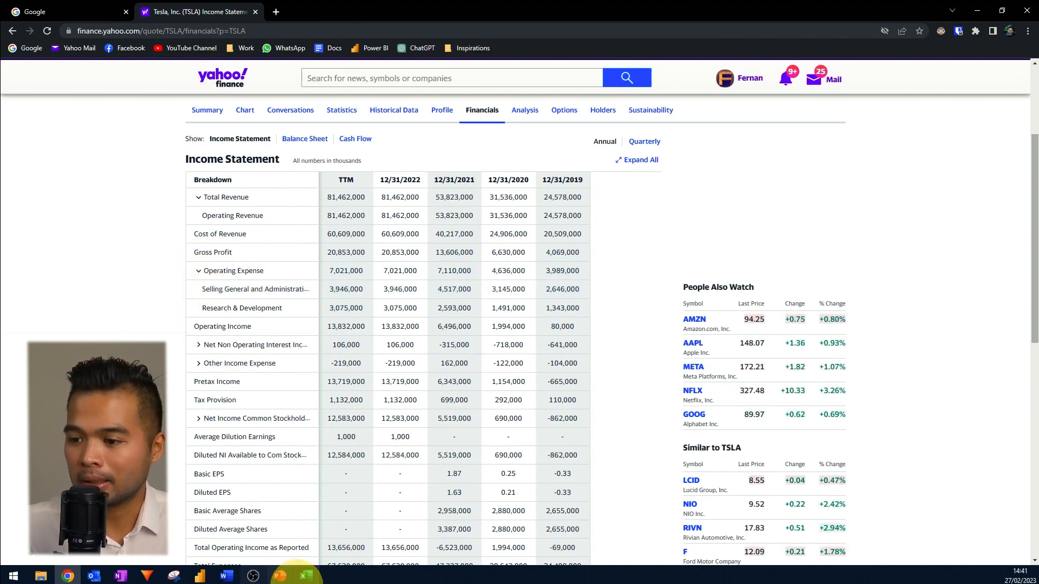
left_click(305, 575)
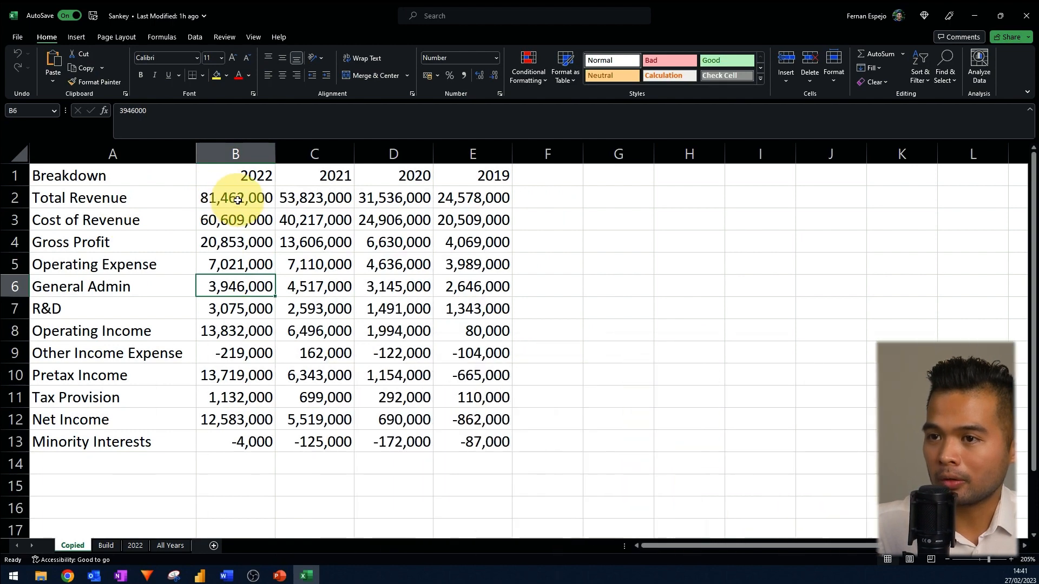
left_click(235, 197)
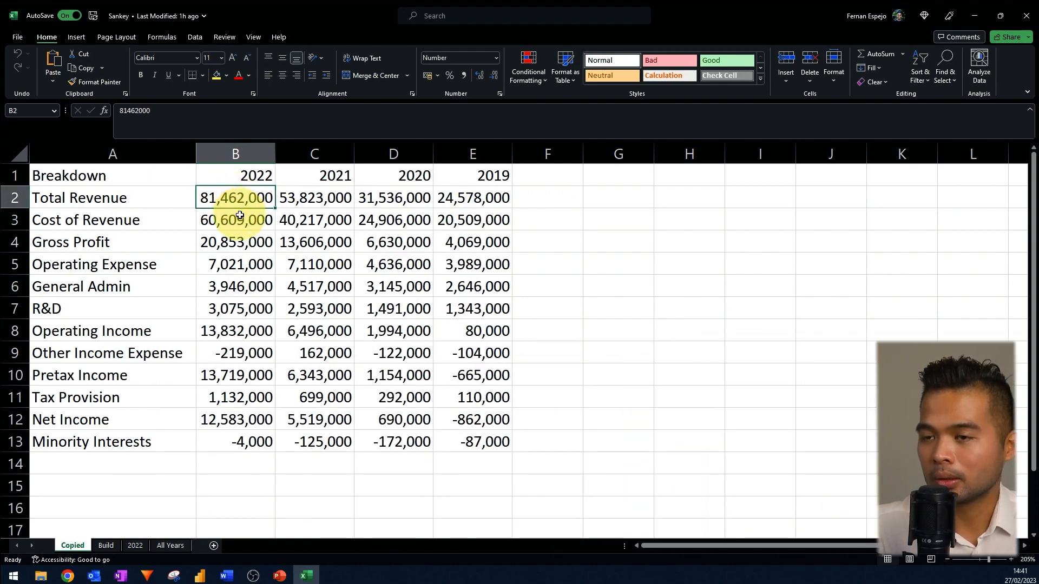
left_click(235, 242)
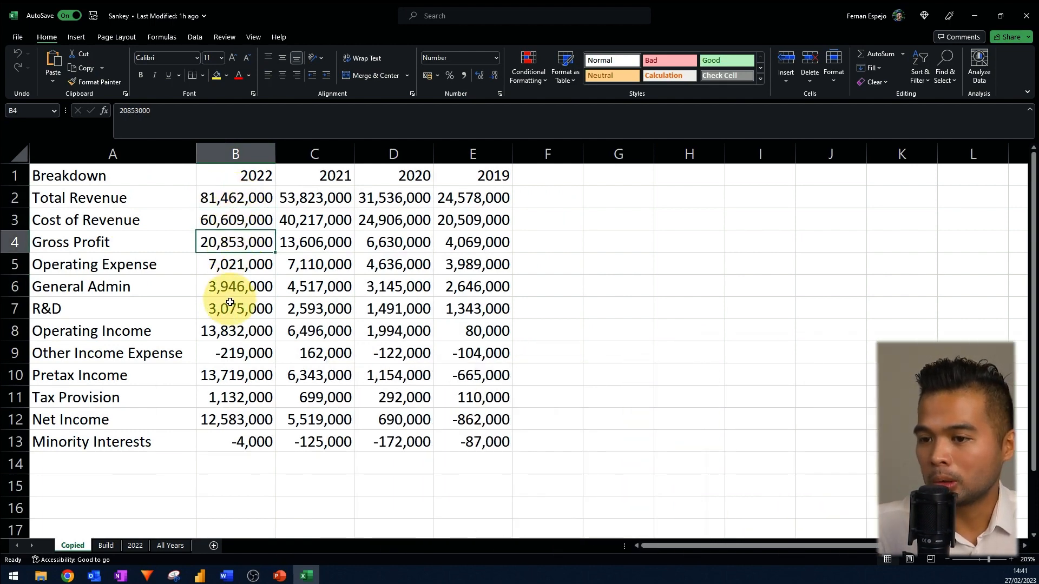
left_click(236, 419)
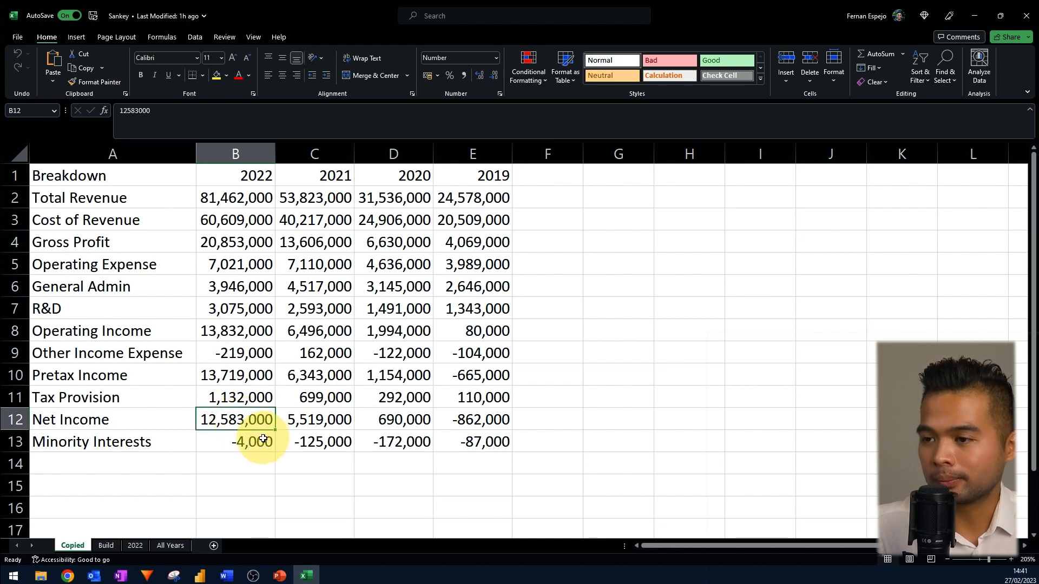
mouse_move(248, 467)
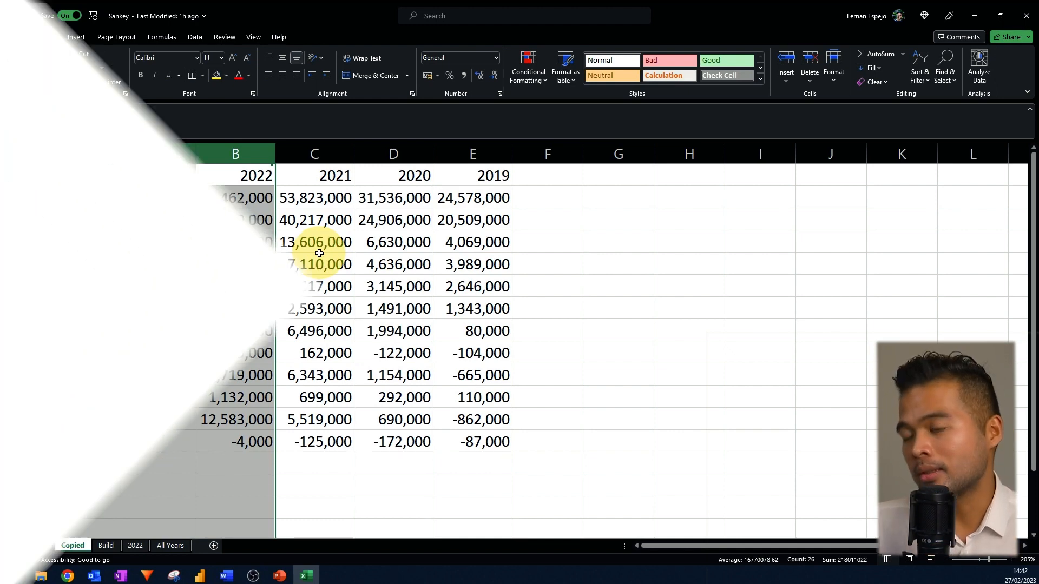
Bring up the workbook and pick out the slide's Total Revenue box for comparison.
left_click(278, 575)
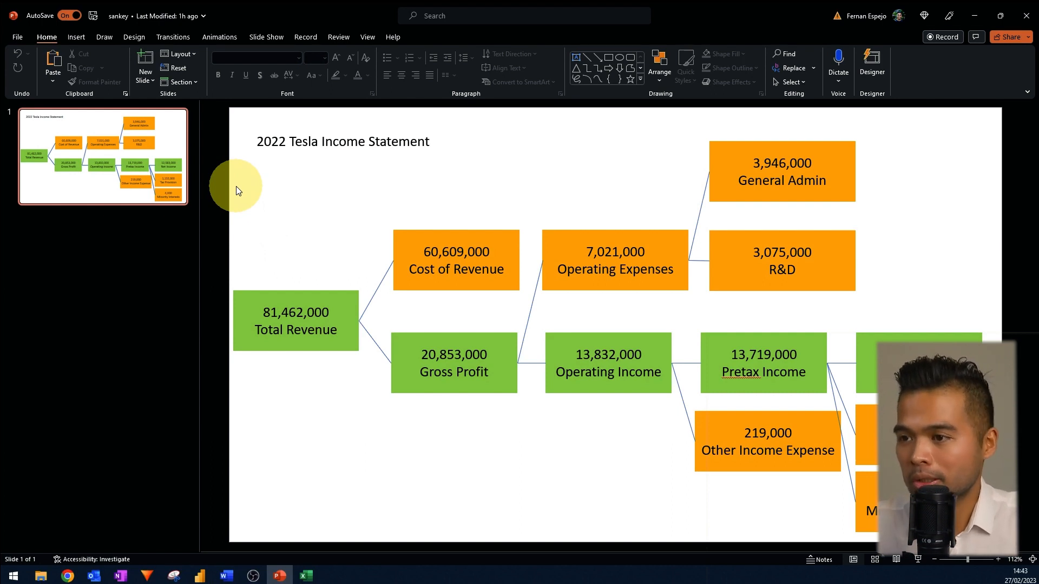
mouse_move(367, 265)
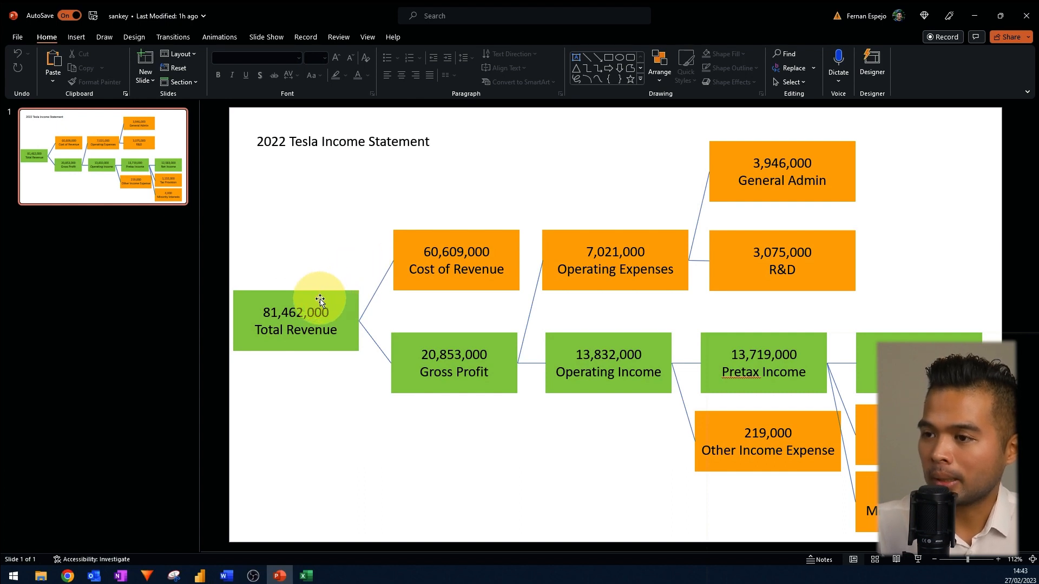
left_click(296, 320)
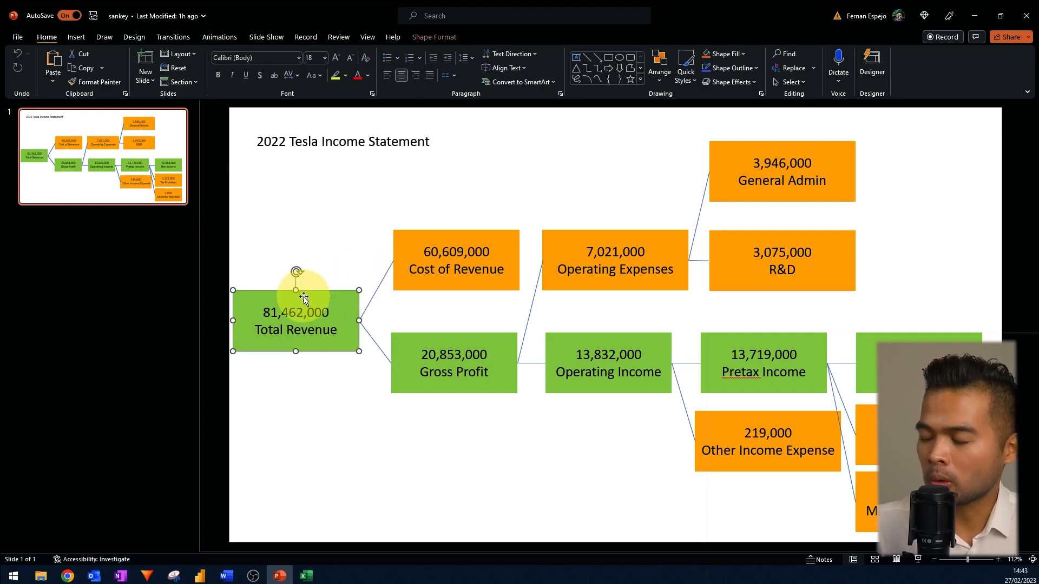
left_click(455, 260)
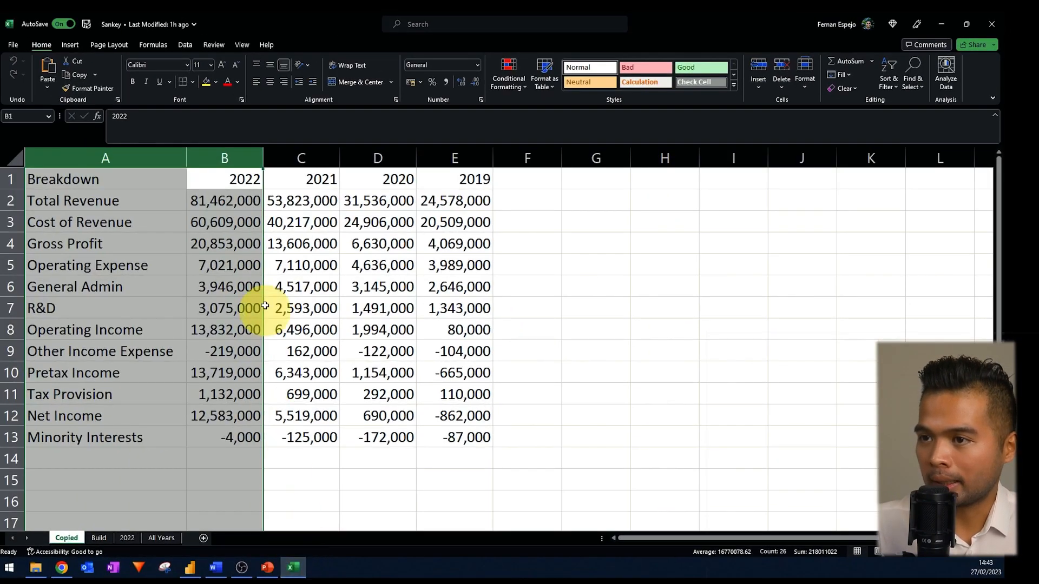
Enter the Total Revenue to Cost of Revenue row on Build, copying 60,609,000 from Copied.
left_click(224, 222)
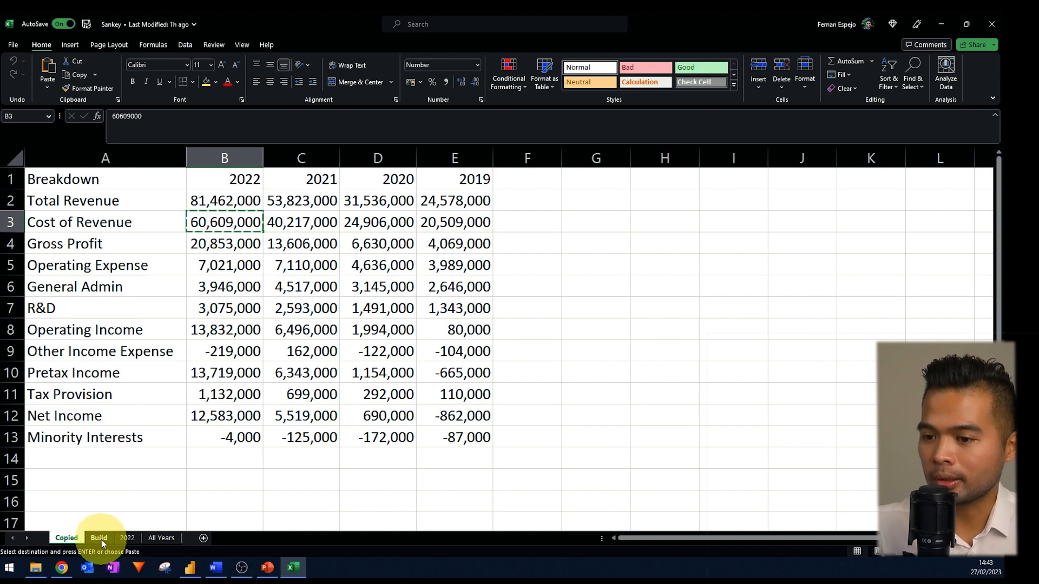
left_click(98, 538)
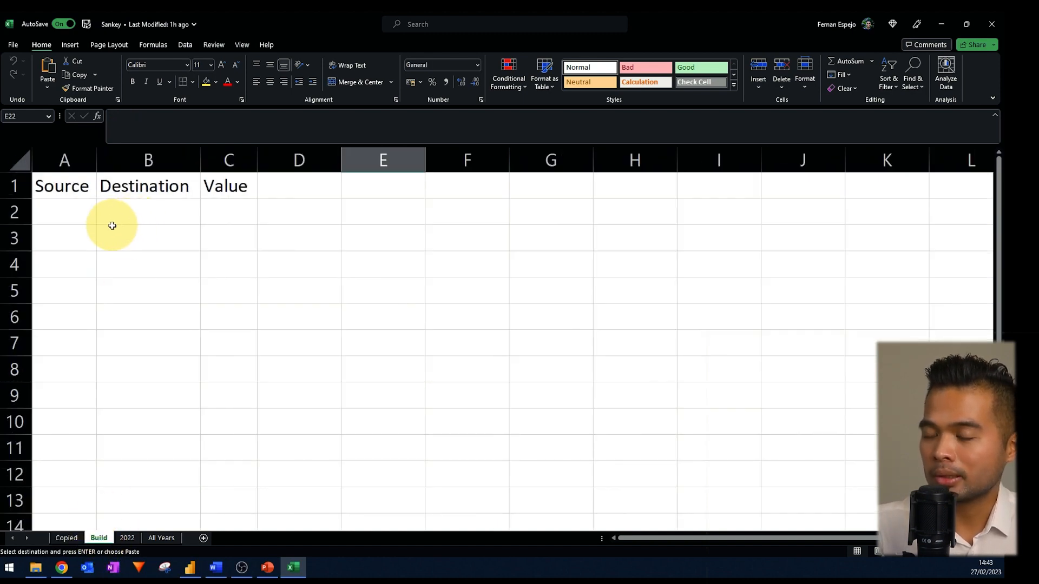
mouse_move(86, 215)
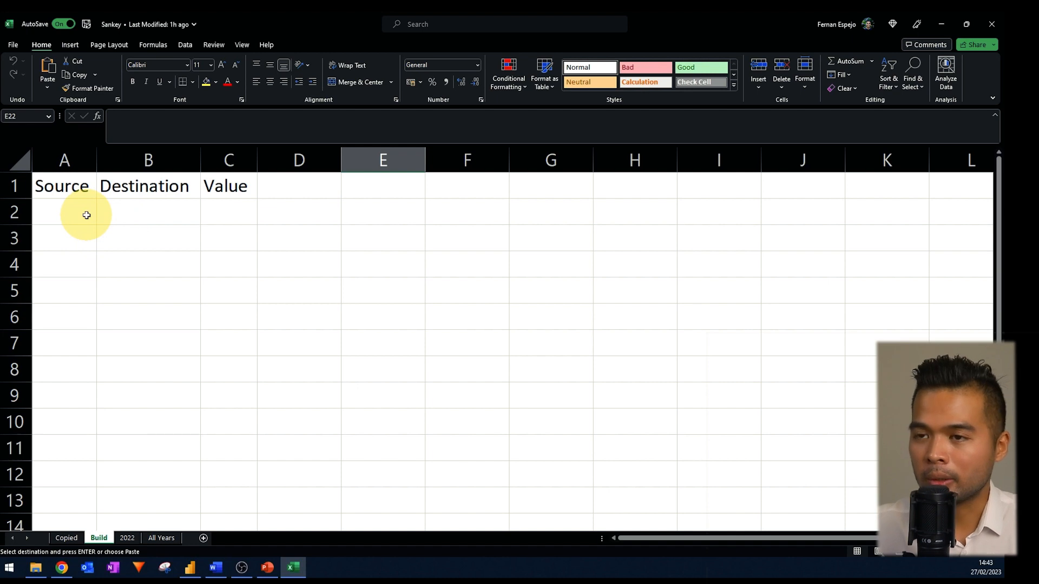
type("Total Revenue")
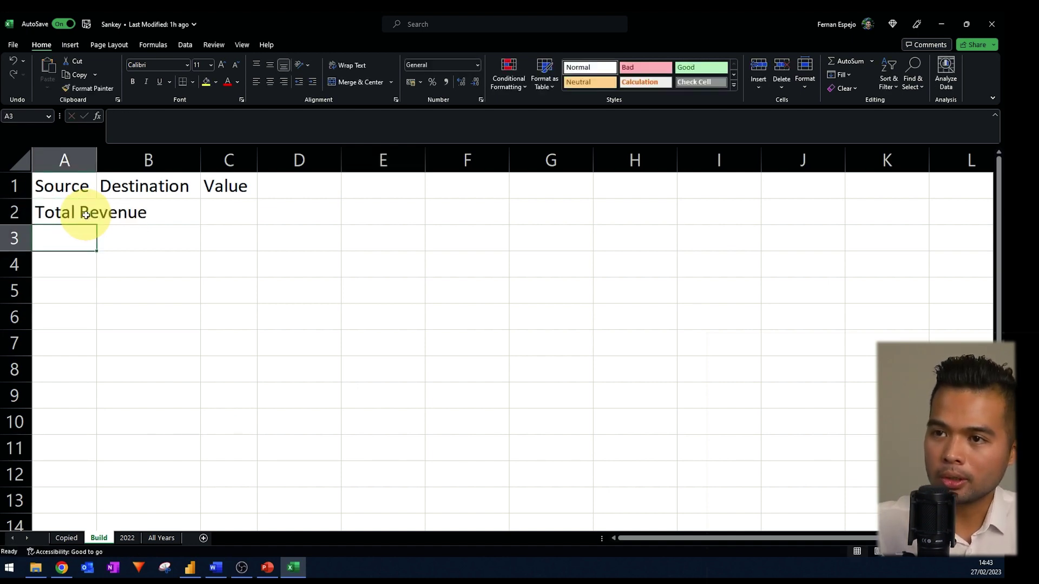
left_click(210, 212)
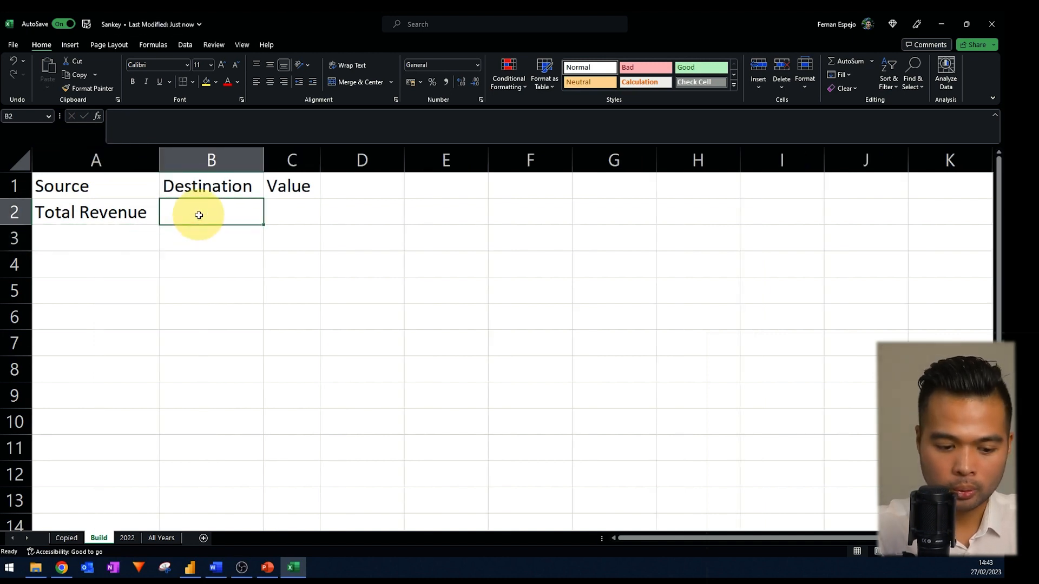
type("Cost of Revenue")
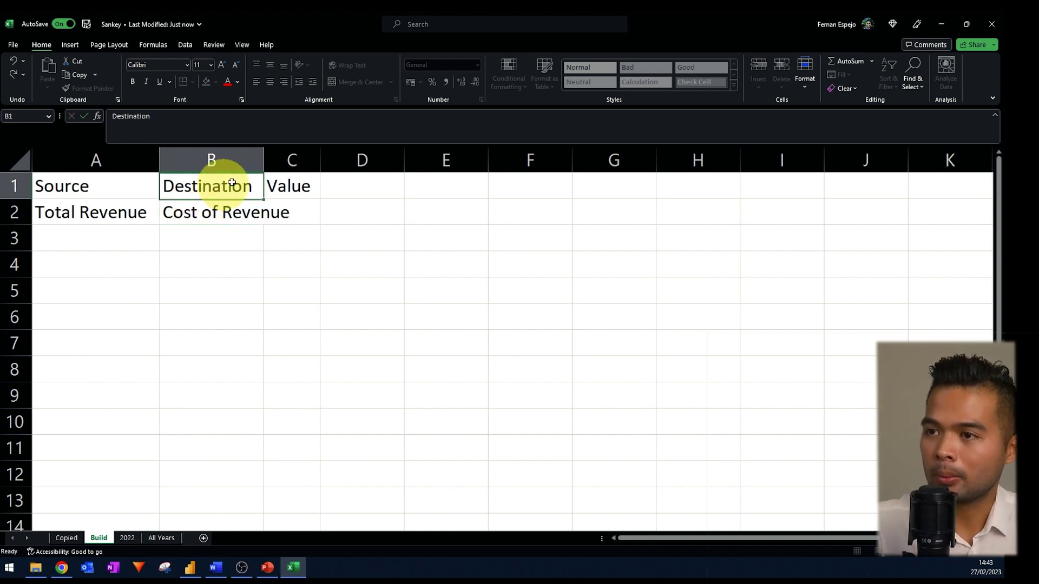
left_click(331, 212)
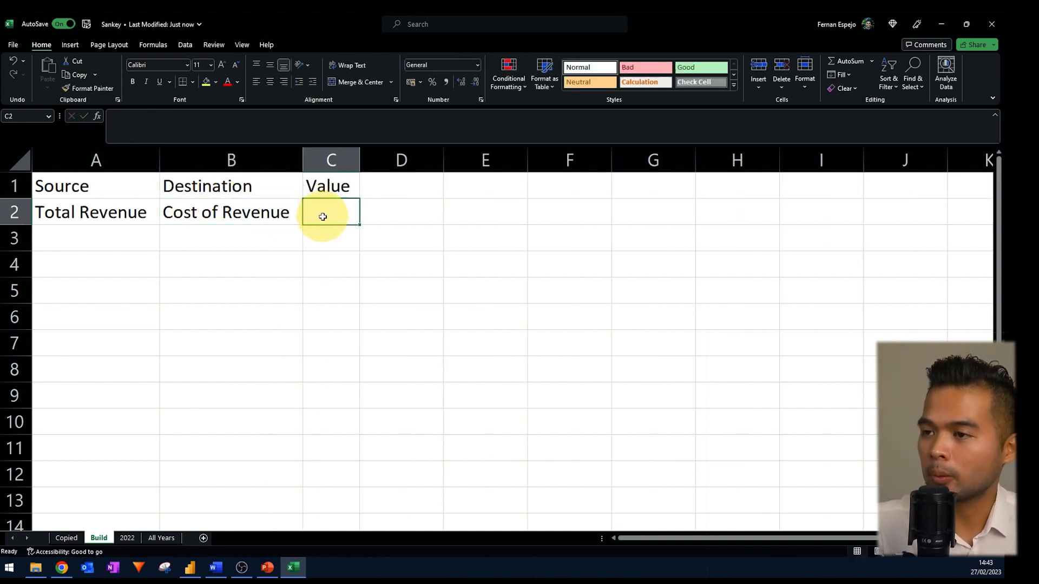
left_click(65, 538)
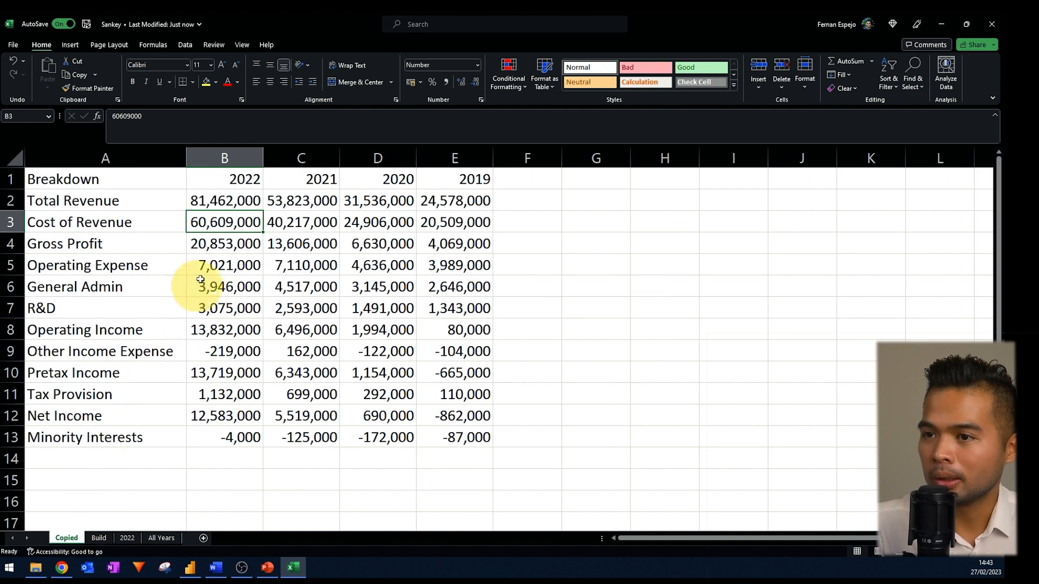
key("ctrl+c")
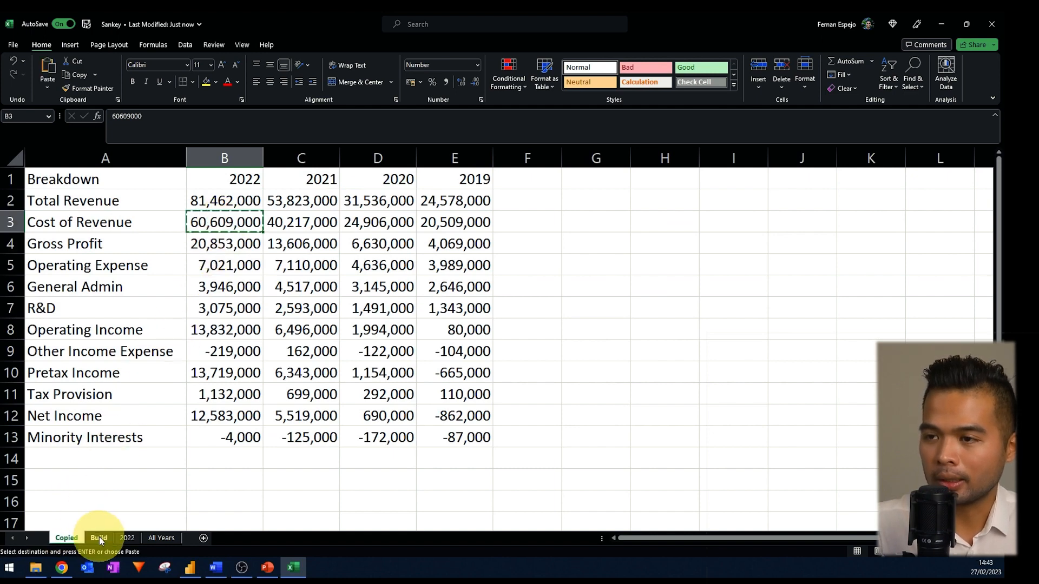
left_click(98, 537)
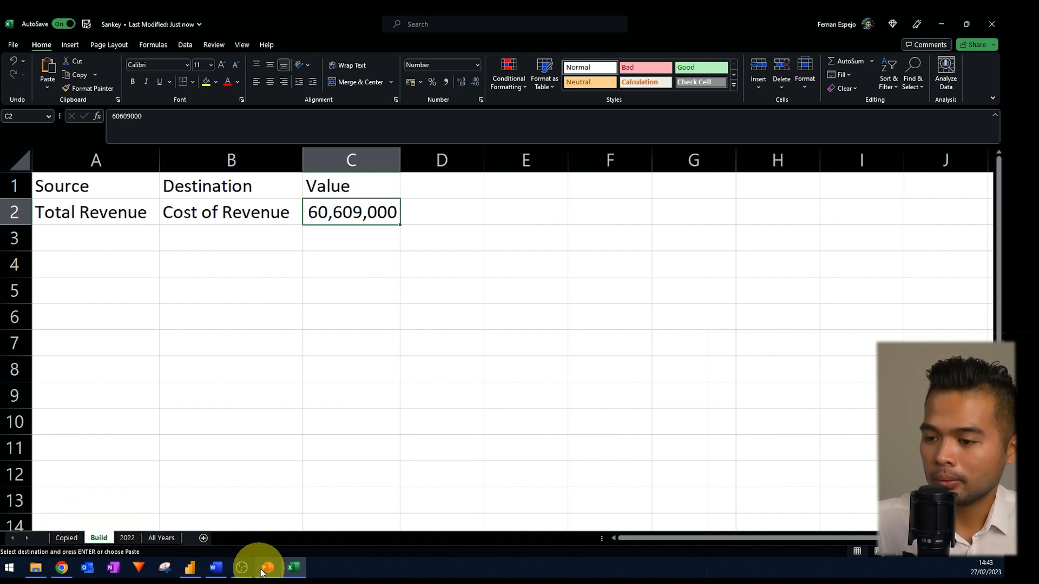
Add the Gross Profit row with 20,853,000 from the slide, then dismiss Power BI's welcome screen.
left_click(267, 567)
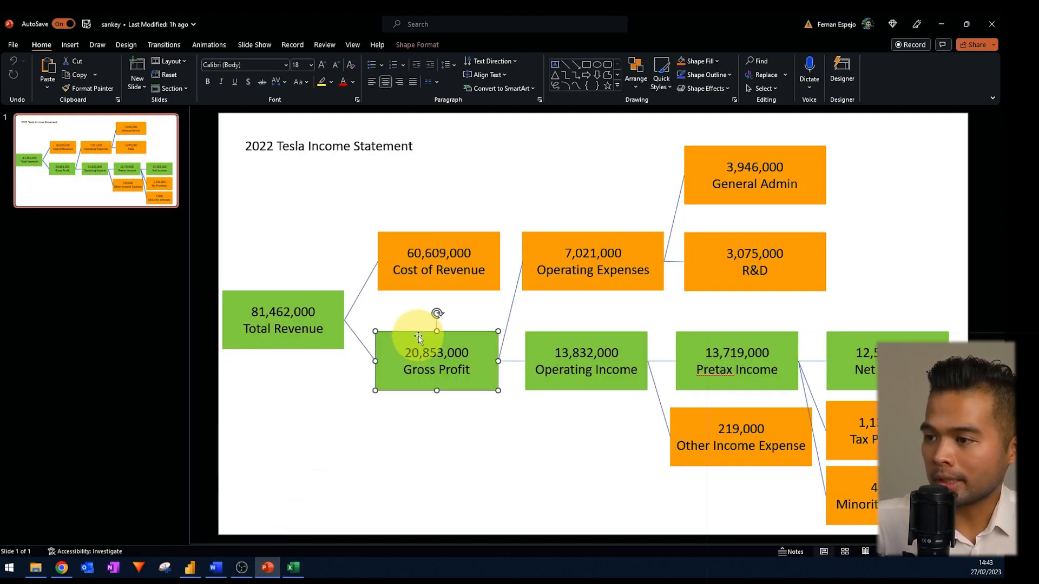
mouse_move(405, 324)
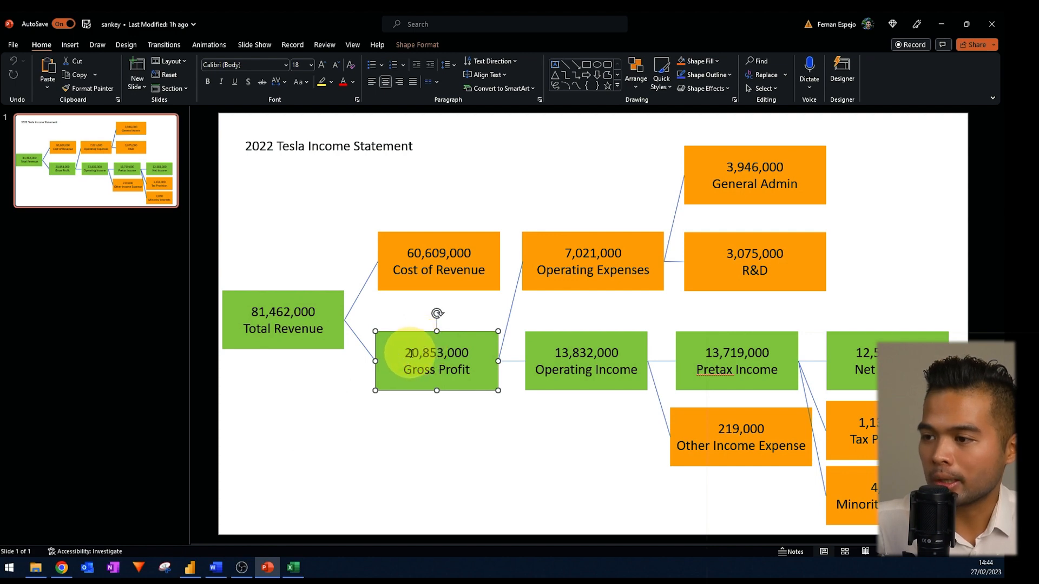
double_click(437, 352)
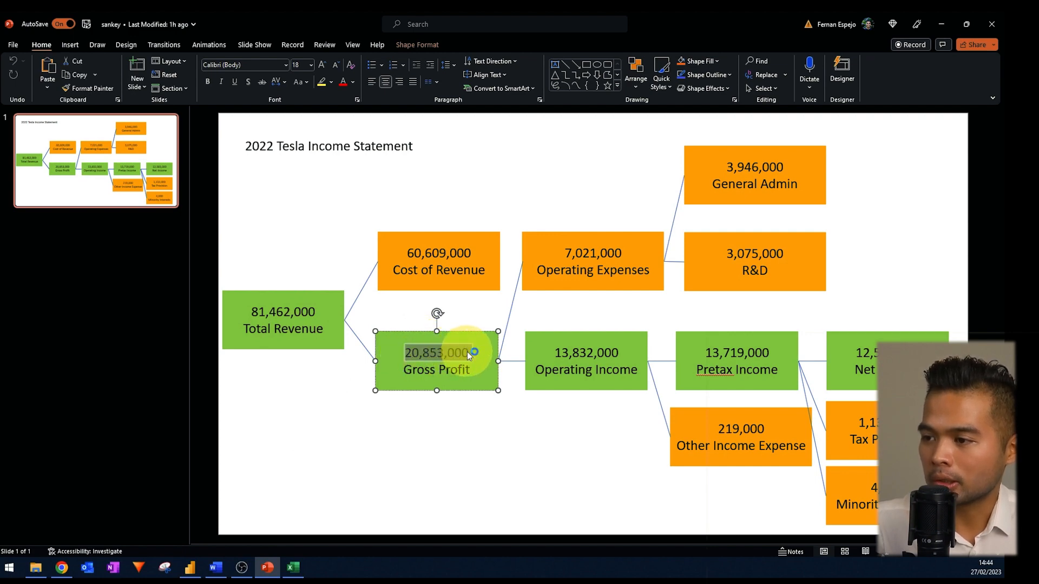
left_click(292, 572)
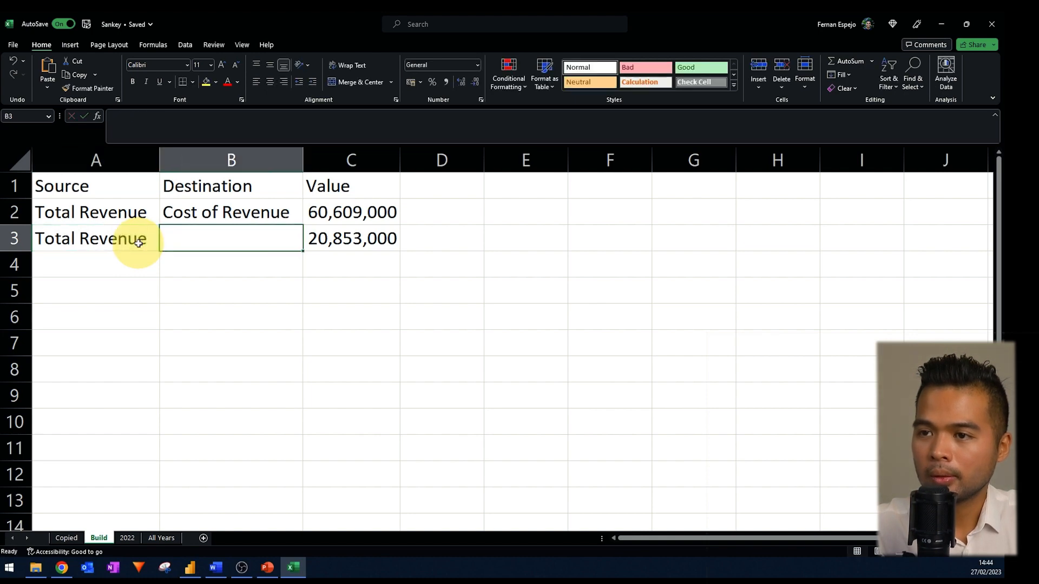
type("Gross PRofit")
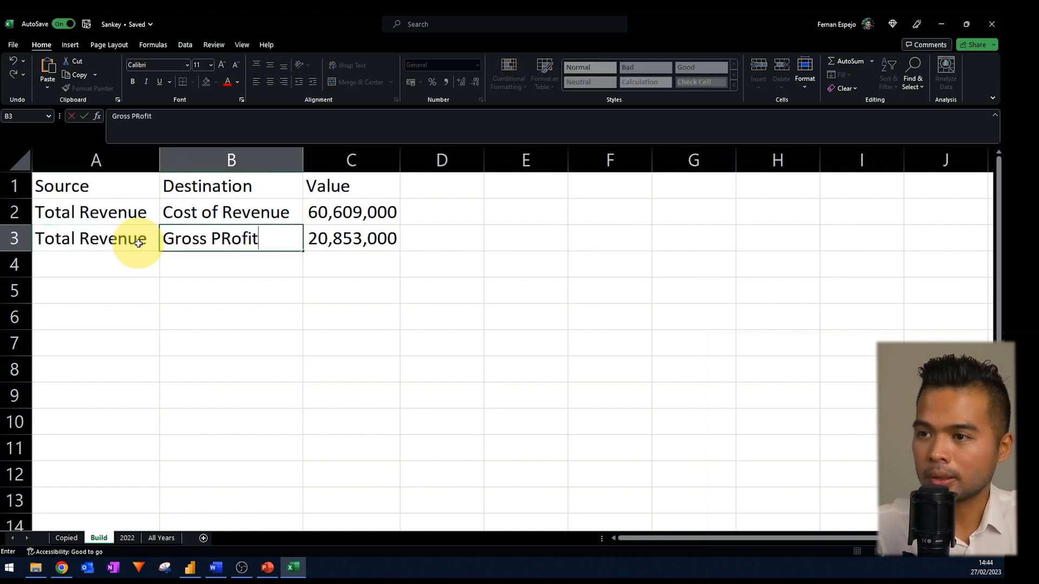
key("Backspace")
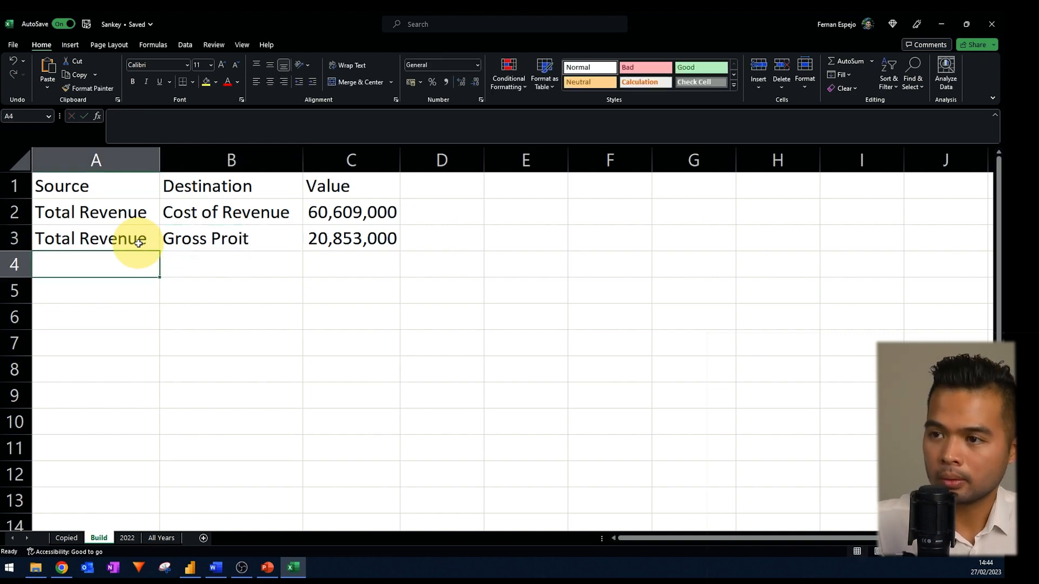
left_click(231, 263)
type("f")
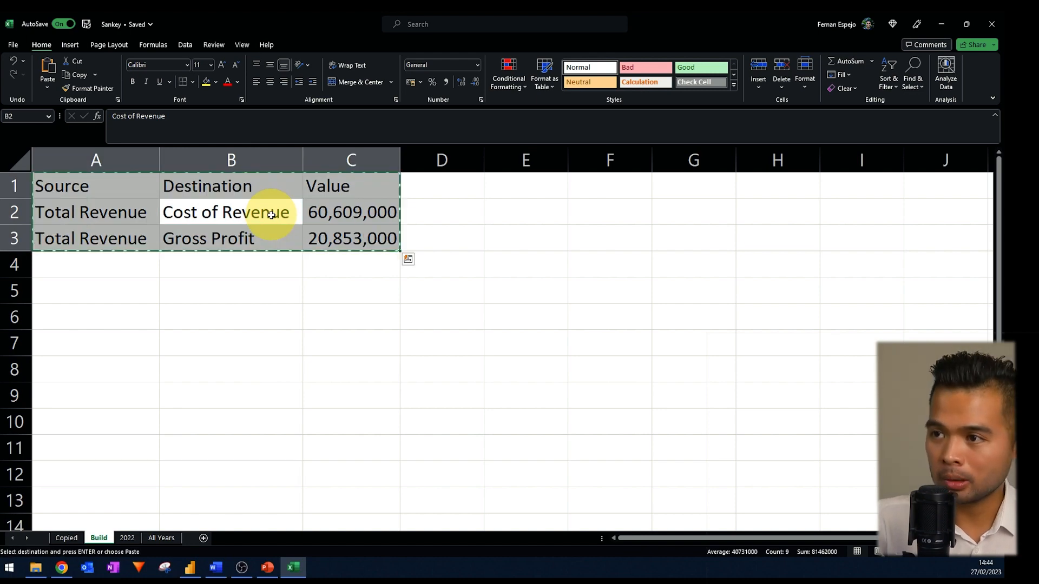
left_click(189, 568)
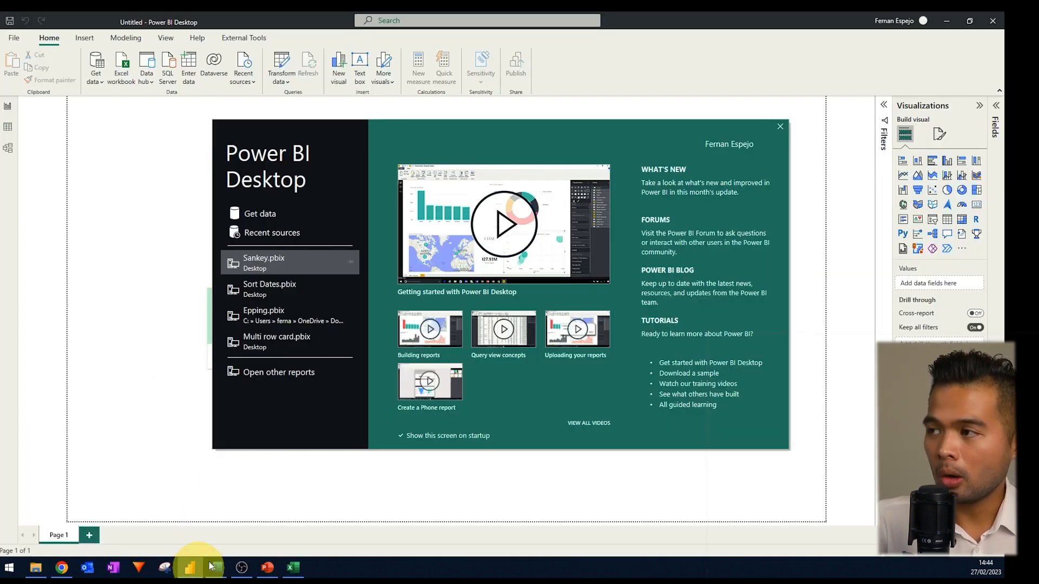
left_click(780, 127)
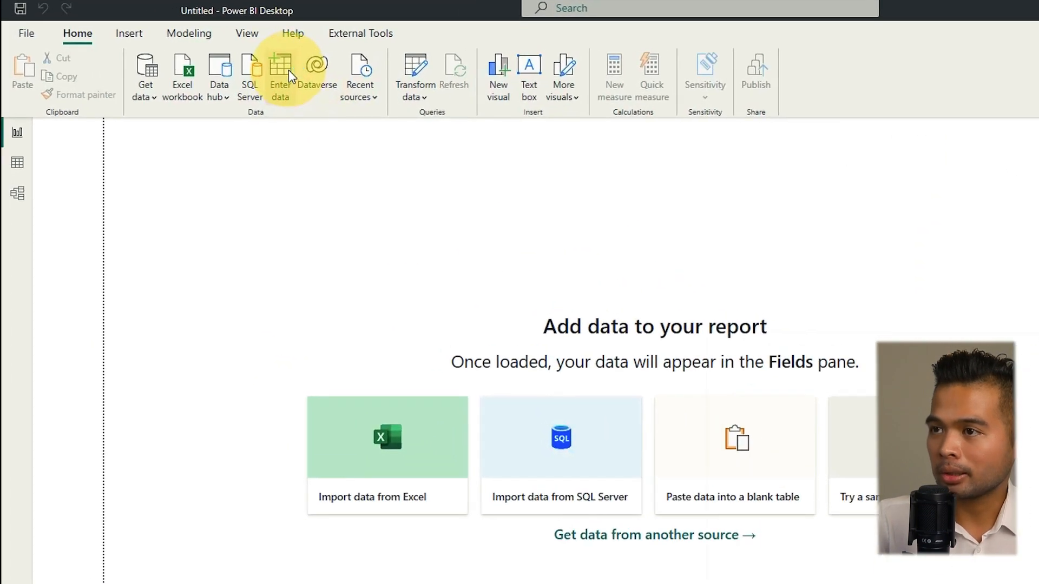
Create the 'Income Statement' table from pasted data with Value as Whole Number, and apply.
left_click(280, 73)
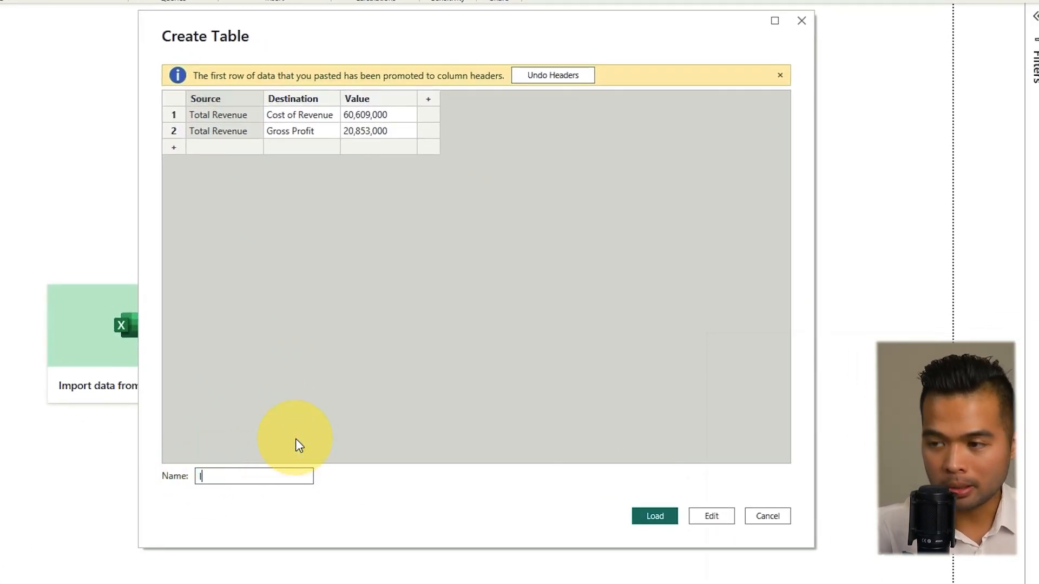
type("Income State")
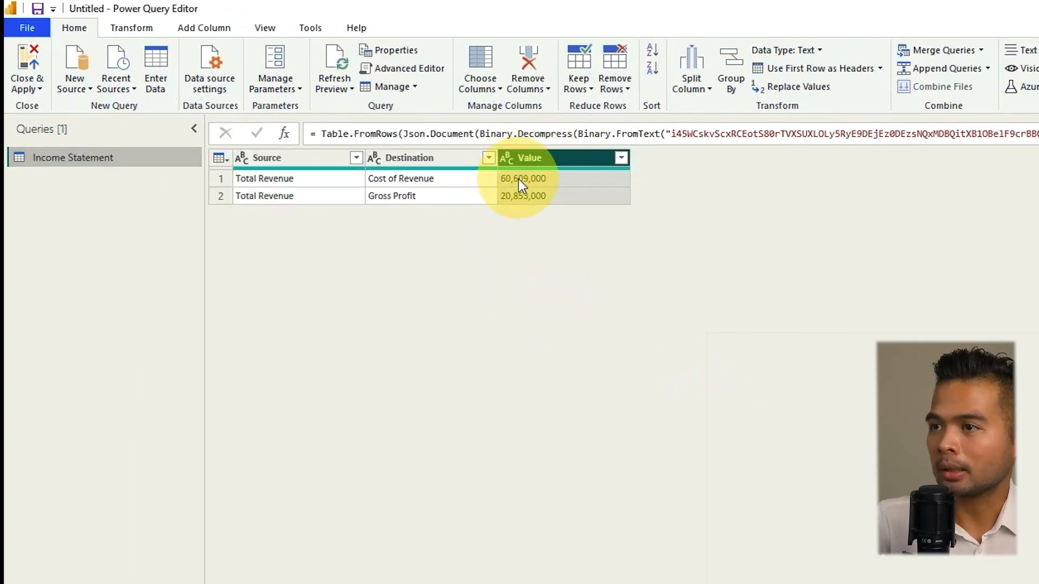
left_click(508, 157)
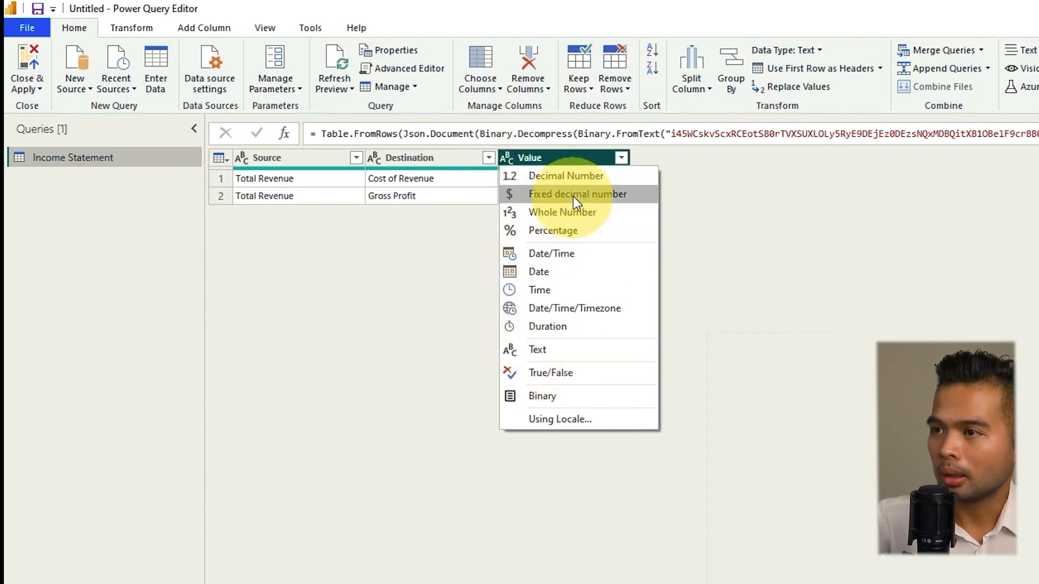
left_click(563, 212)
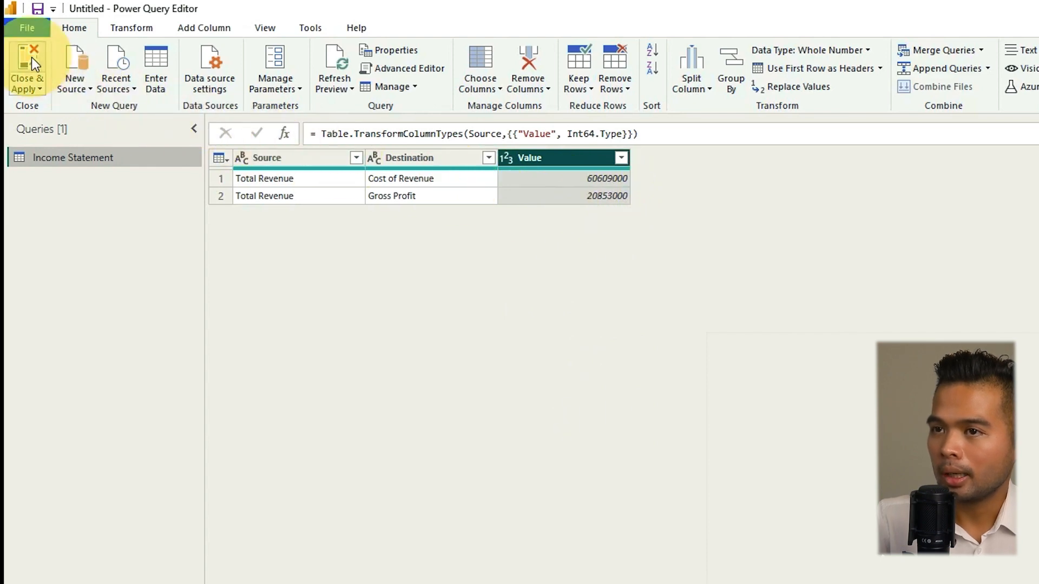
left_click(26, 66)
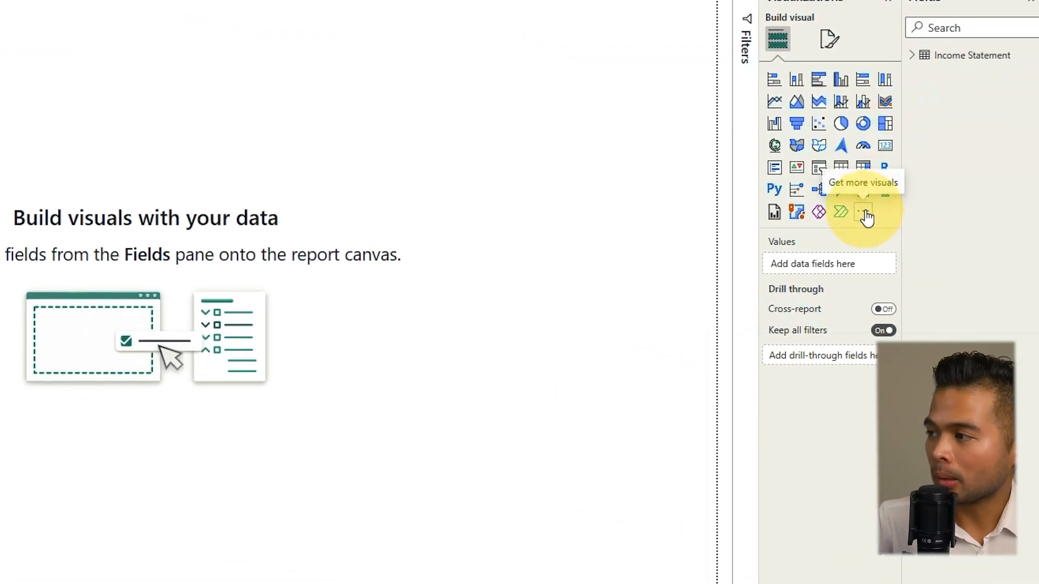
Search AppSource for 'sankey' and import Microsoft's Sankey Chart visual.
left_click(864, 211)
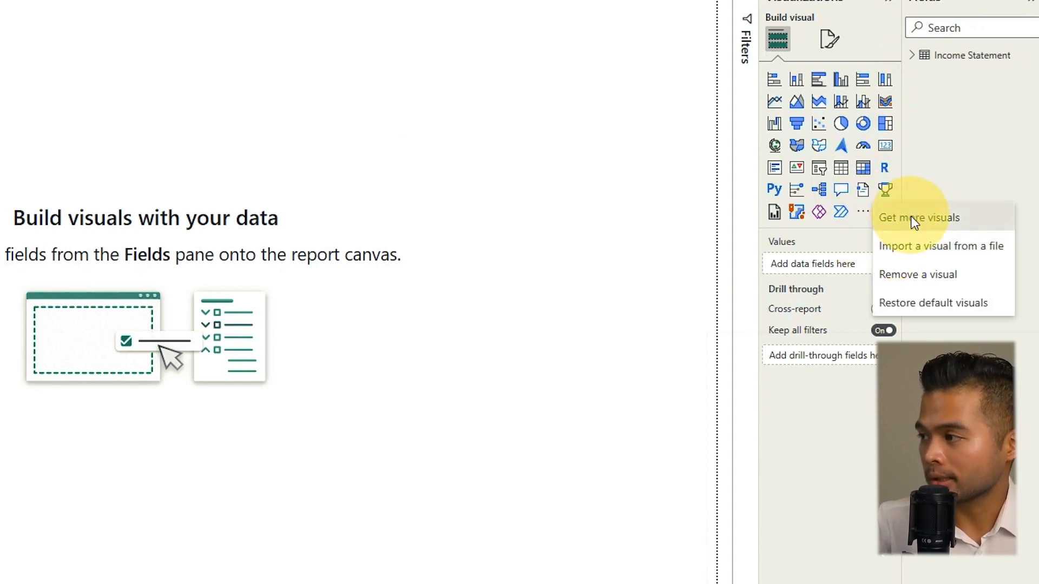
left_click(919, 217)
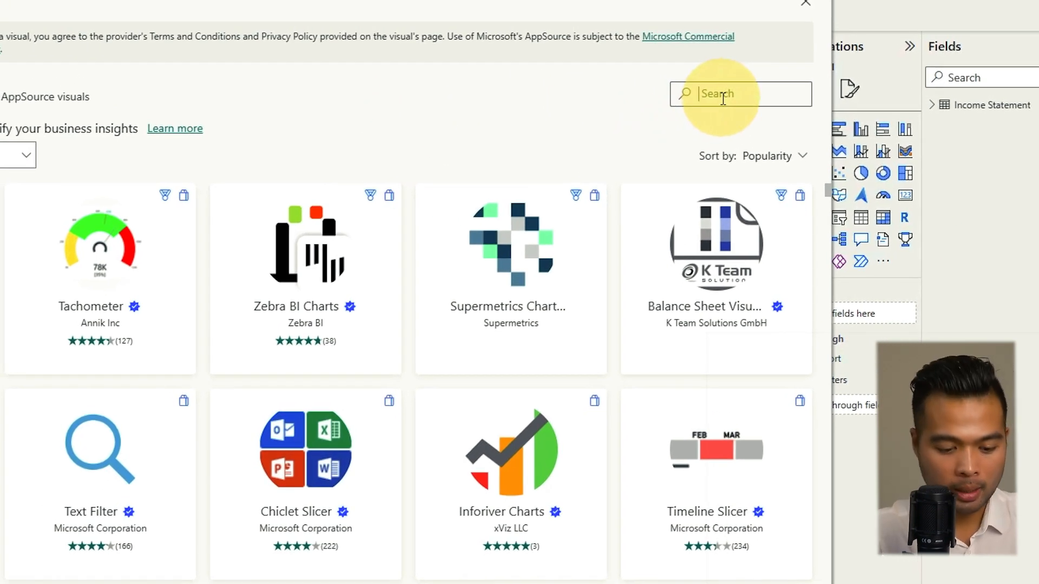
type("sankey")
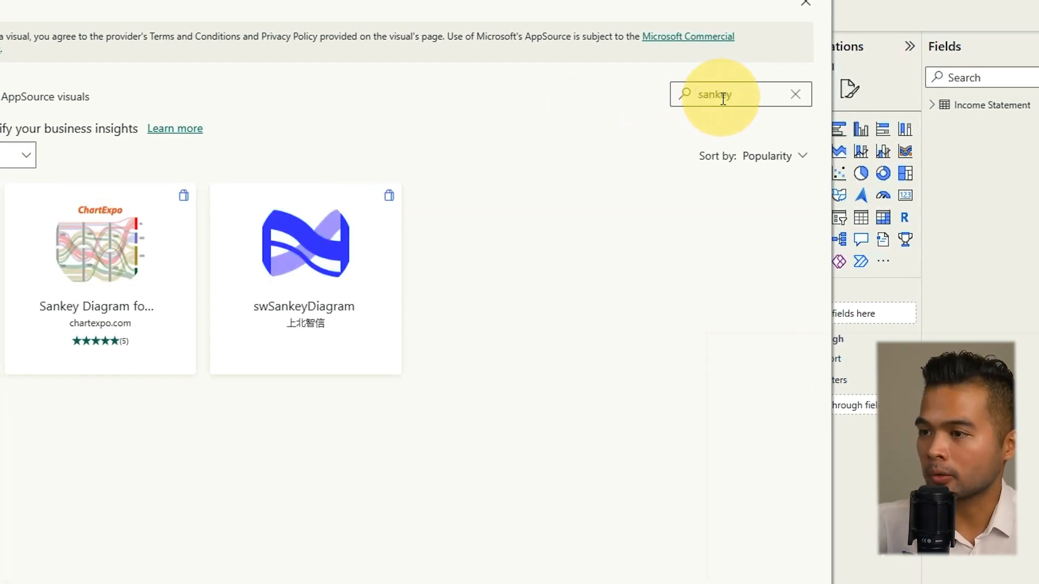
mouse_move(314, 472)
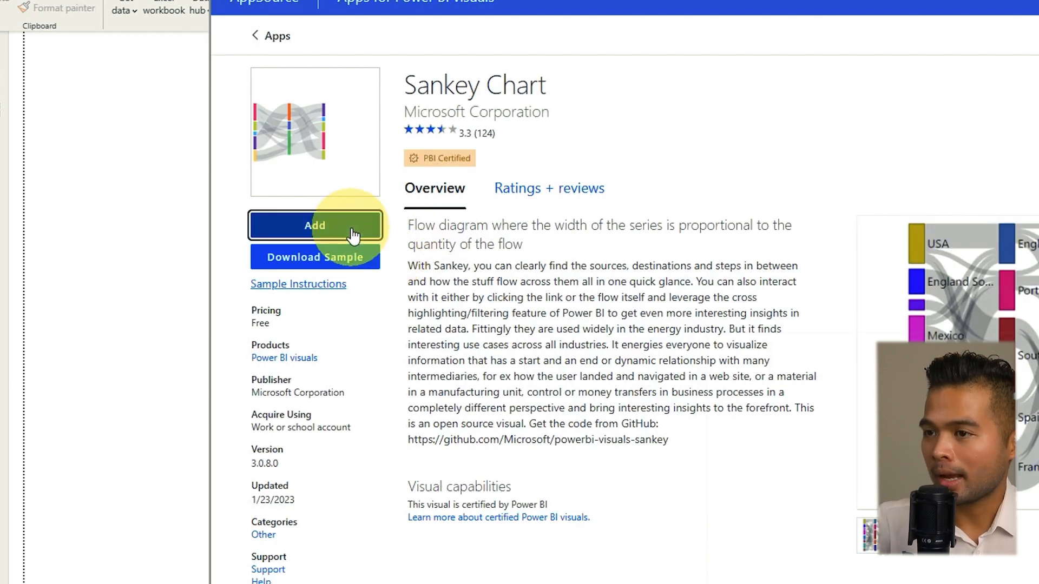
left_click(315, 225)
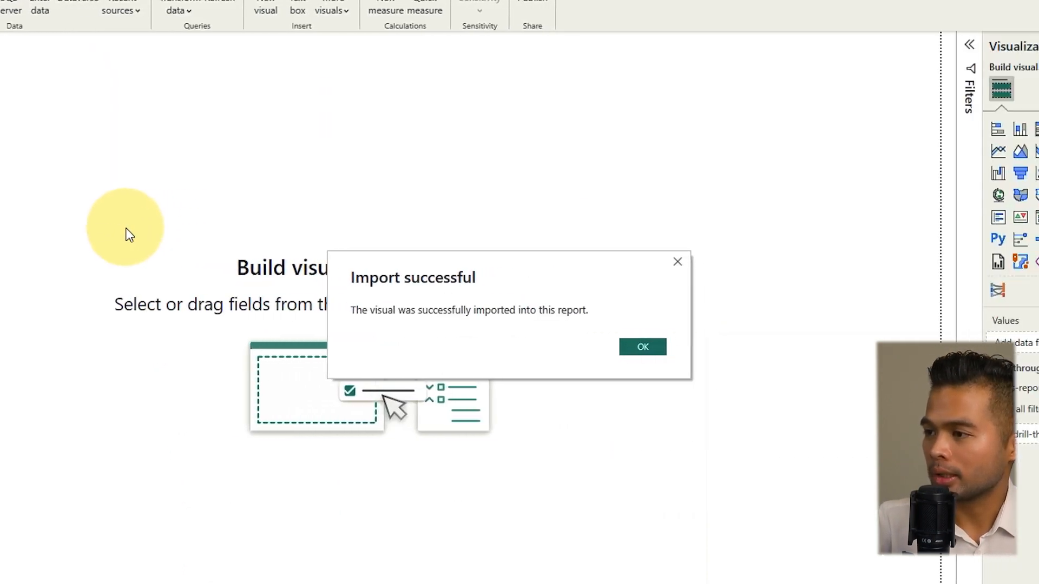
left_click(640, 346)
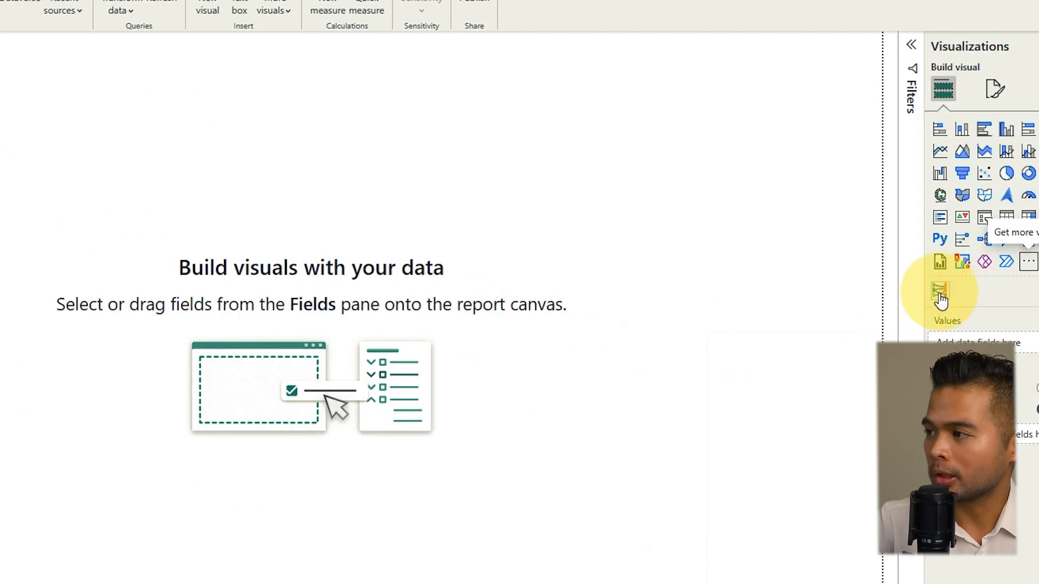
mouse_move(940, 292)
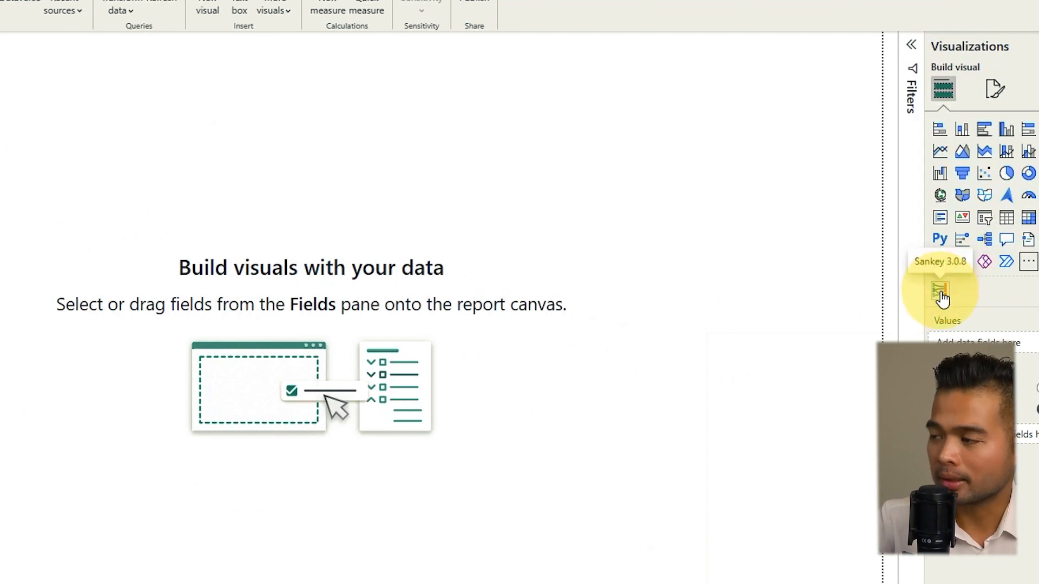
Add a Sankey chart using Income Statement's Source, Destination and Value fields.
left_click(942, 291)
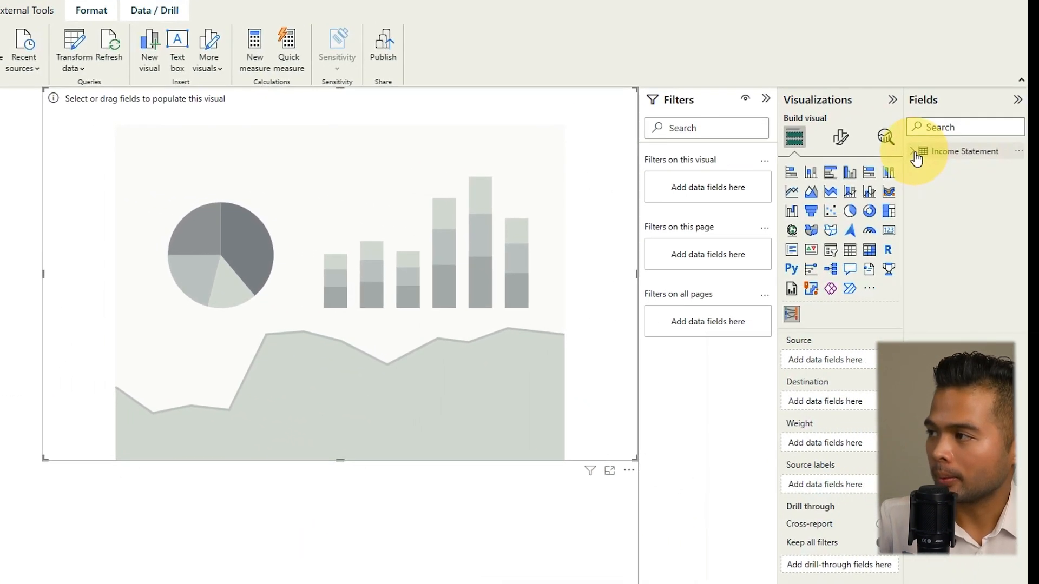
left_click(914, 151)
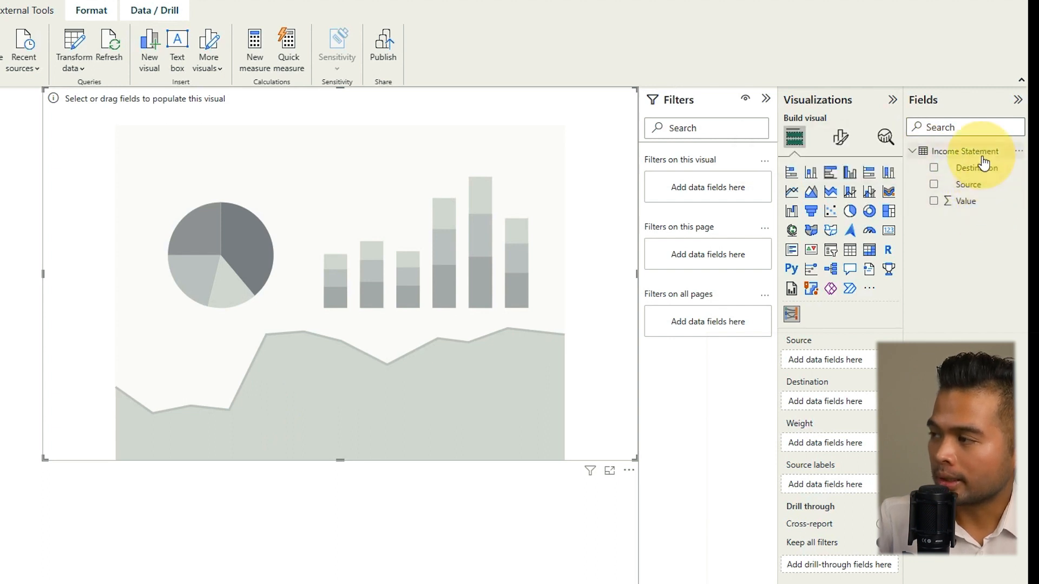
mouse_move(965, 151)
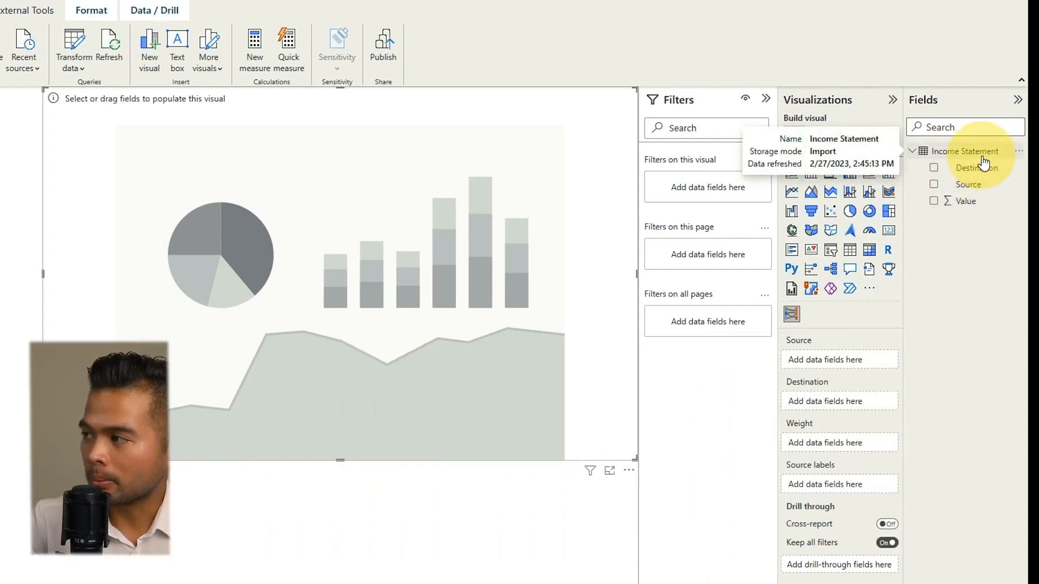
mouse_move(968, 184)
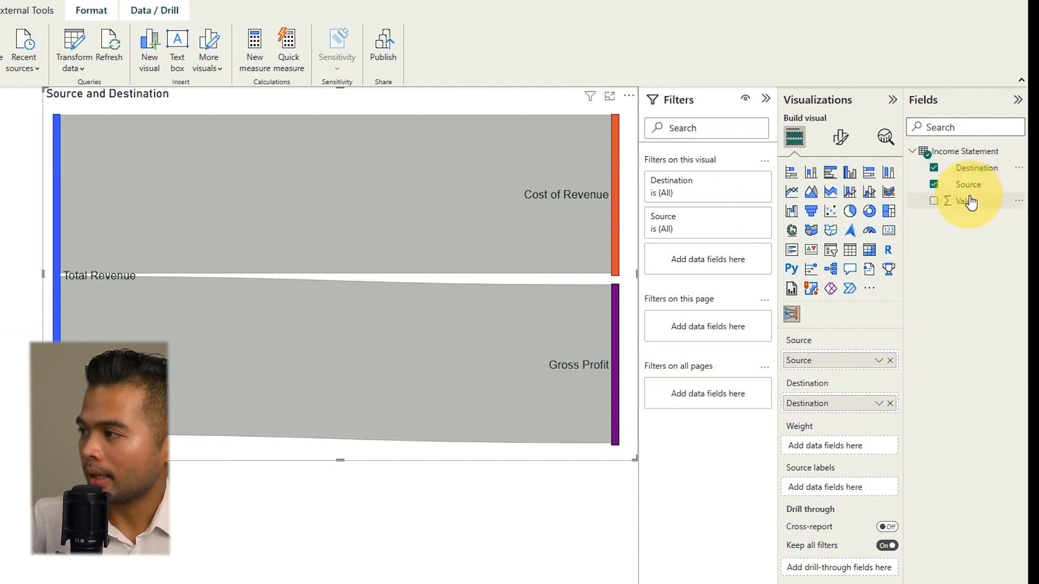
left_click(934, 201)
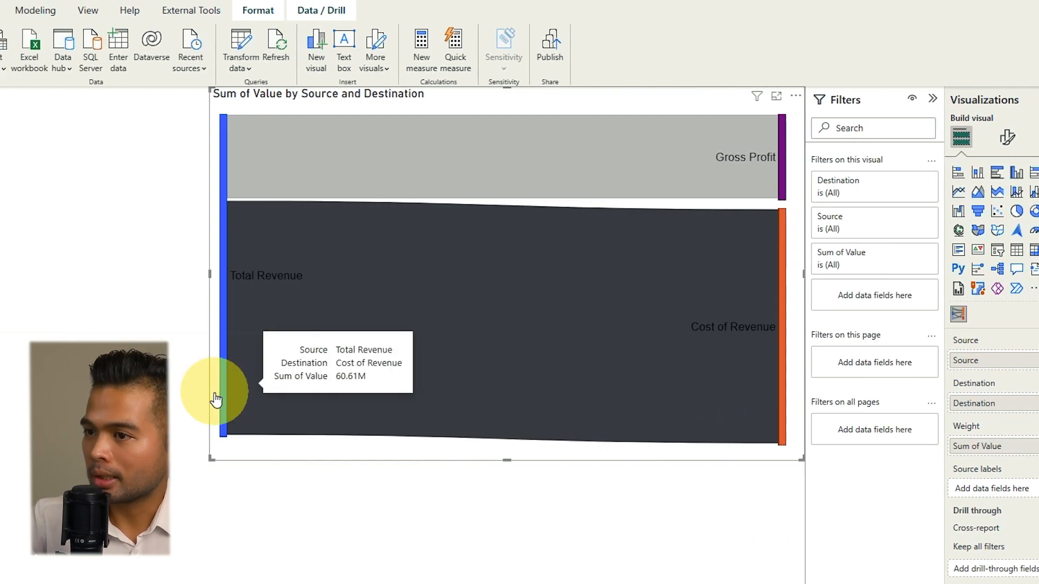
mouse_move(240, 390)
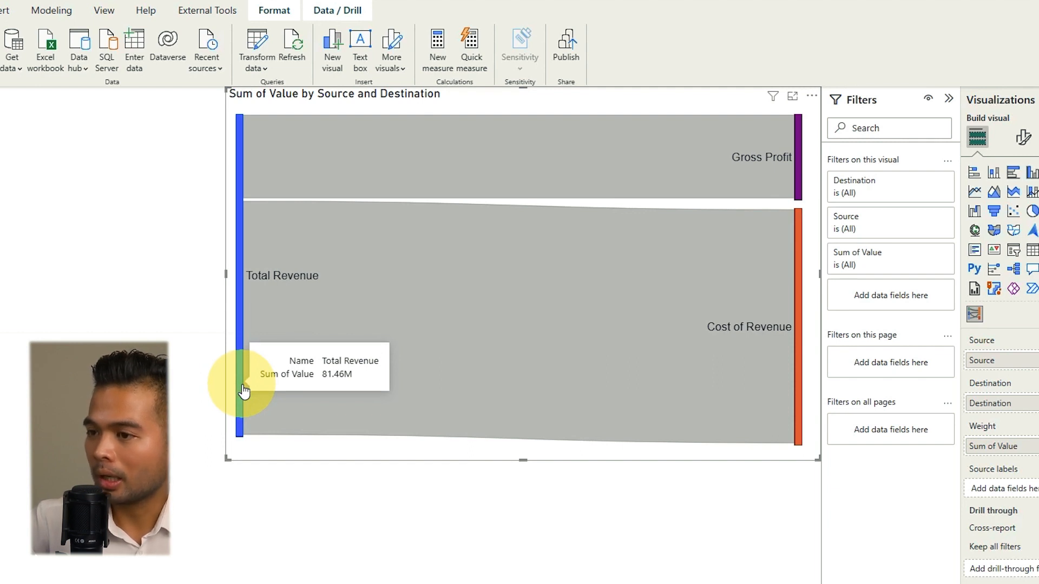
mouse_move(681, 165)
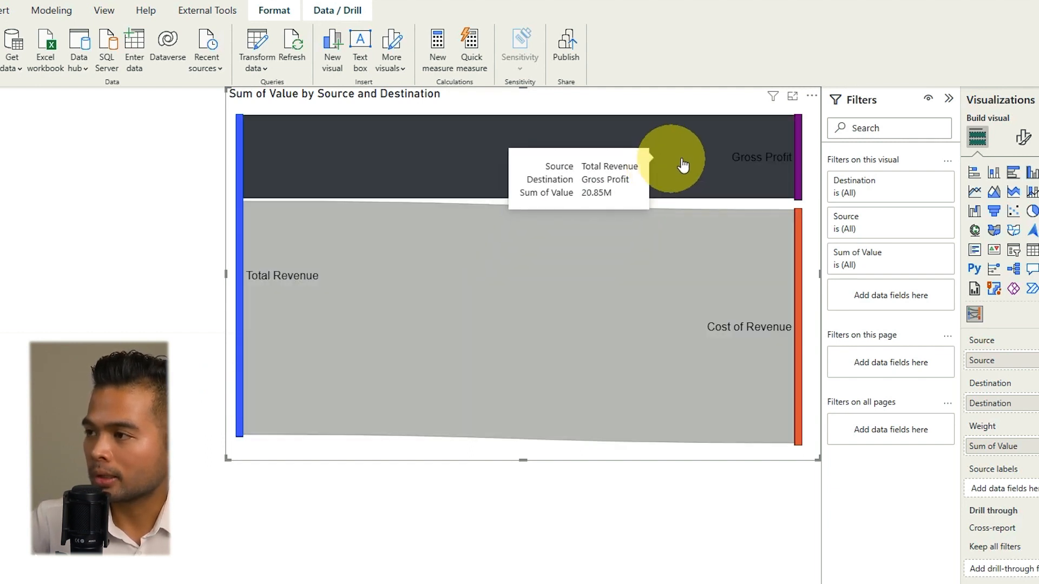
mouse_move(699, 362)
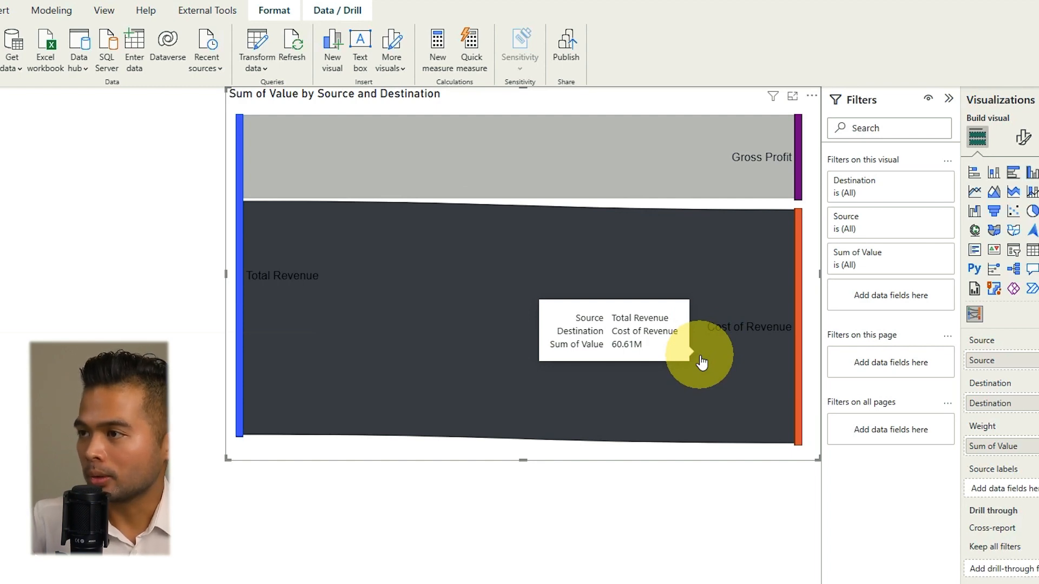
mouse_move(752, 496)
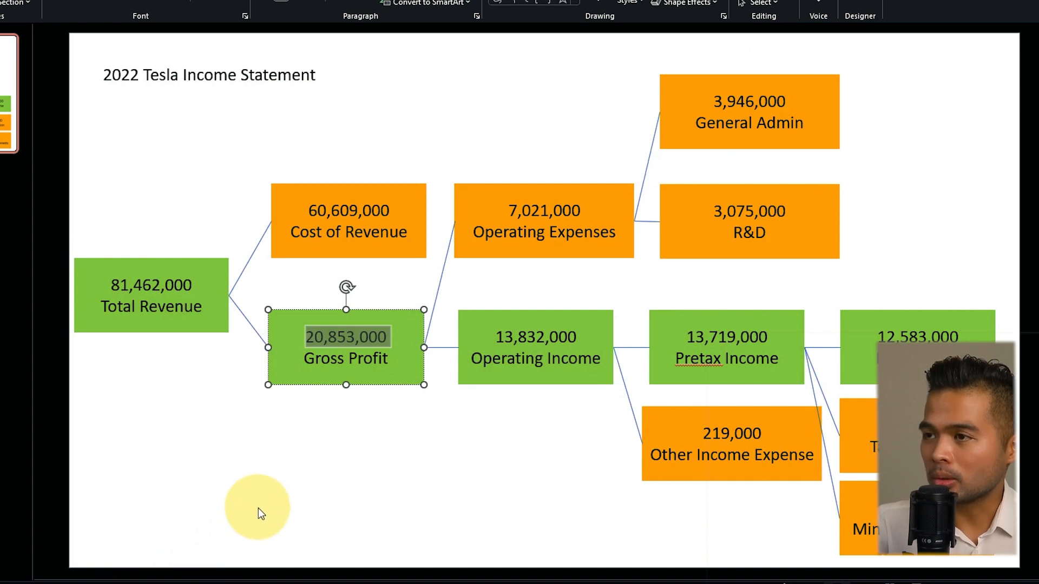
left_click(421, 140)
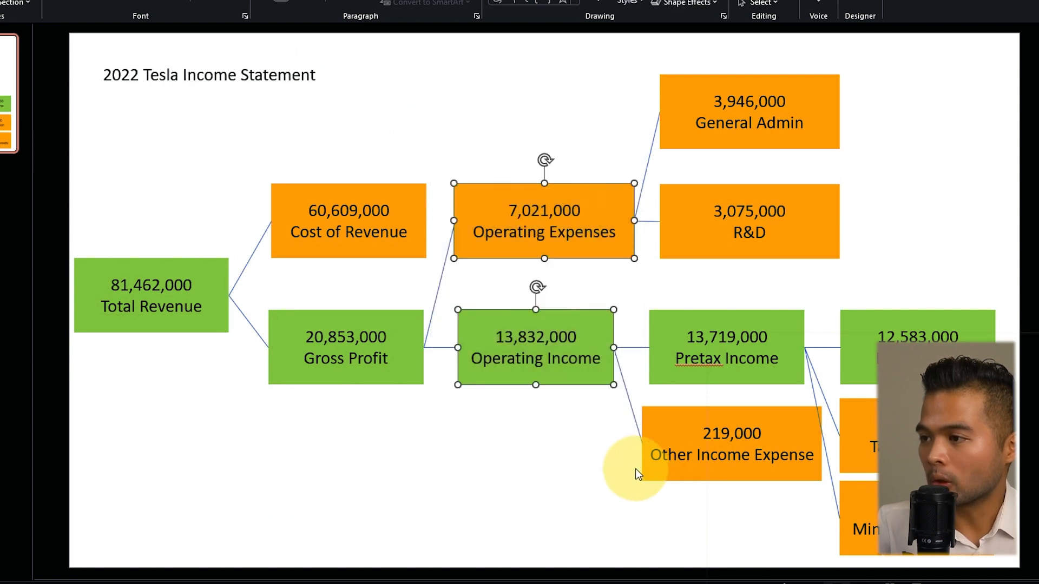
left_click(444, 285)
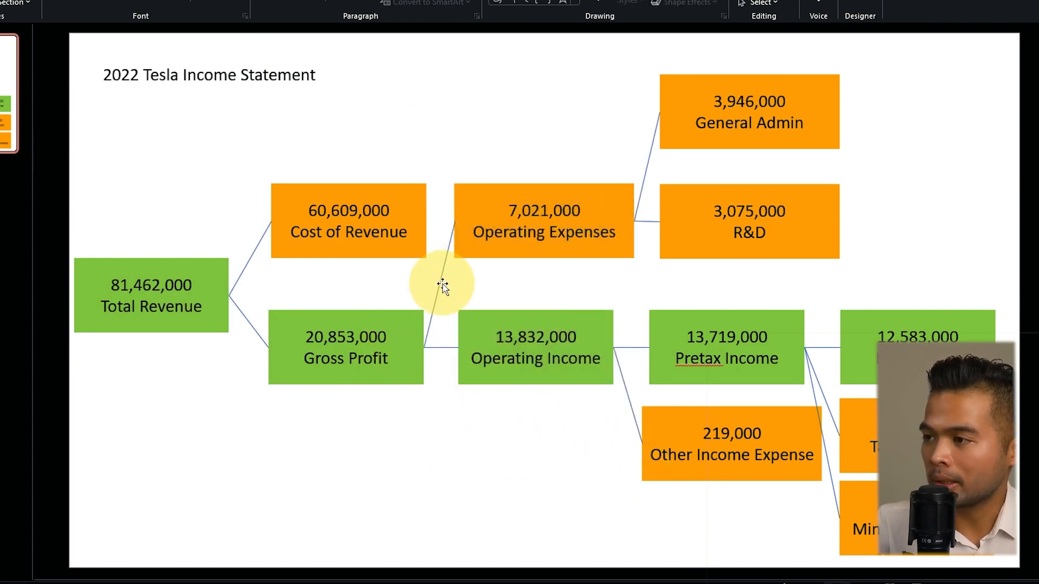
mouse_move(493, 342)
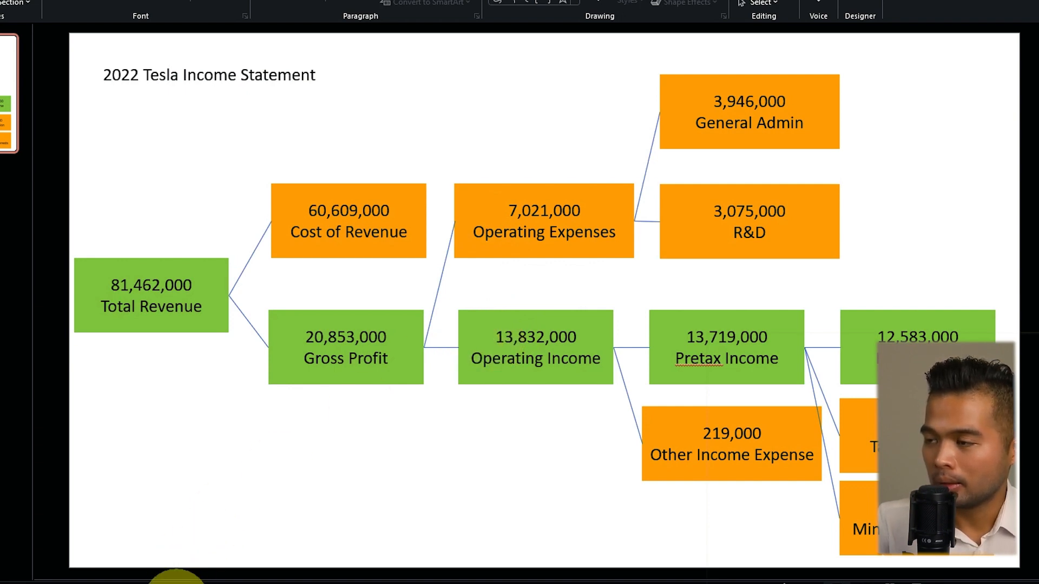
mouse_move(463, 219)
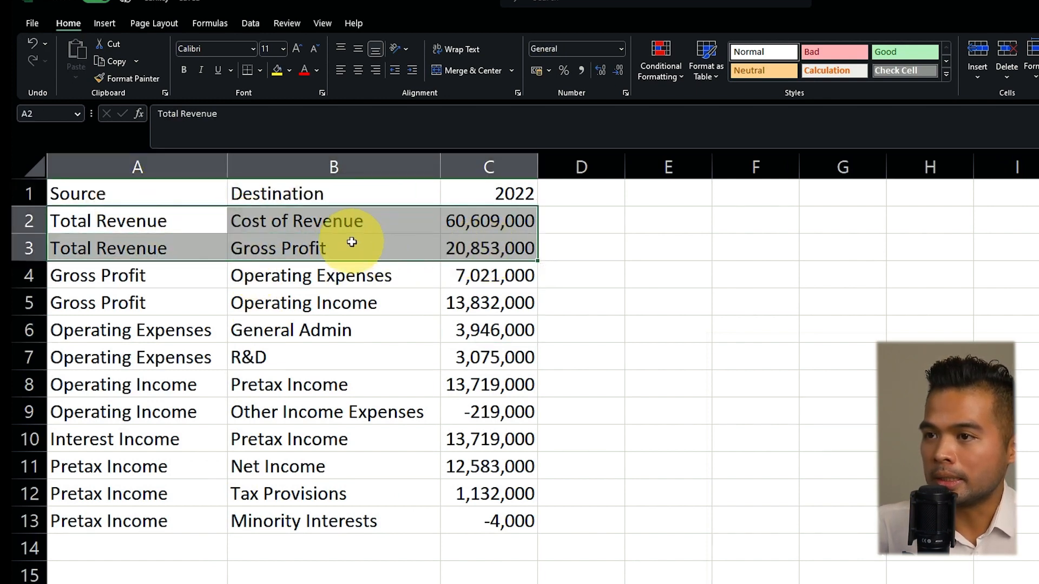
Cross-check Excel flow rows, such as Gross Profit to Operating Expenses, against the diagram boxes.
left_click(334, 303)
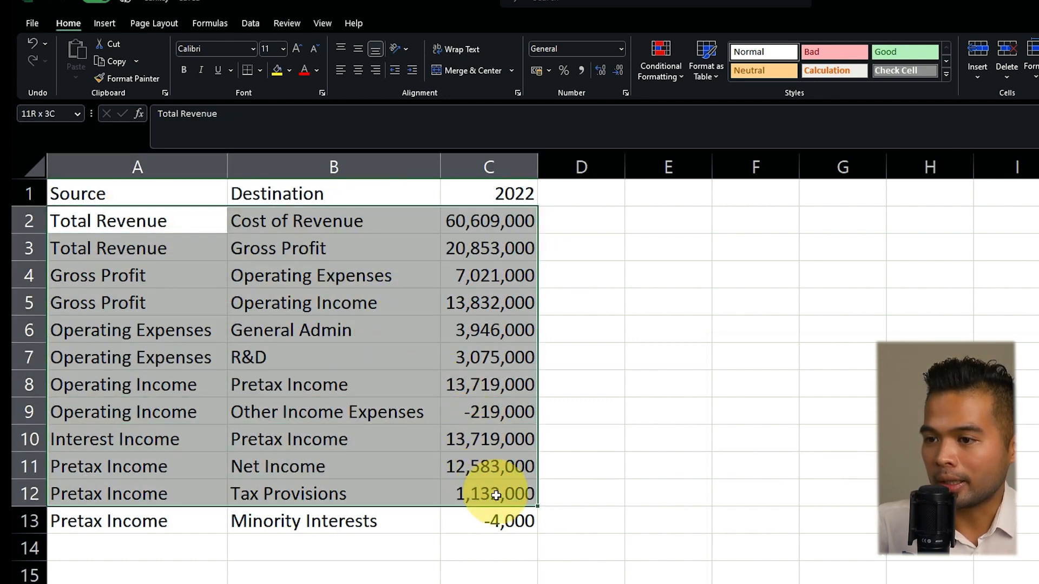
left_click(136, 275)
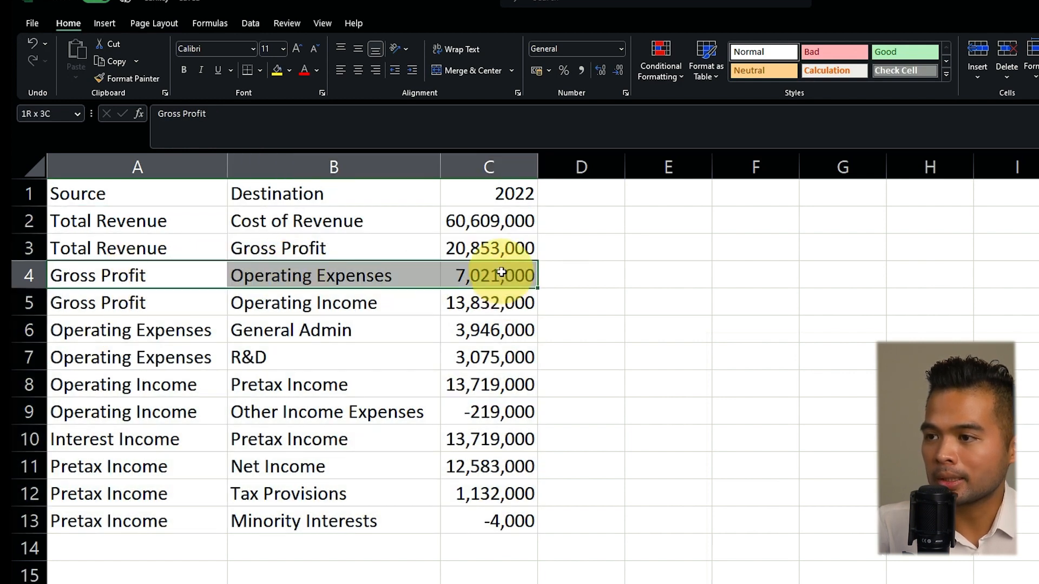
left_click(97, 274)
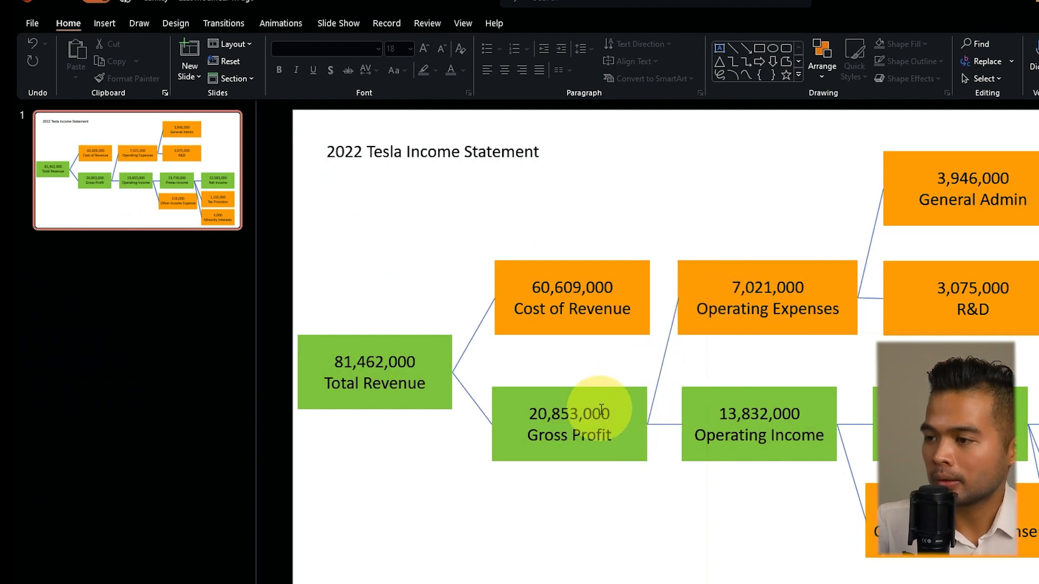
left_click(767, 297)
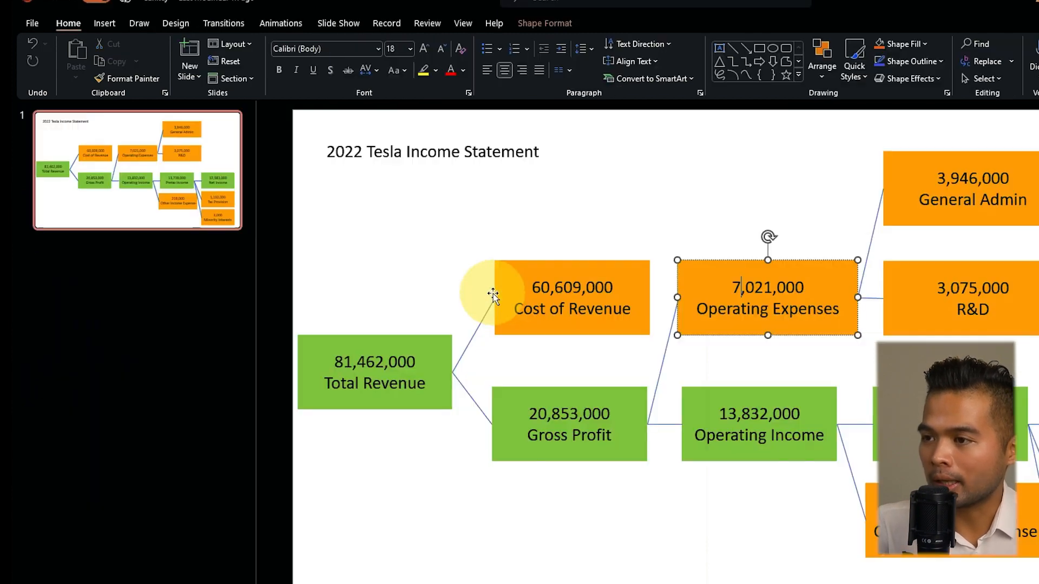
left_click(568, 424)
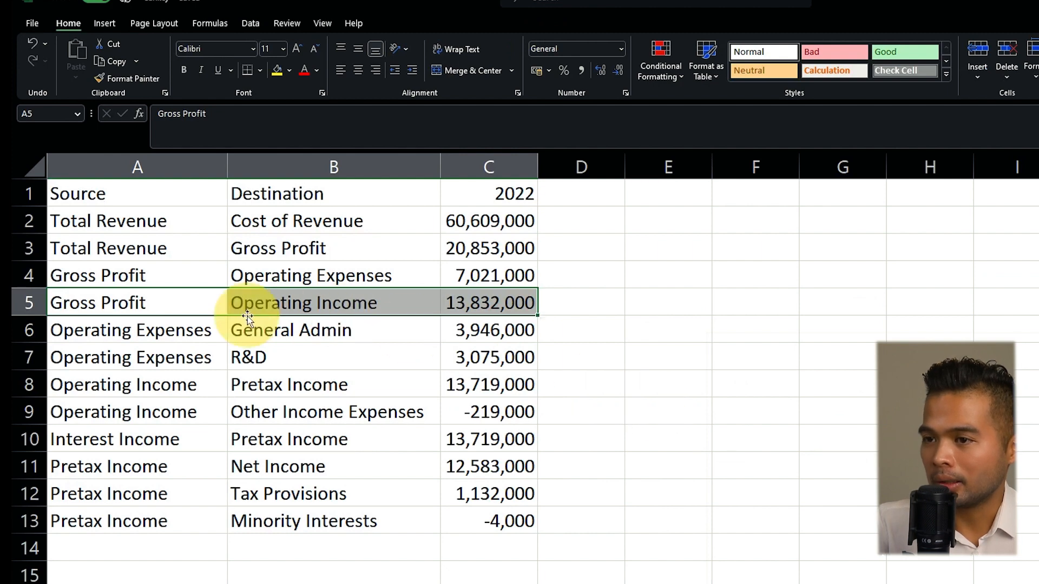
mouse_move(236, 330)
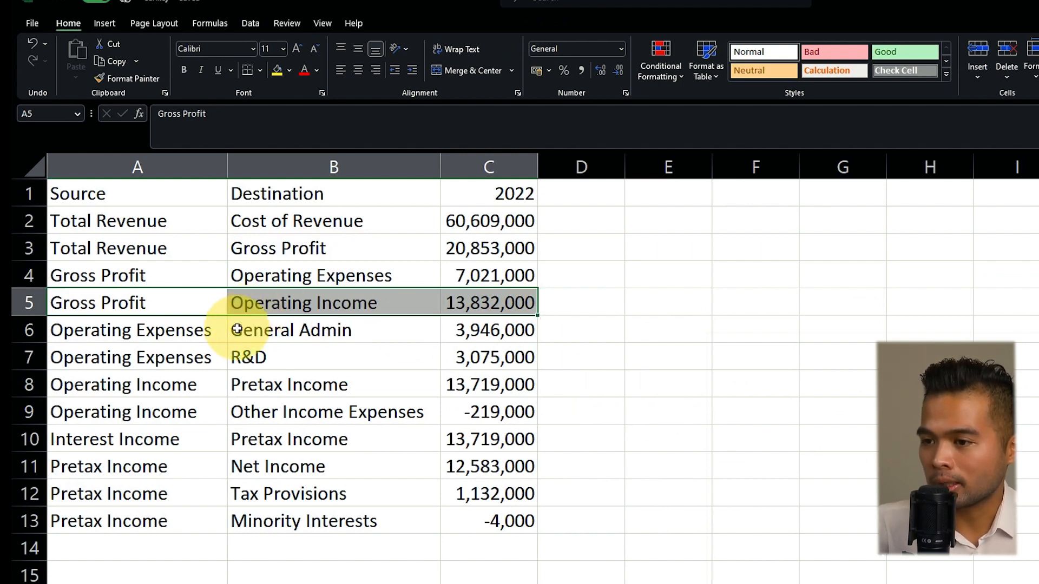
mouse_move(207, 305)
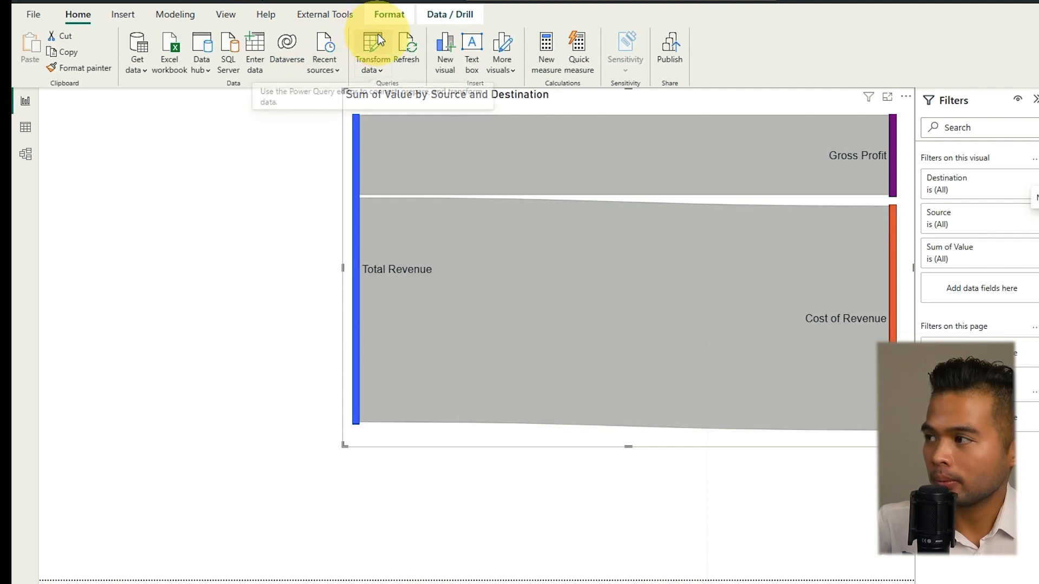
Replace the Income Statement source data with the twelve pasted flow rows.
left_click(372, 50)
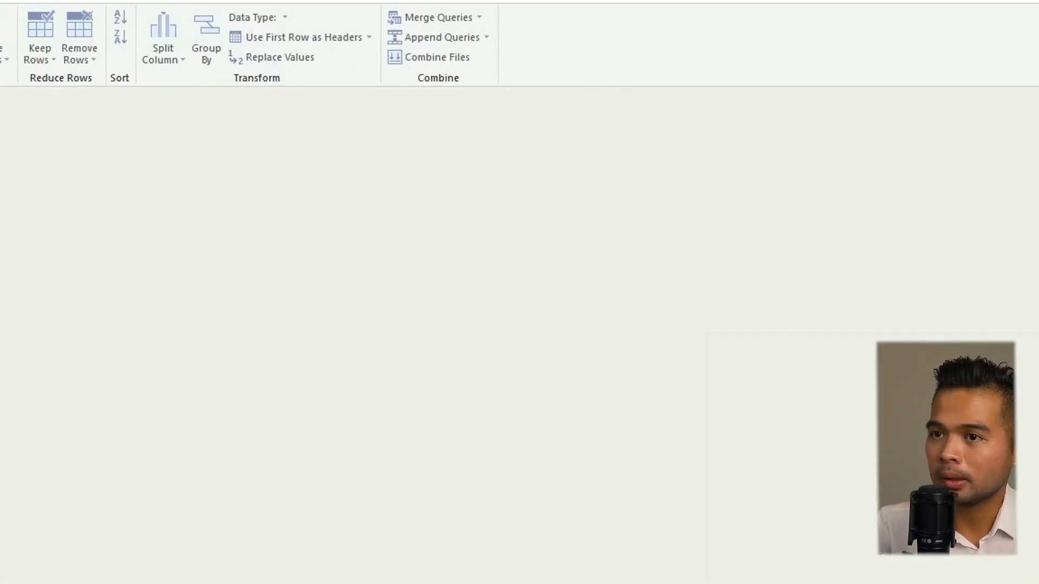
left_click(835, 243)
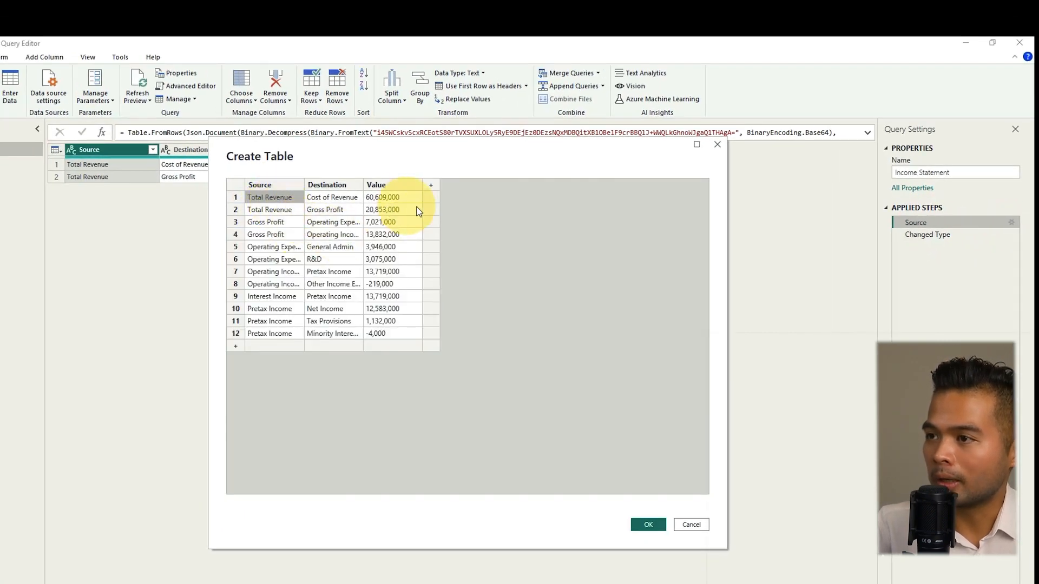
mouse_move(364, 354)
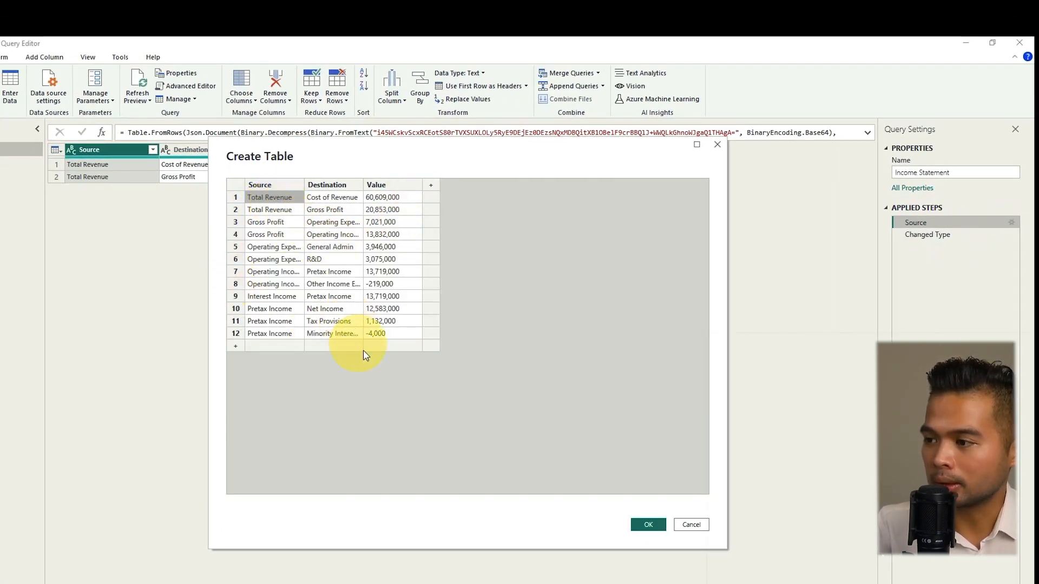
left_click(647, 524)
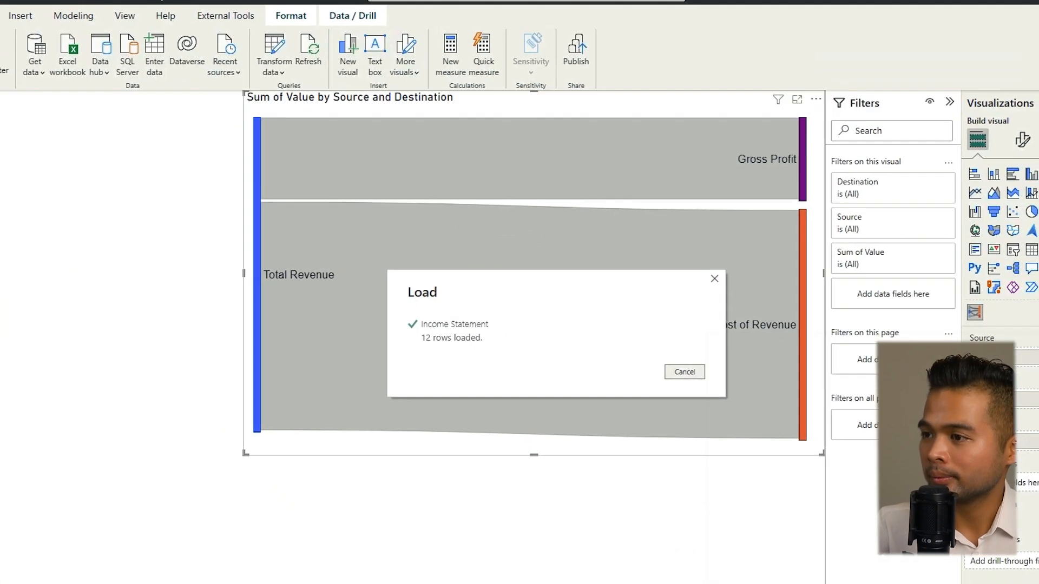
Expand the Destination filter card in the Filters pane to list its values.
left_click(684, 372)
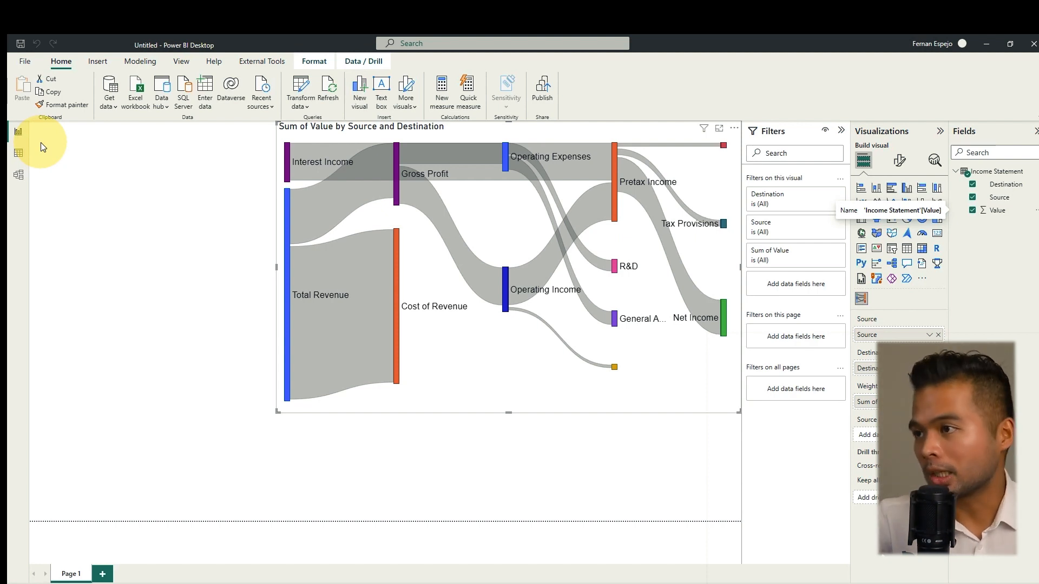
mouse_move(509, 411)
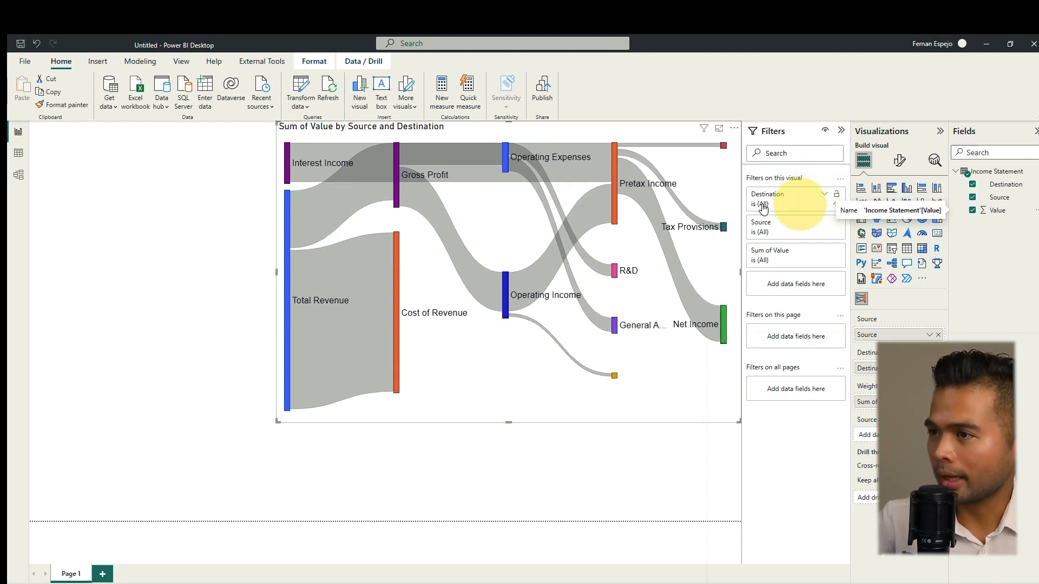
mouse_move(498, 219)
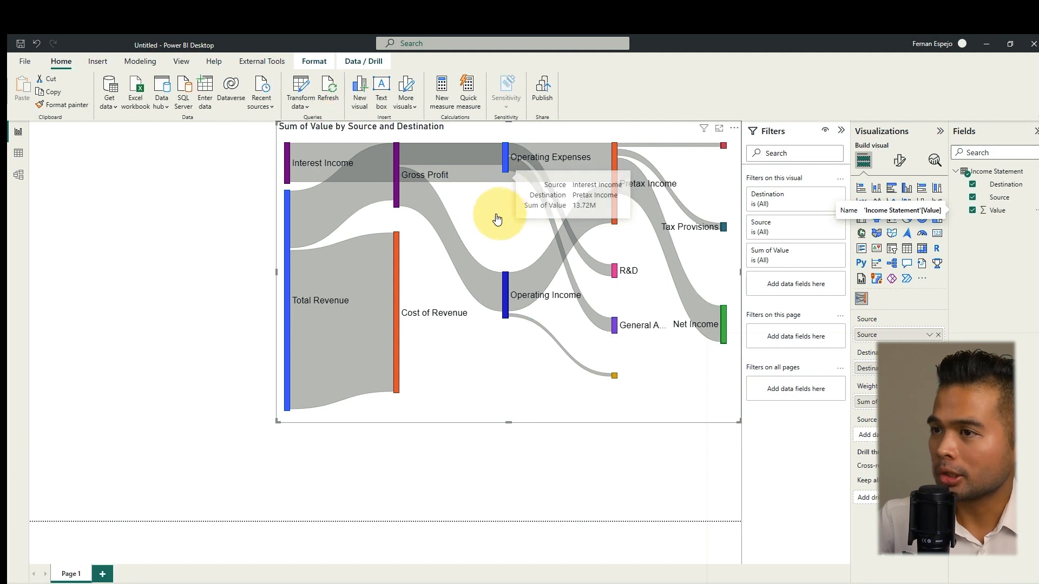
mouse_move(487, 215)
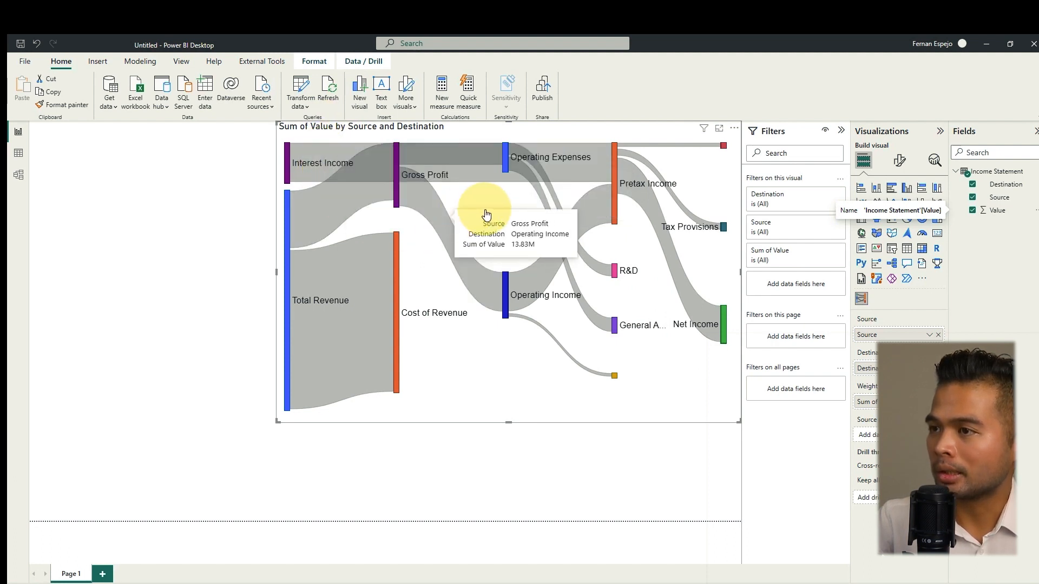
mouse_move(311, 162)
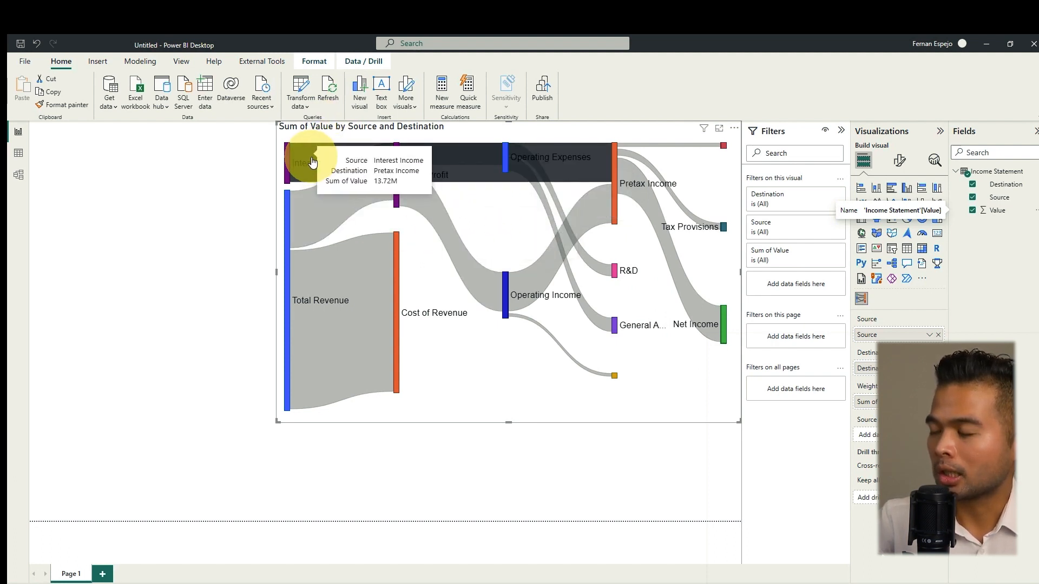
mouse_move(602, 165)
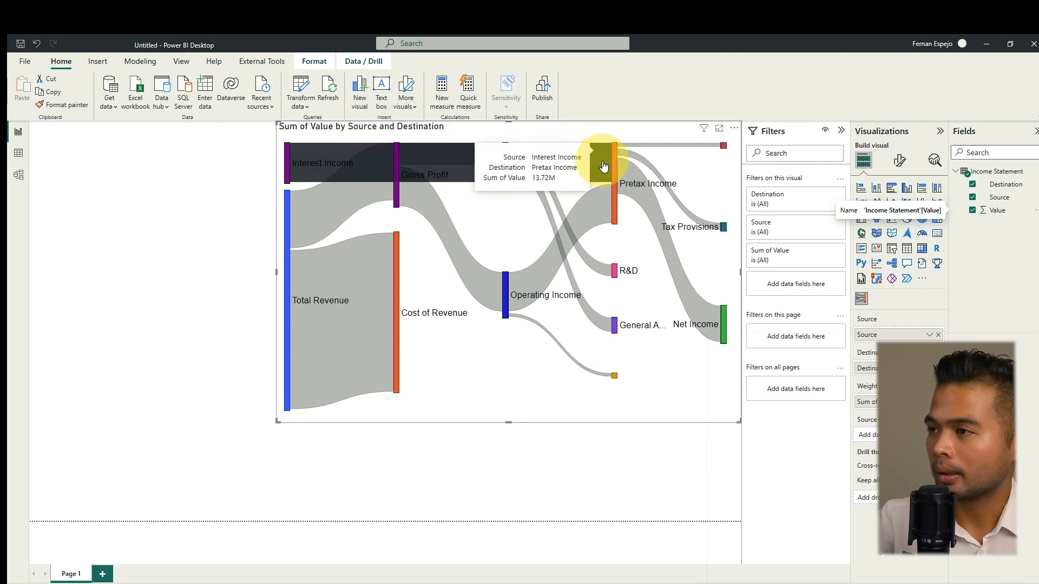
mouse_move(571, 192)
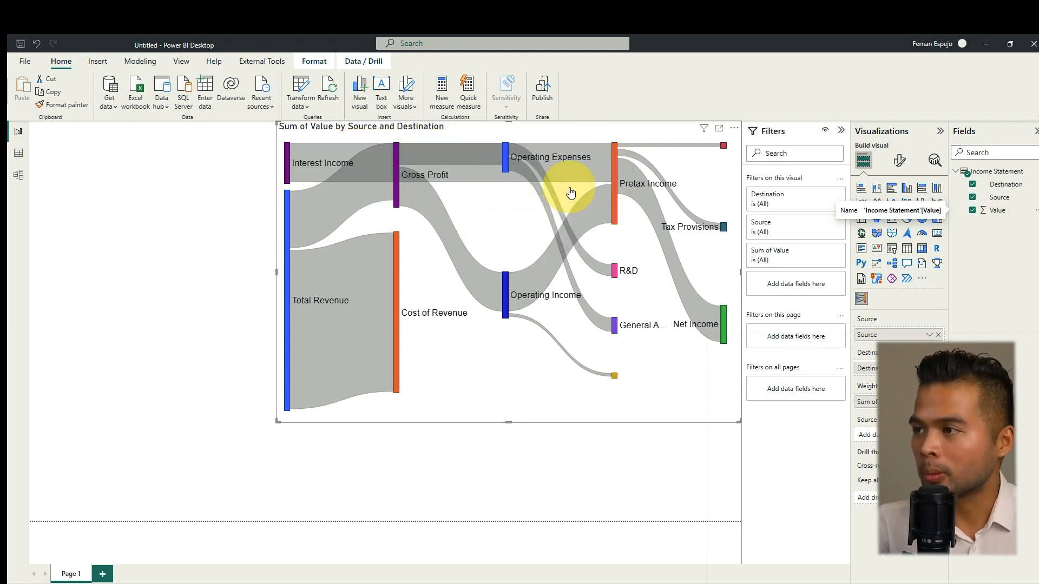
mouse_move(579, 191)
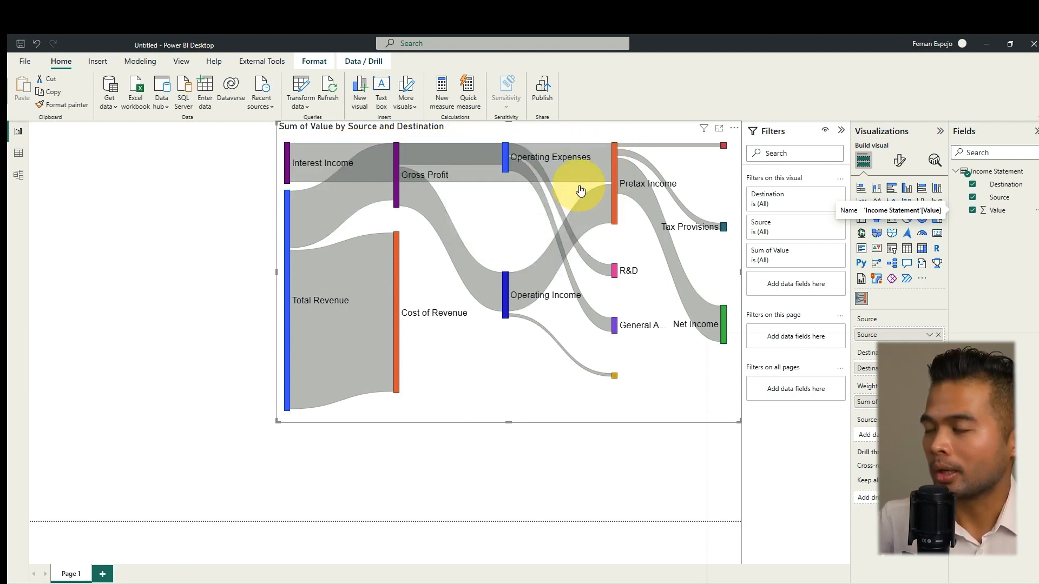
mouse_move(479, 198)
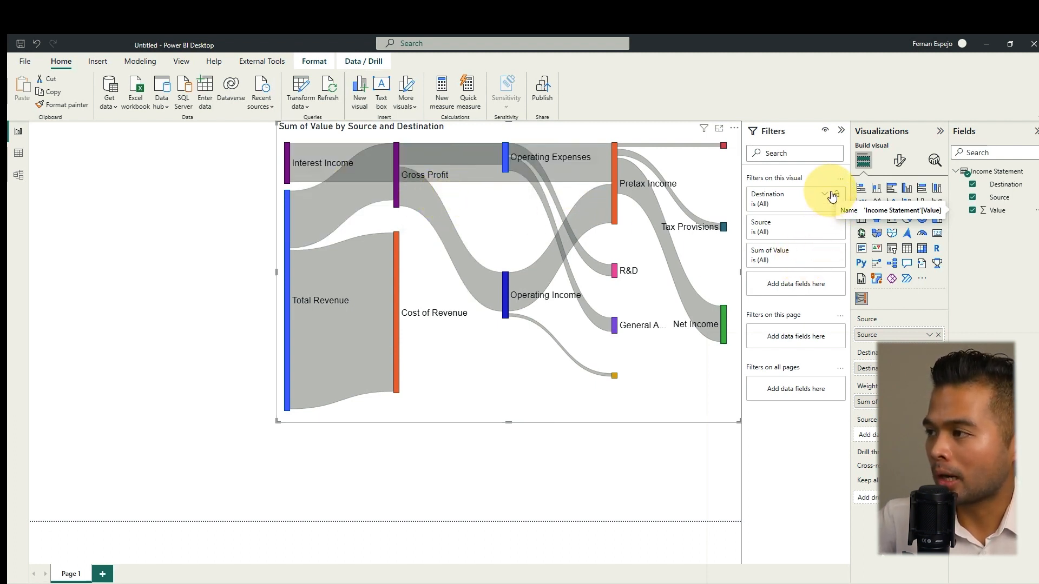
left_click(833, 194)
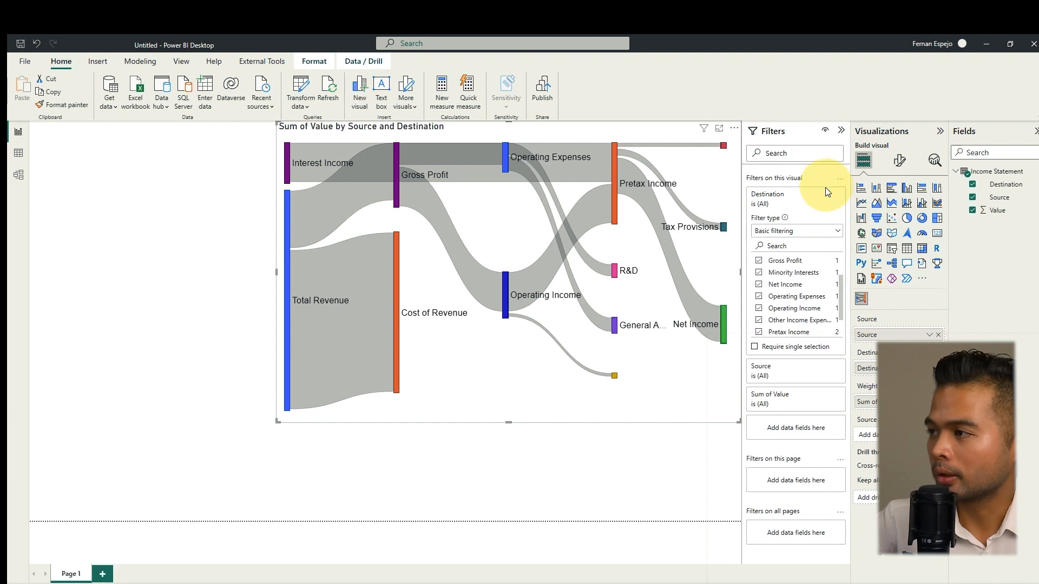
Collapse the Destination filter and open the Source filter's list to drop Interest Income.
left_click(768, 195)
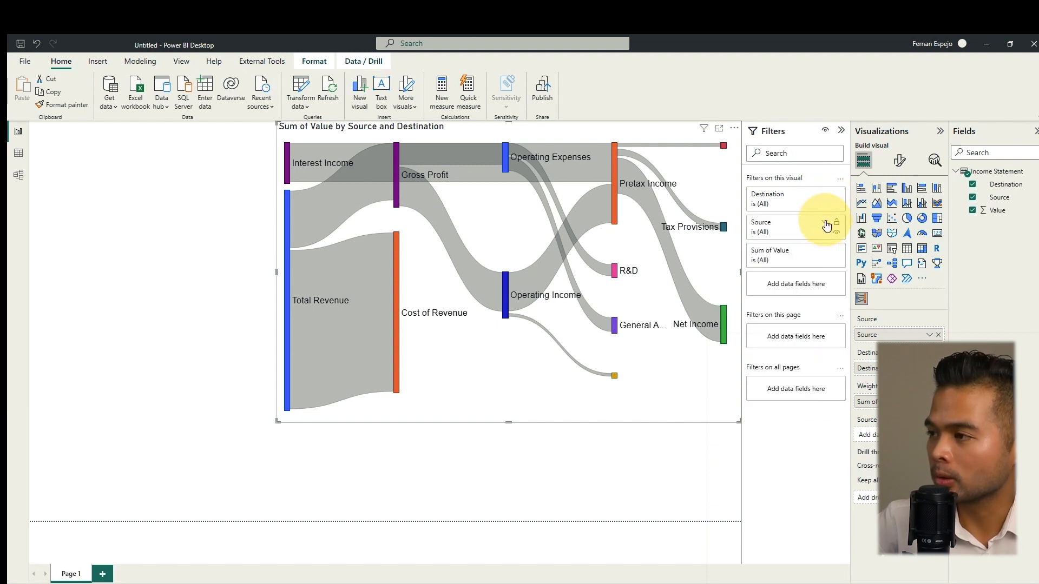
left_click(794, 227)
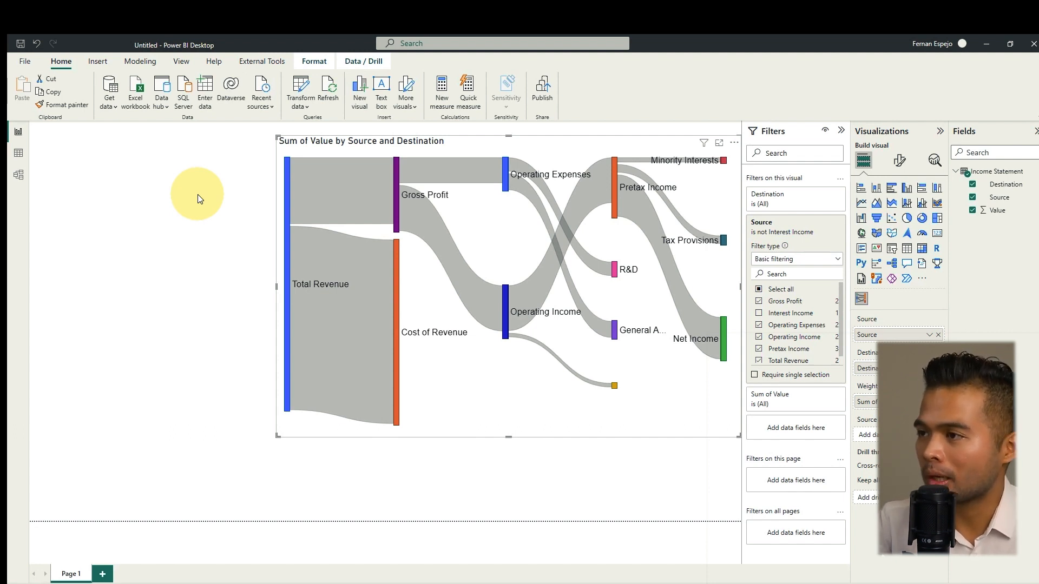
mouse_move(206, 195)
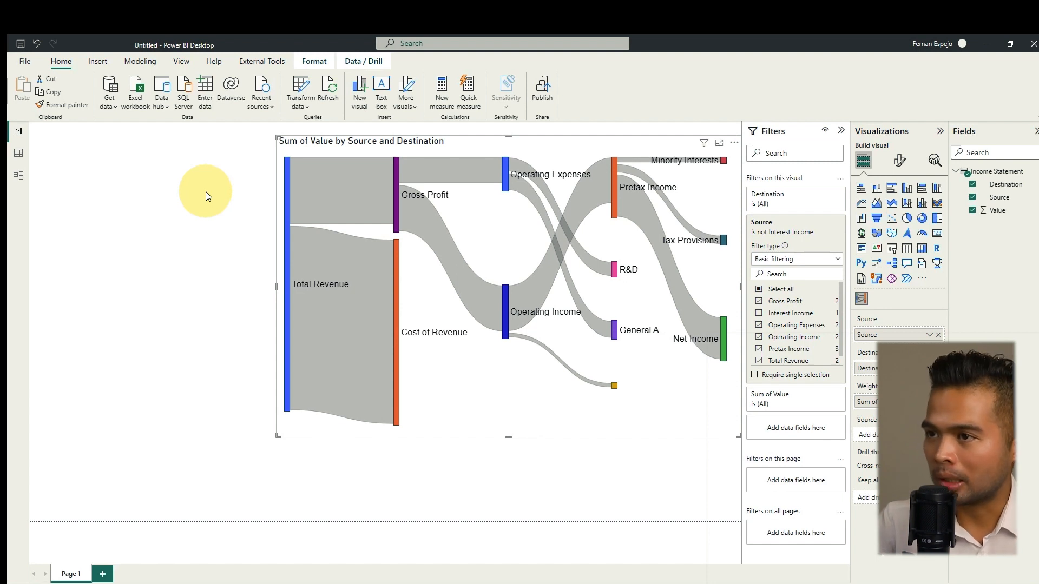
mouse_move(287, 206)
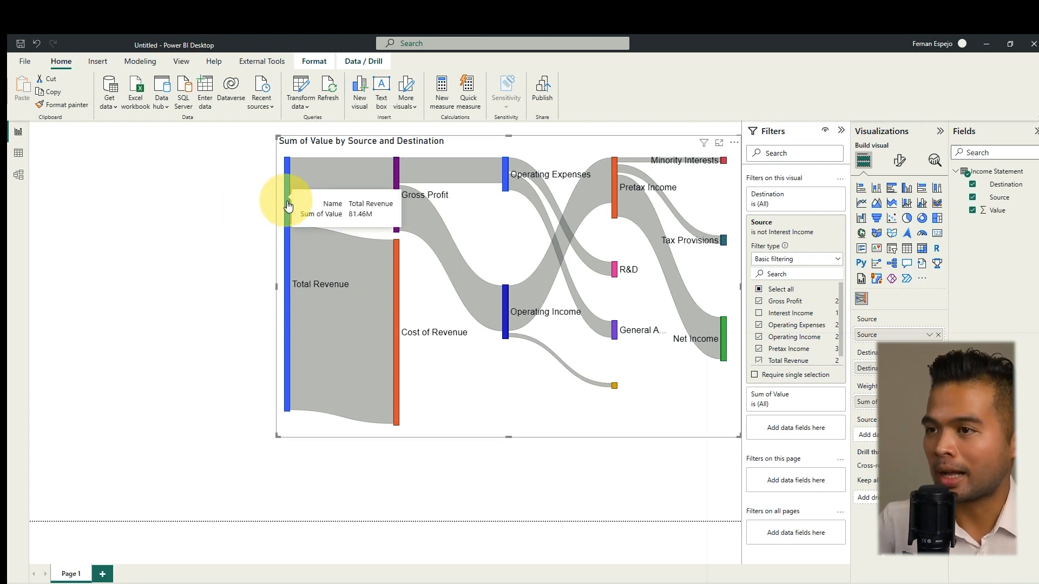
mouse_move(900, 161)
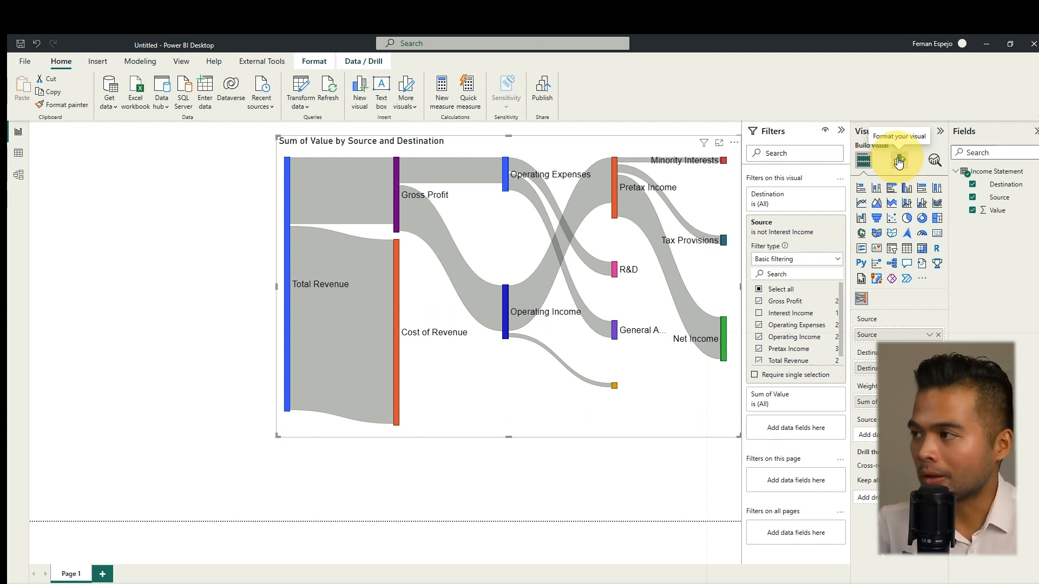
Under Format visual > Nodes, recolour nodes: Total Revenue and income stages green, expenses red.
left_click(899, 159)
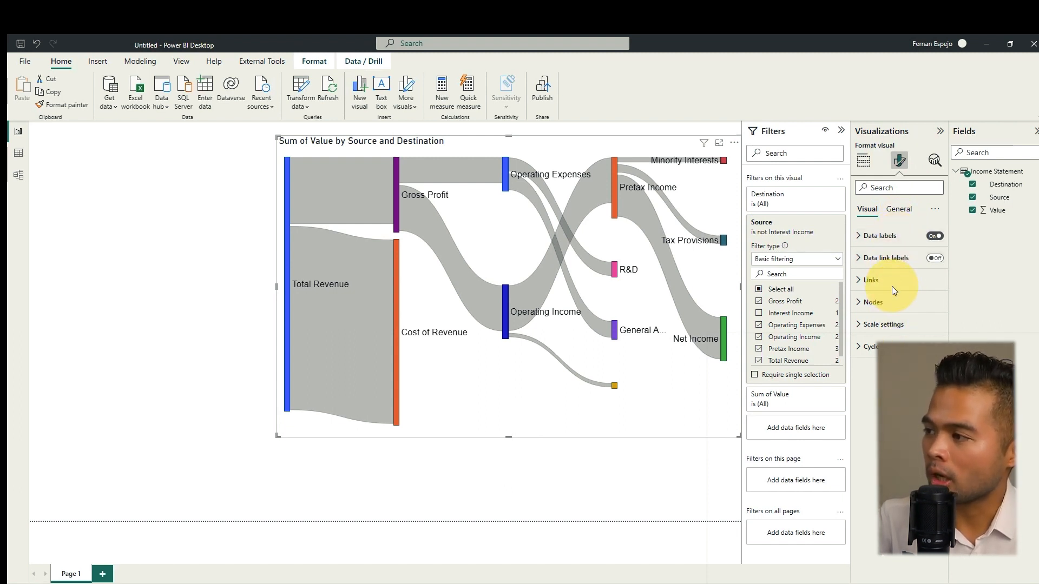
left_click(873, 302)
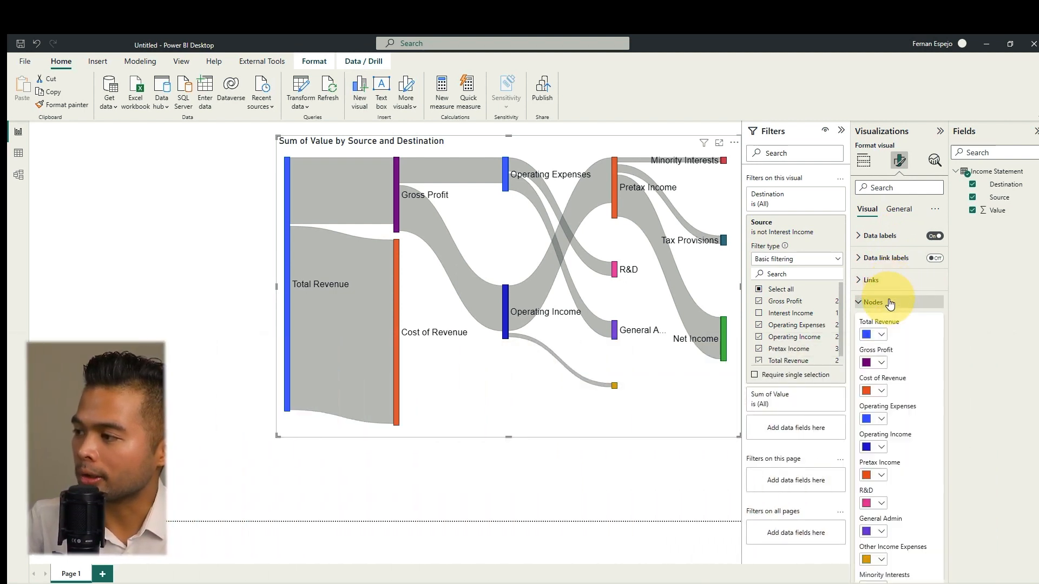
scroll("down", 3)
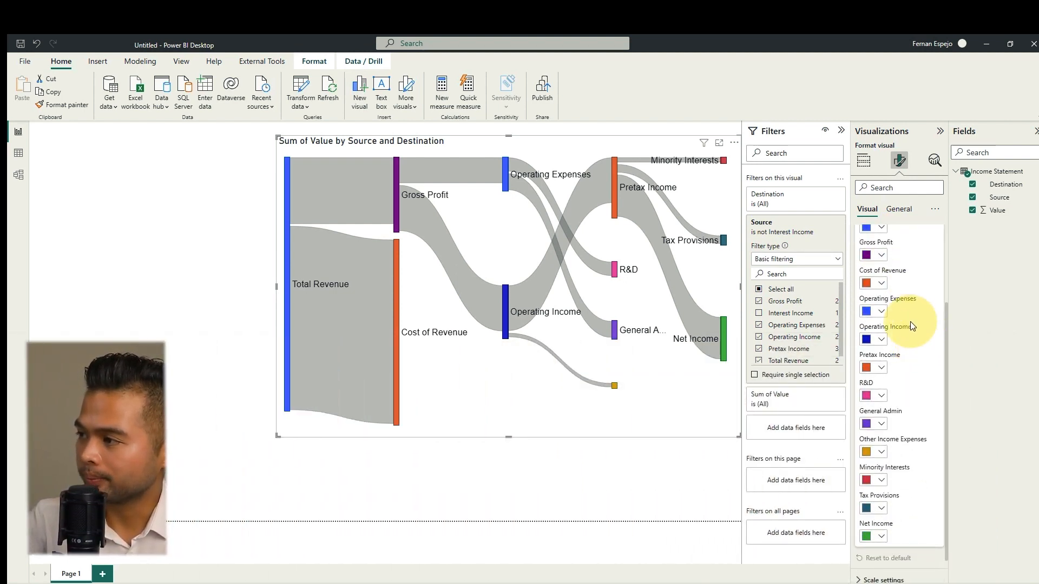
left_click(882, 280)
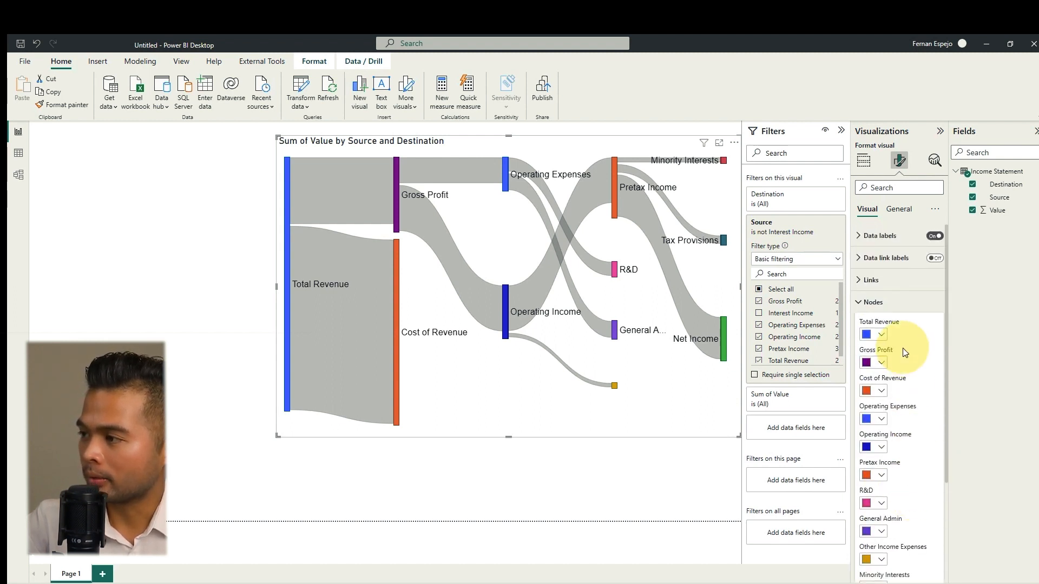
left_click(882, 335)
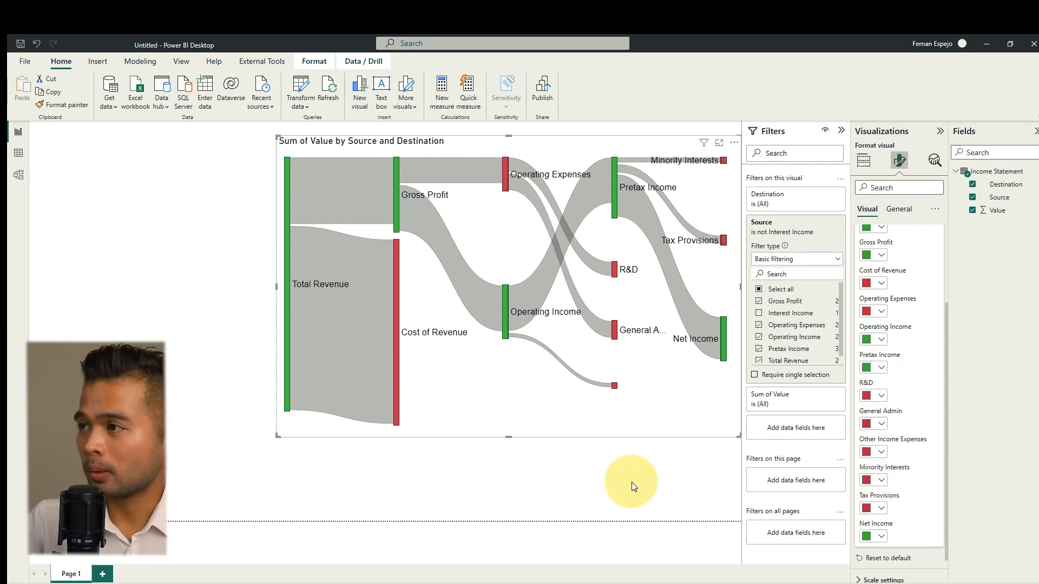
mouse_move(640, 474)
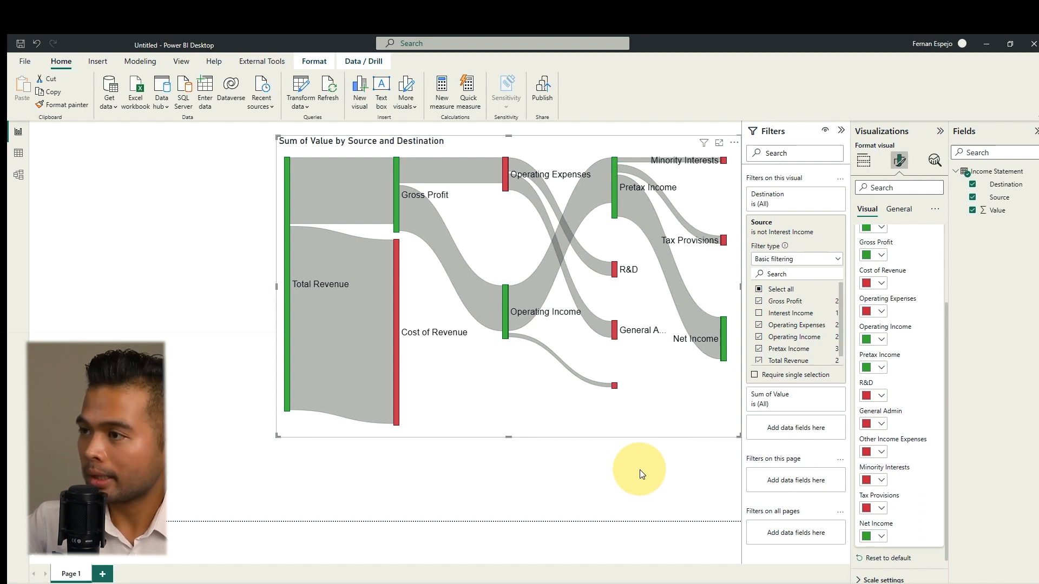
mouse_move(405, 325)
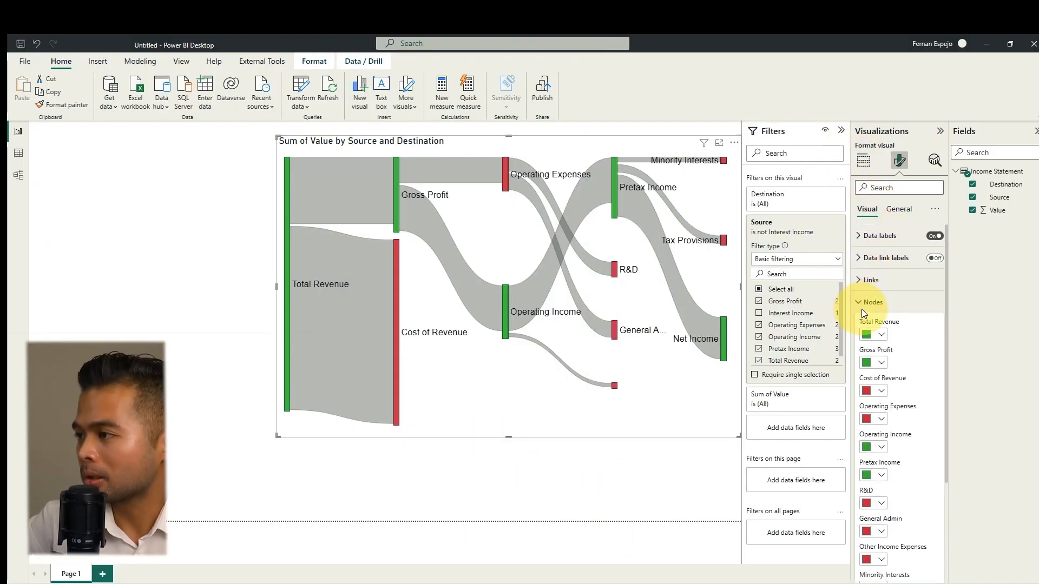
Turn on data link labels showing Source-Destination names with values in millions.
left_click(934, 257)
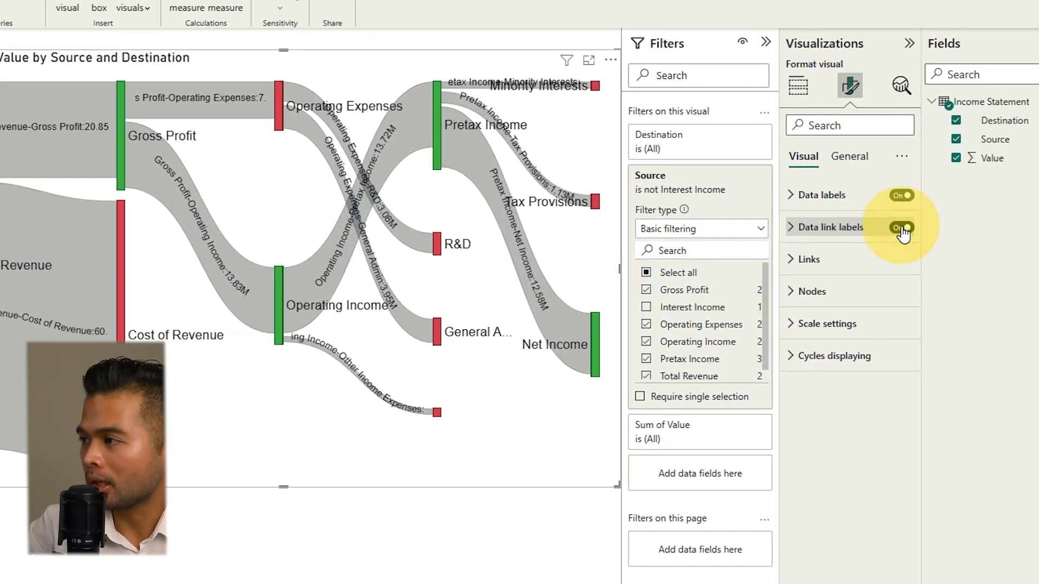
left_click(797, 86)
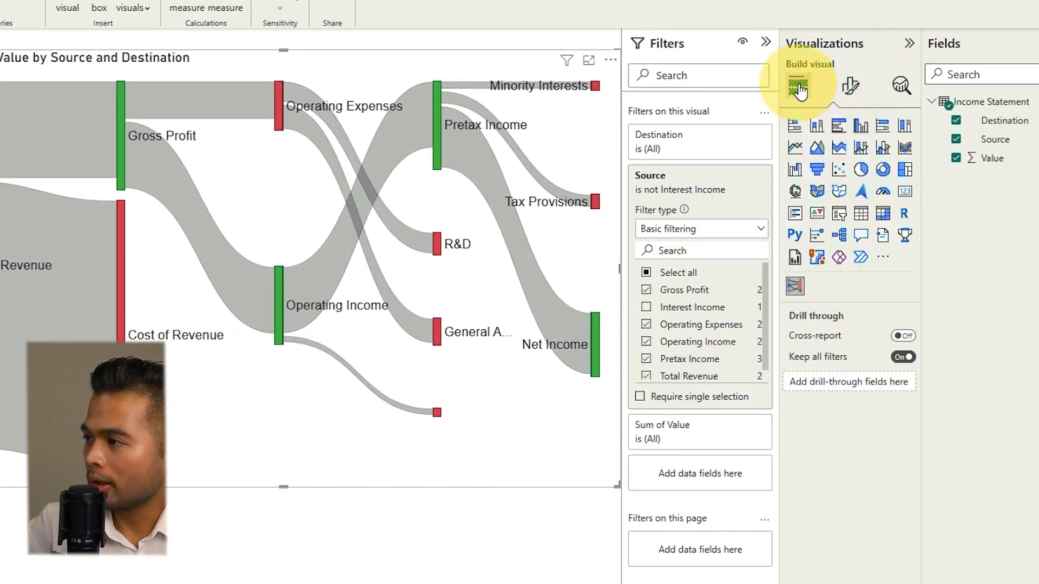
left_click(797, 86)
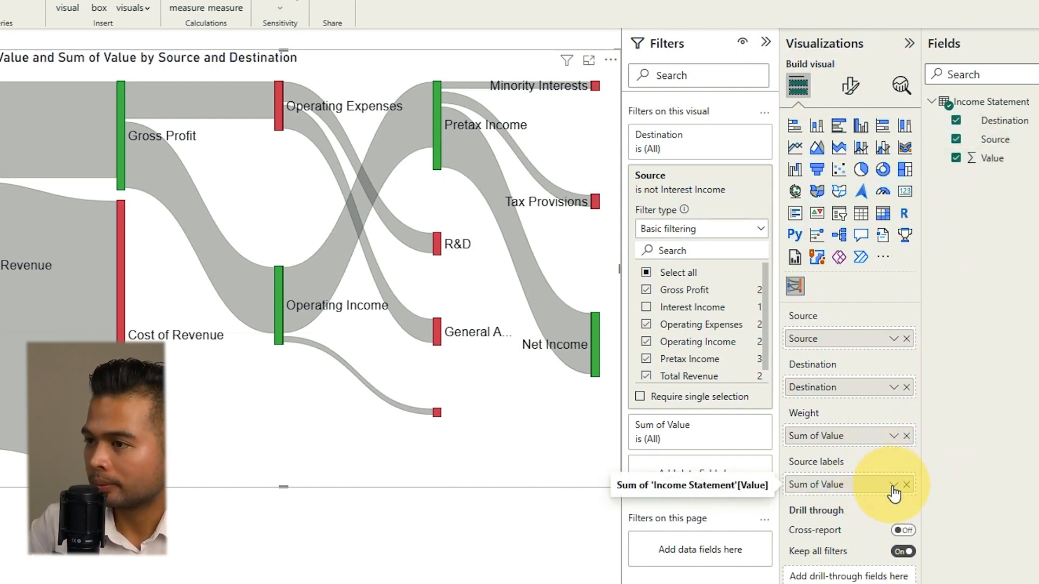
left_click(894, 484)
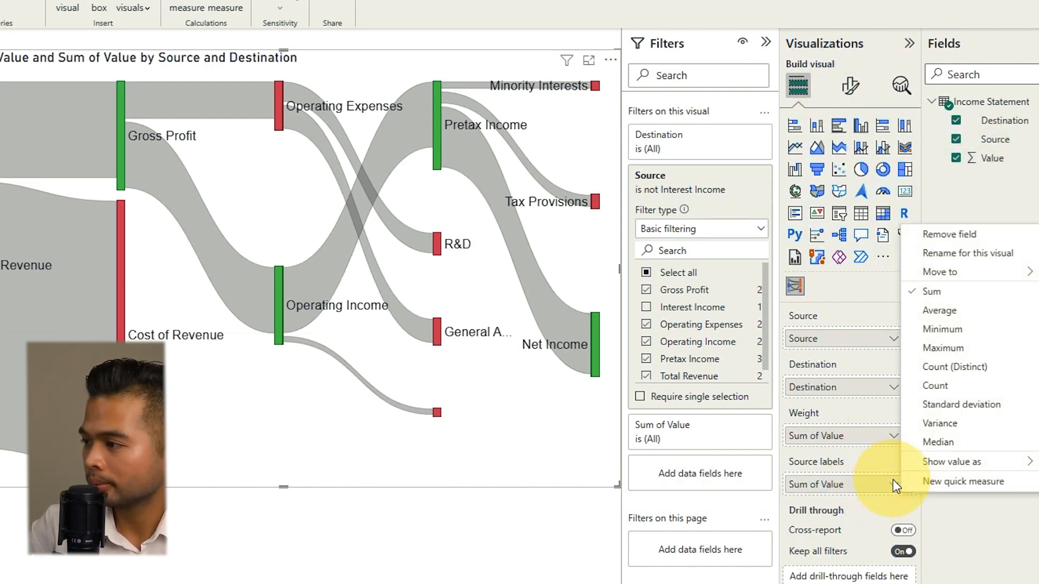
left_click(850, 86)
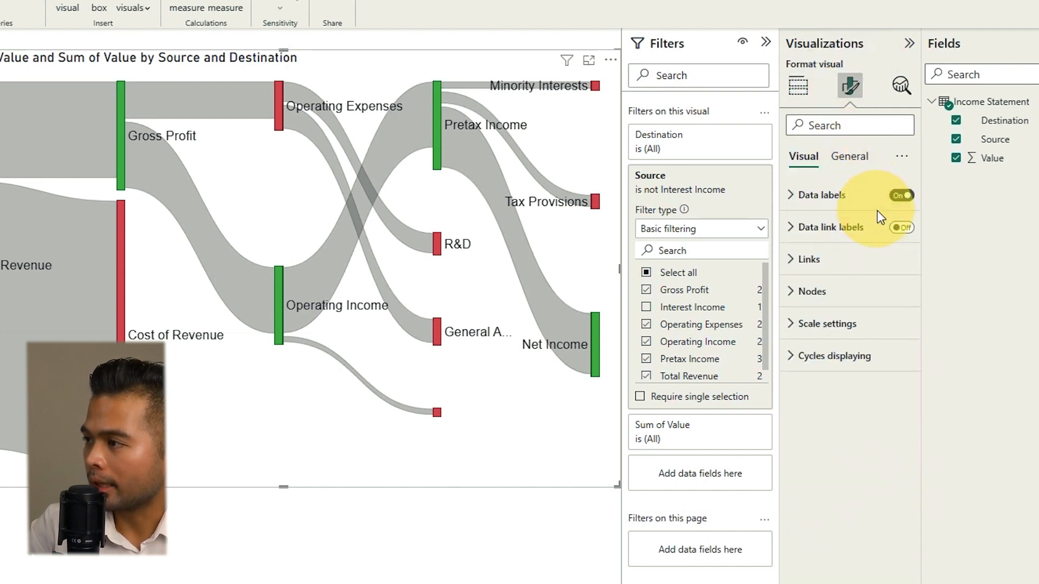
left_click(900, 227)
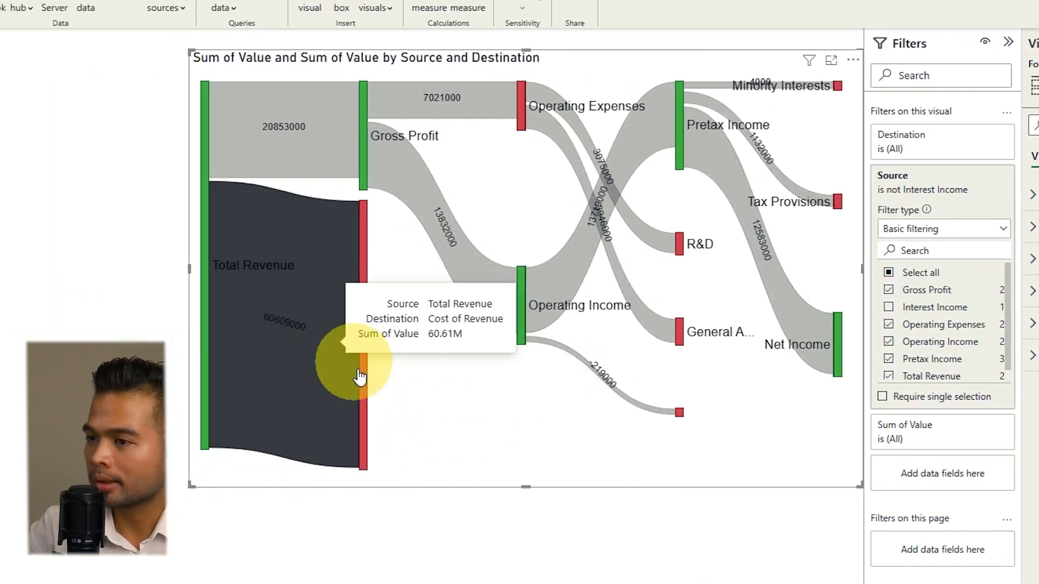
mouse_move(315, 378)
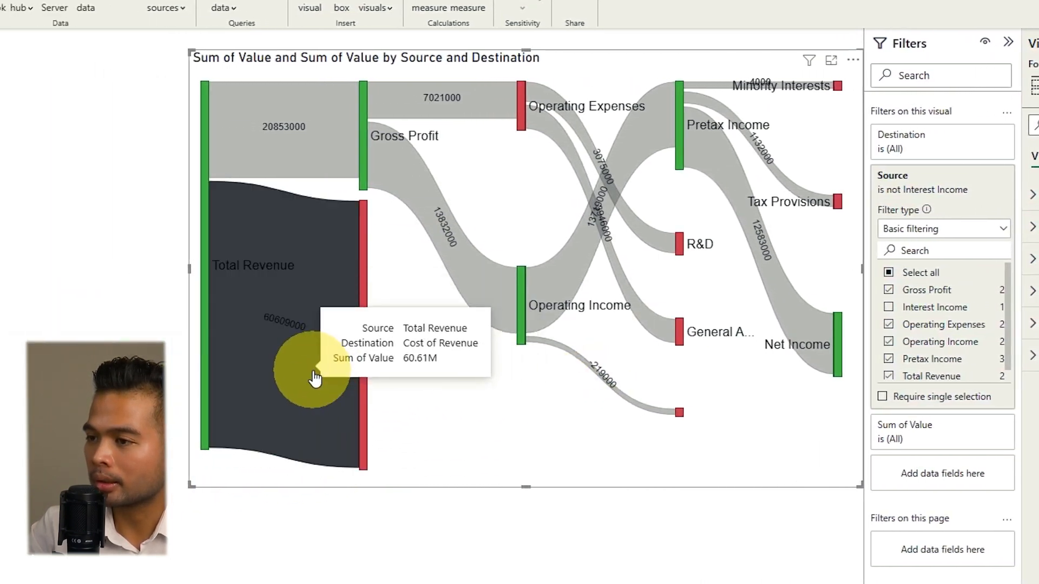
mouse_move(331, 139)
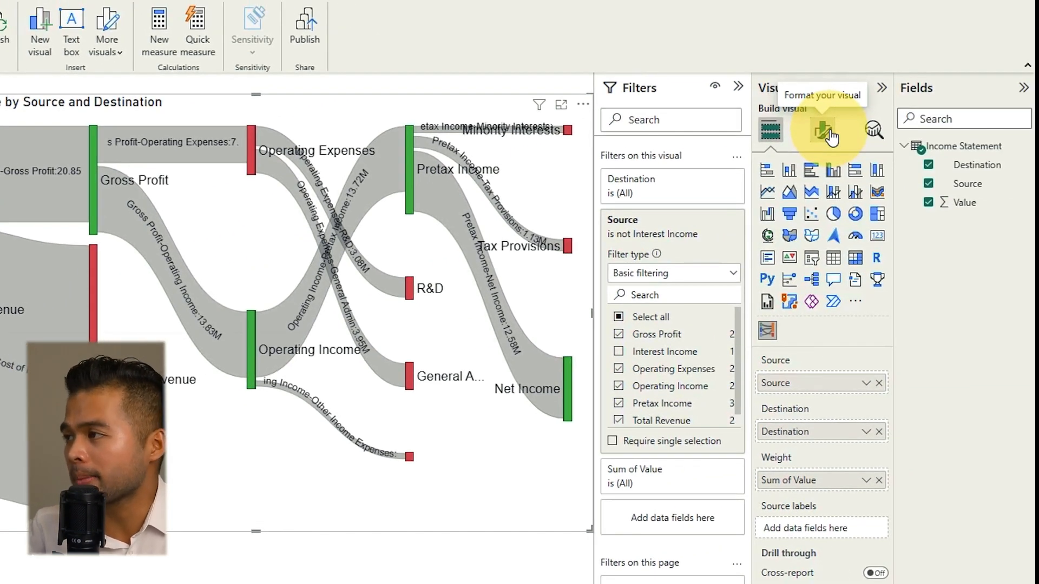
Switch the Sankey's Data link labels toggle to Off in Format visual.
left_click(821, 130)
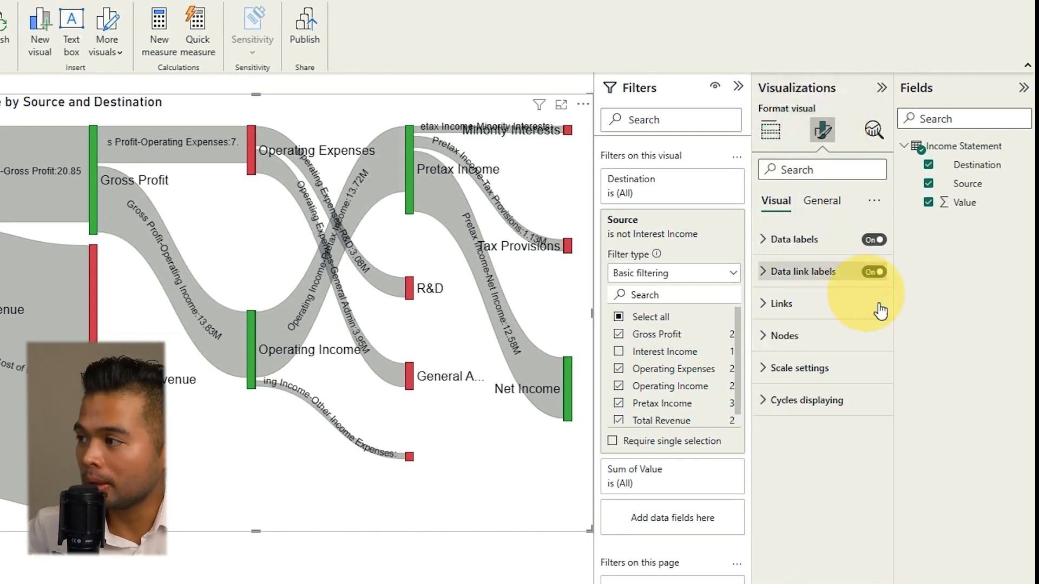
mouse_move(173, 180)
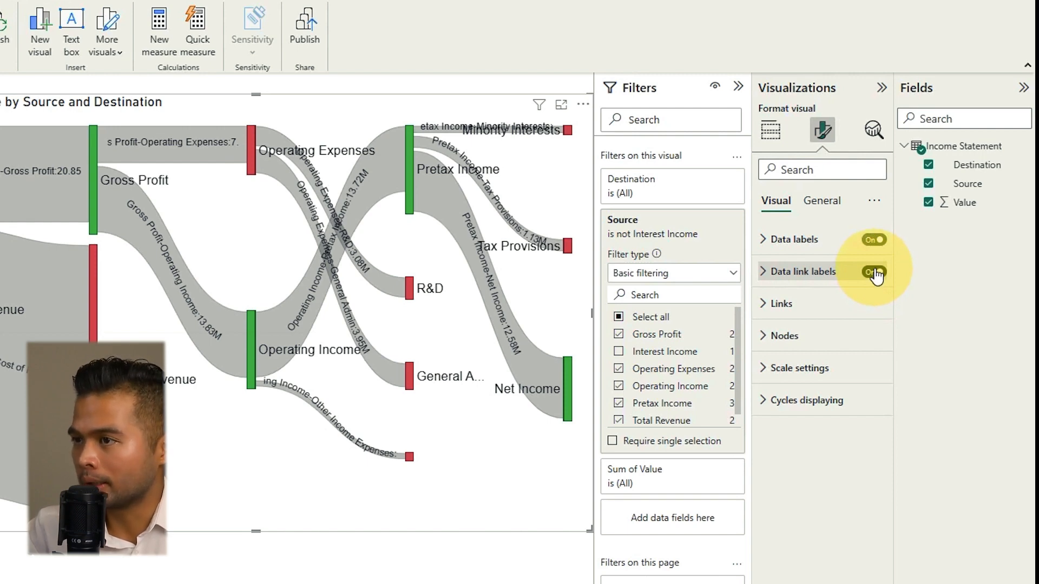
left_click(873, 271)
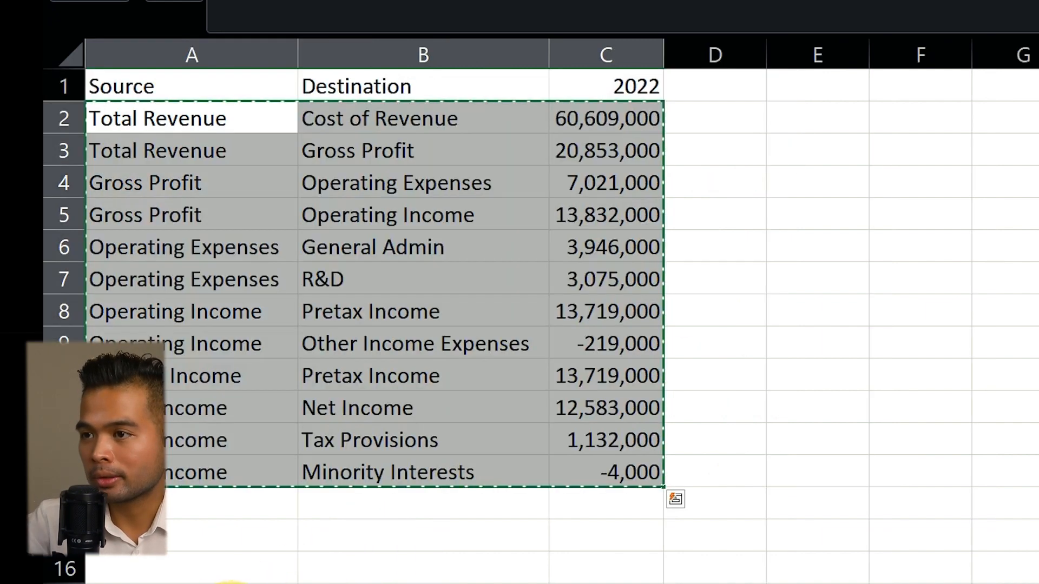
Select and copy the Source, Destination and 2022–2019 columns on Excel's All Years sheet.
left_click(605, 247)
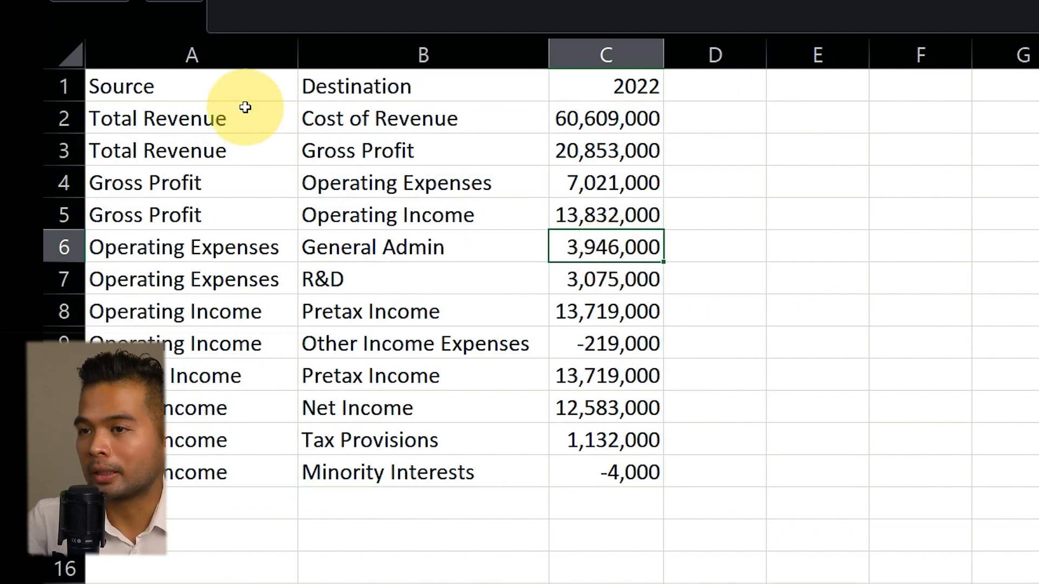
mouse_move(573, 91)
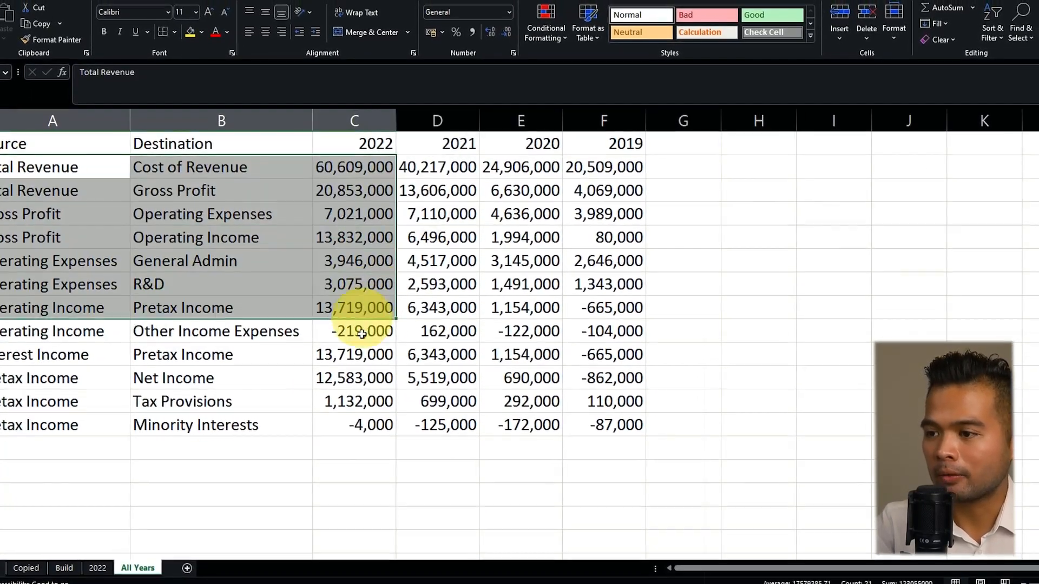
left_click(354, 153)
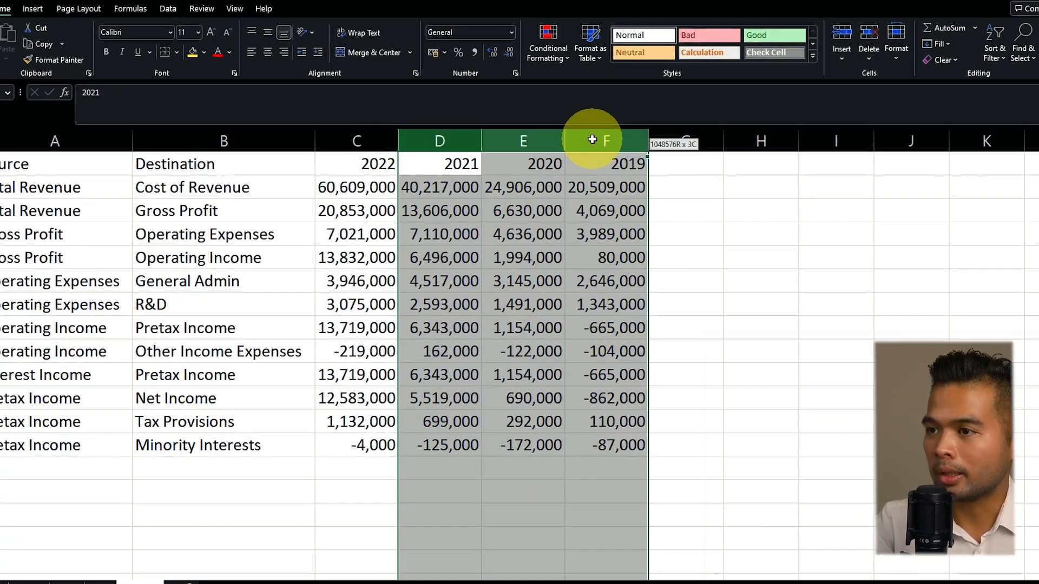
left_click(198, 267)
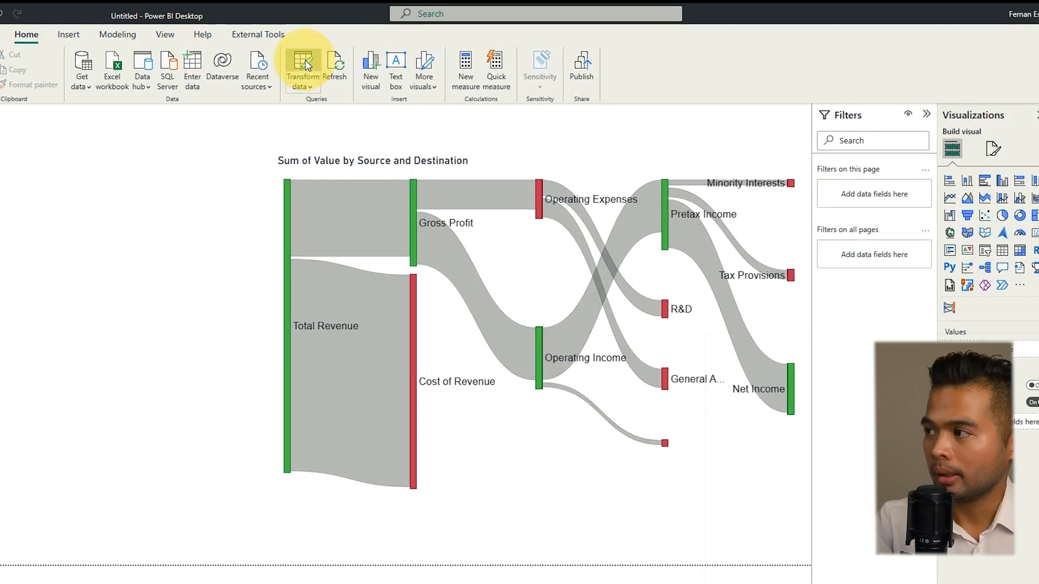
Unpivot the 2019–2022 columns, set Value to Whole Number, and Close & Apply.
left_click(302, 64)
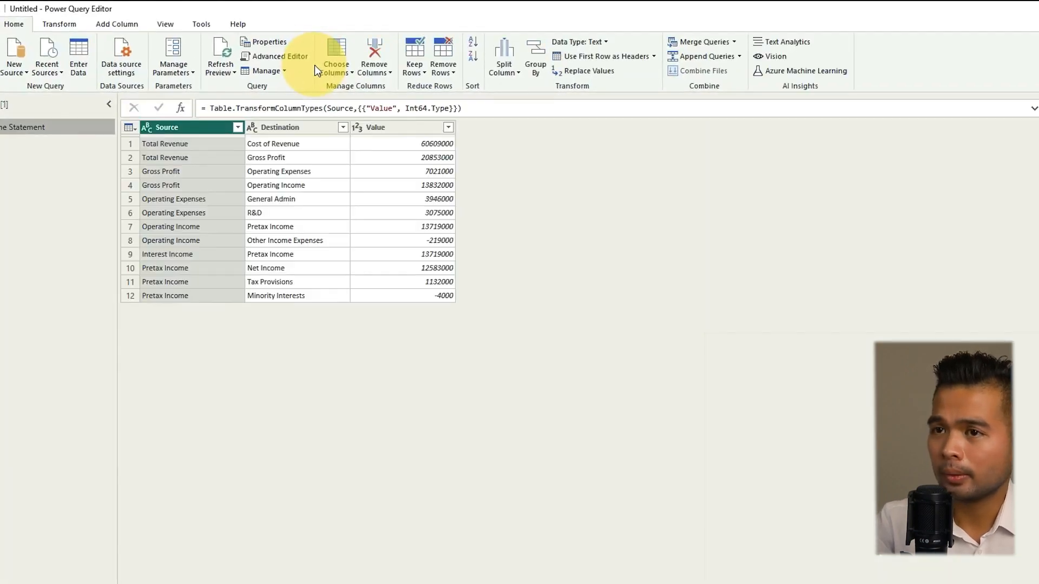
mouse_move(608, 205)
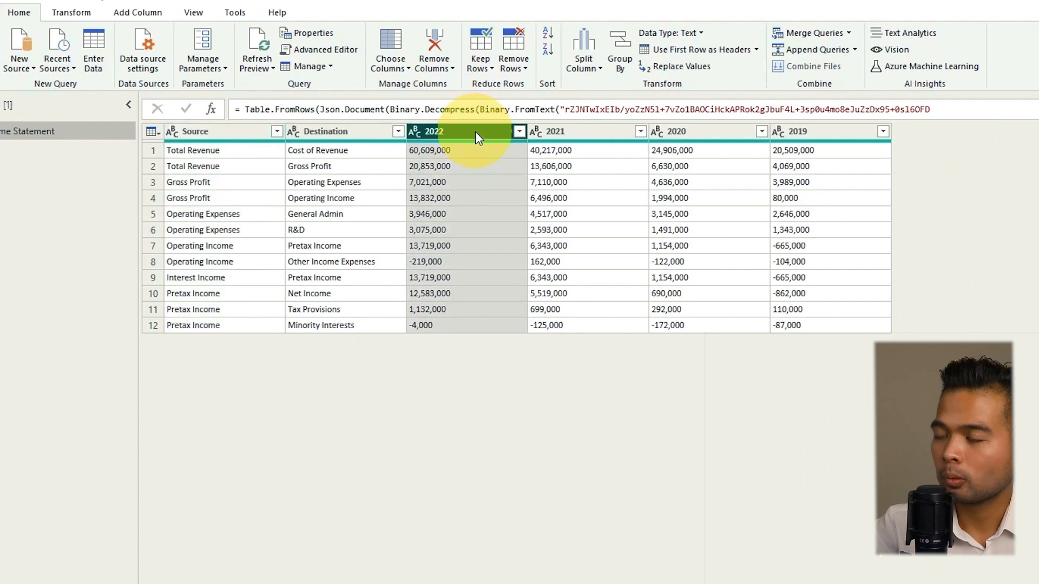
mouse_move(791, 131)
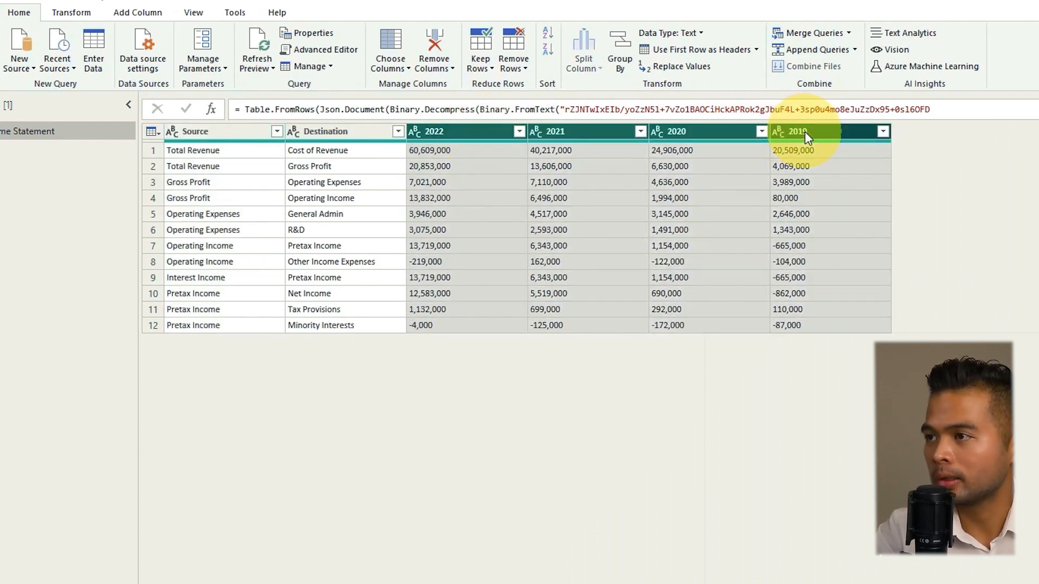
right_click(802, 131)
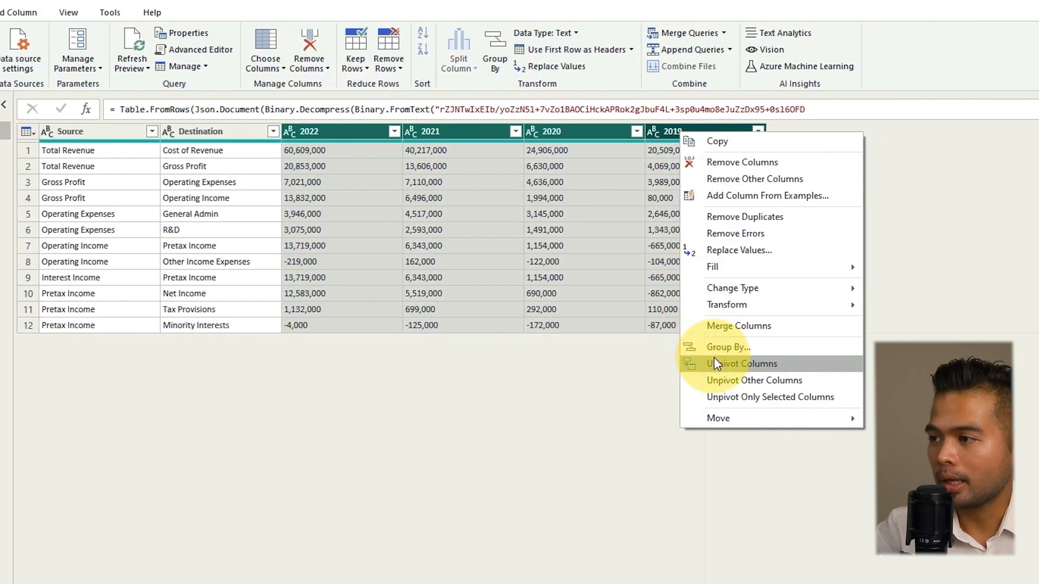
left_click(753, 380)
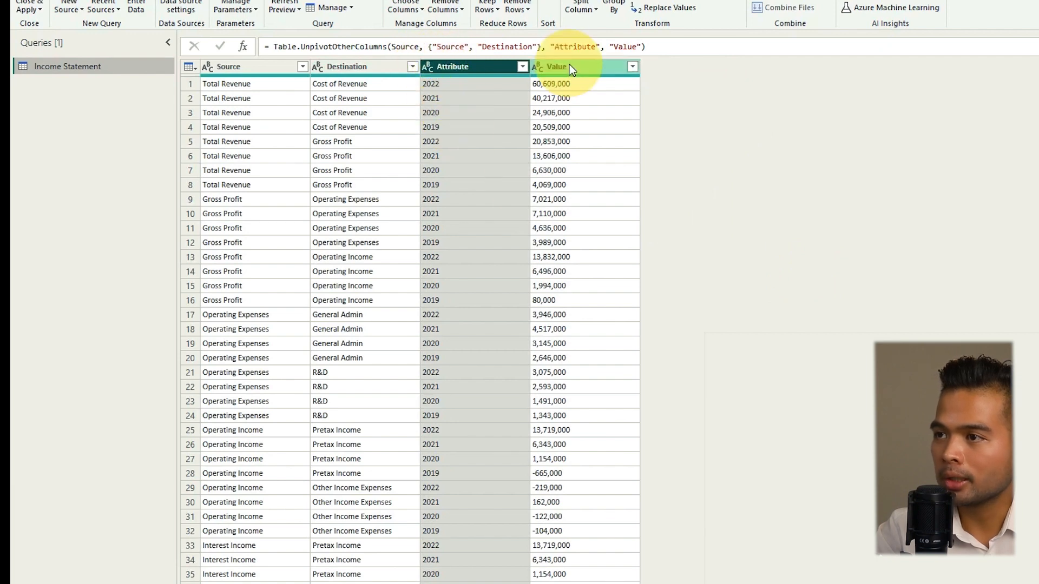
left_click(537, 66)
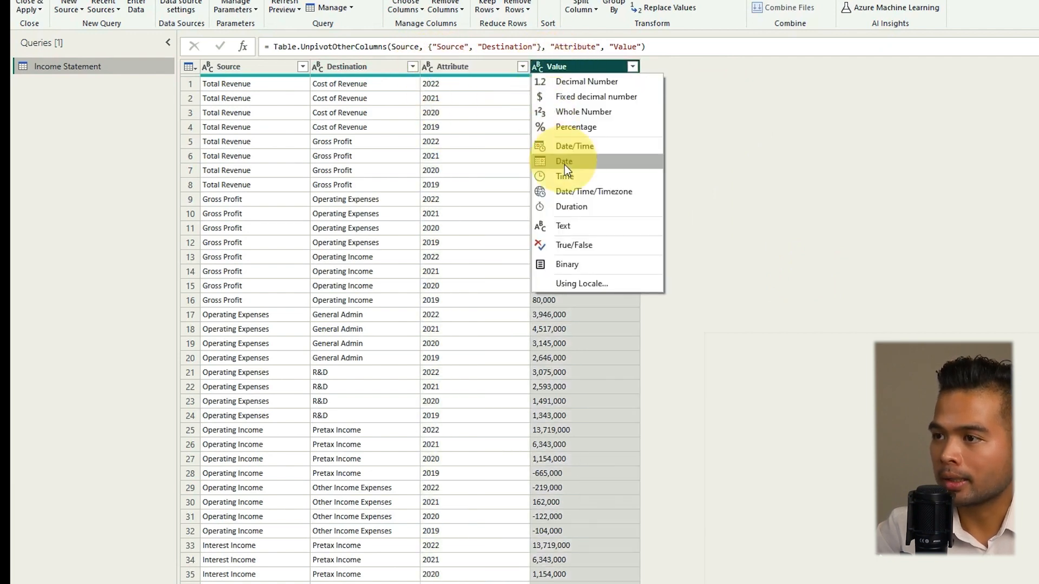
left_click(584, 112)
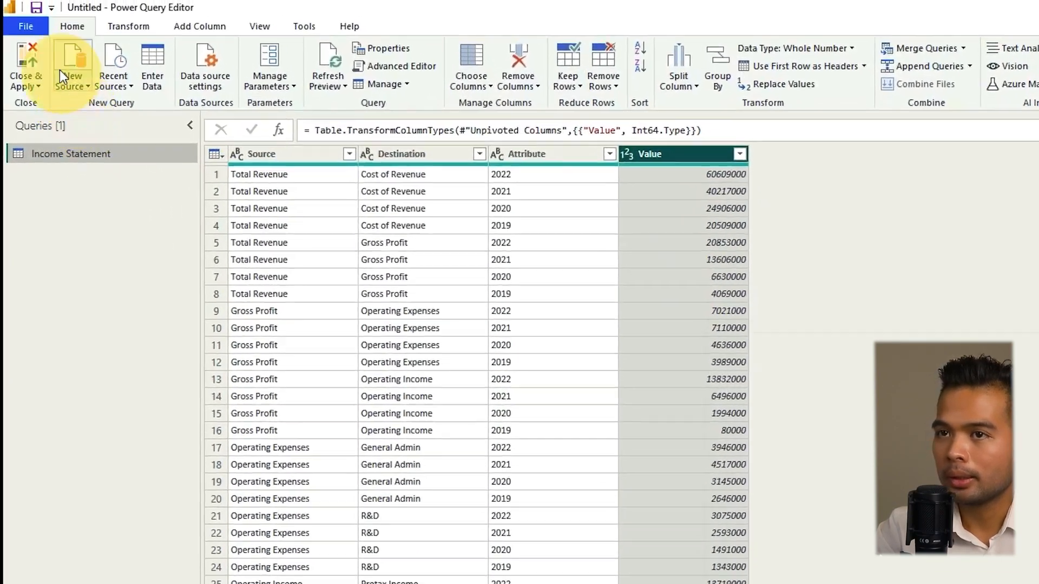
left_click(26, 66)
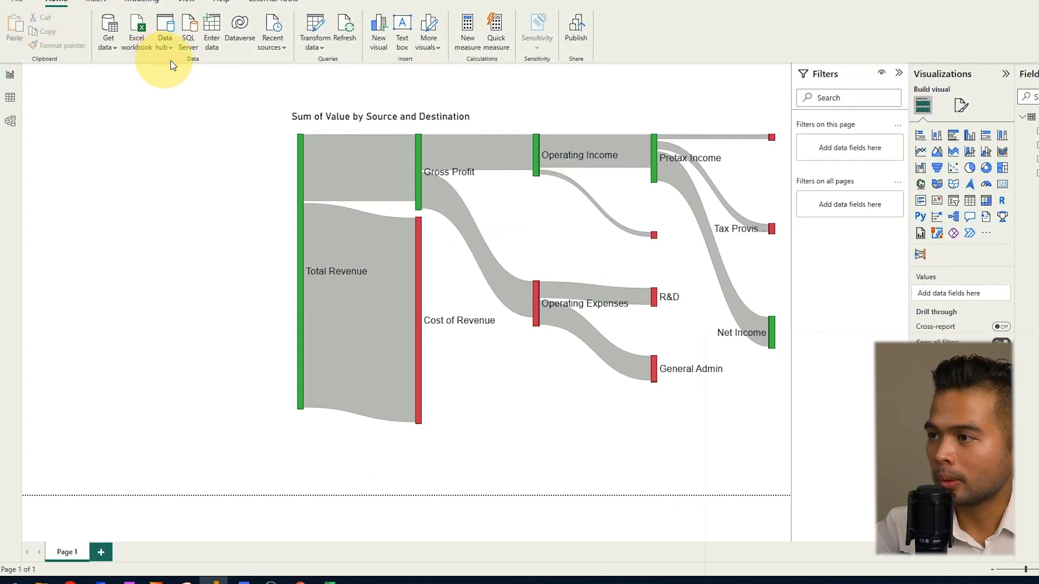
Insert a Slicer visual for the Attribute year field above the Sankey.
left_click(491, 143)
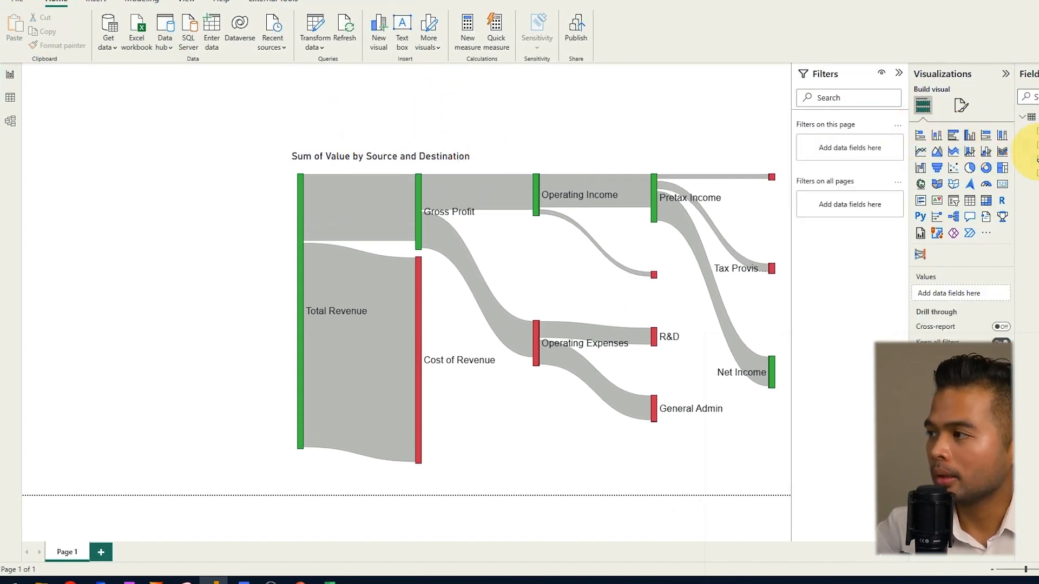
mouse_move(498, 95)
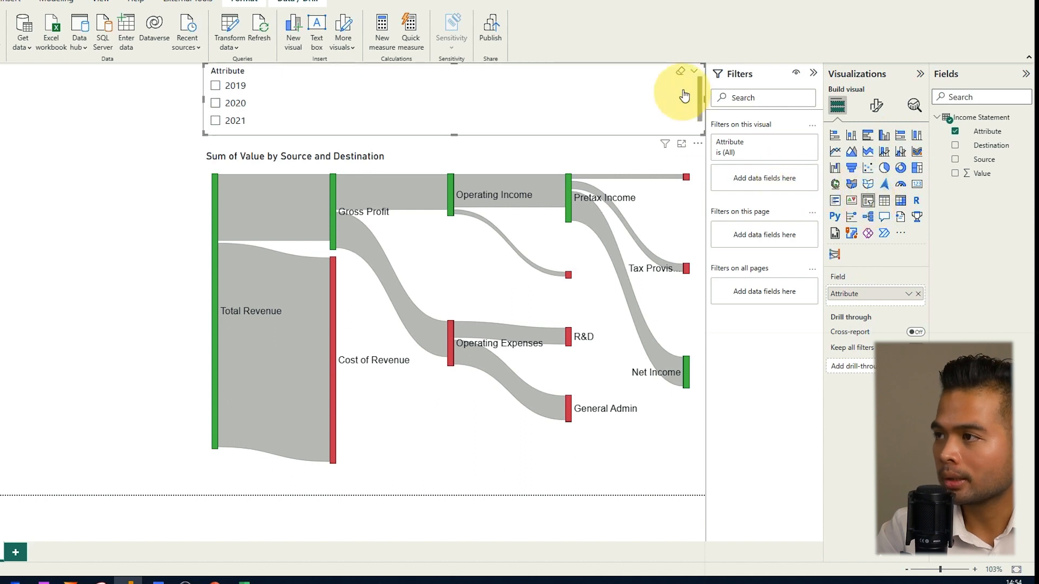
Set the year slicer's orientation to Horizontal in Slicer settings.
left_click(693, 88)
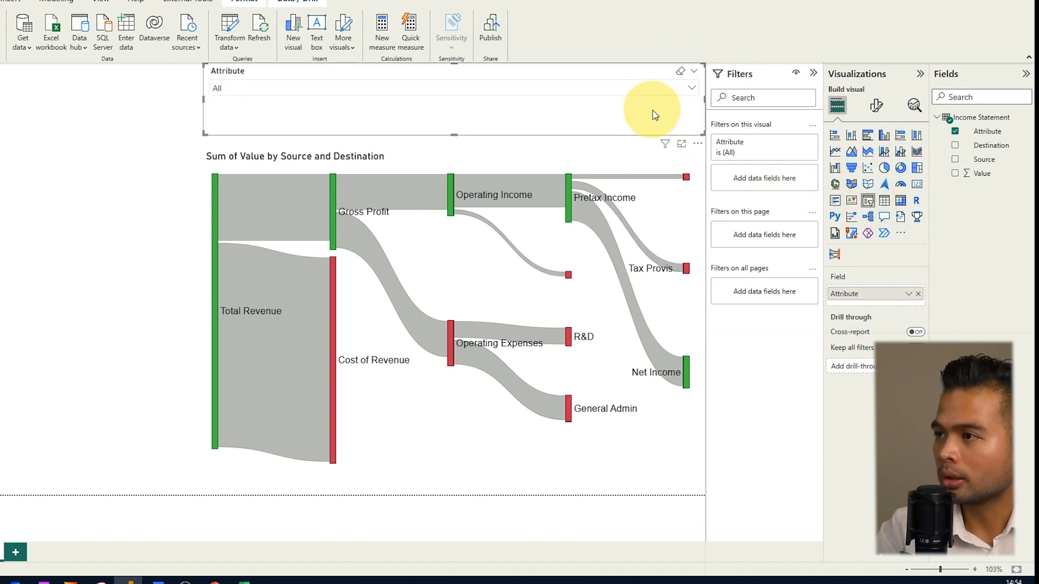
left_click(692, 87)
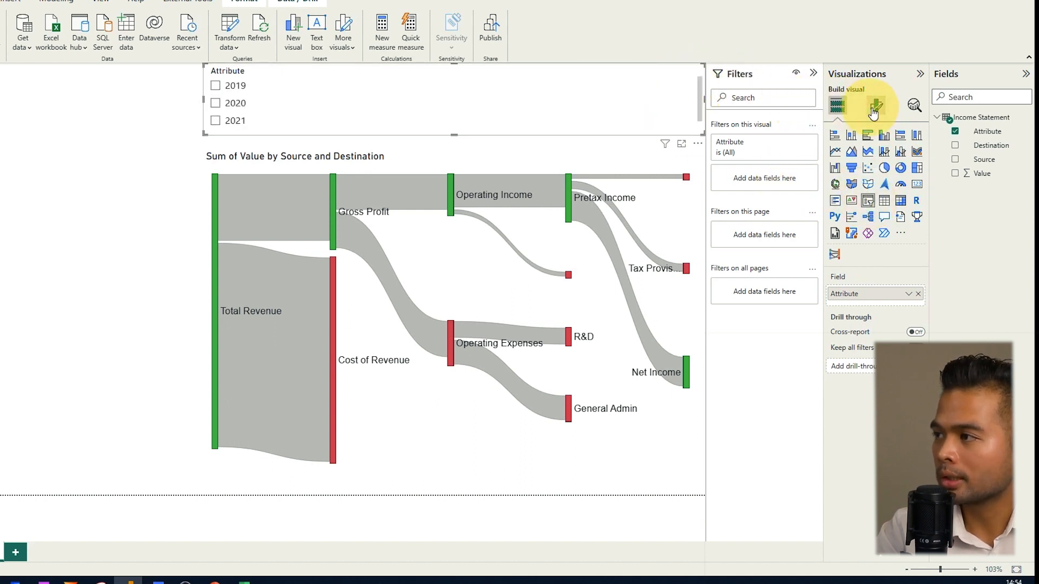
left_click(876, 104)
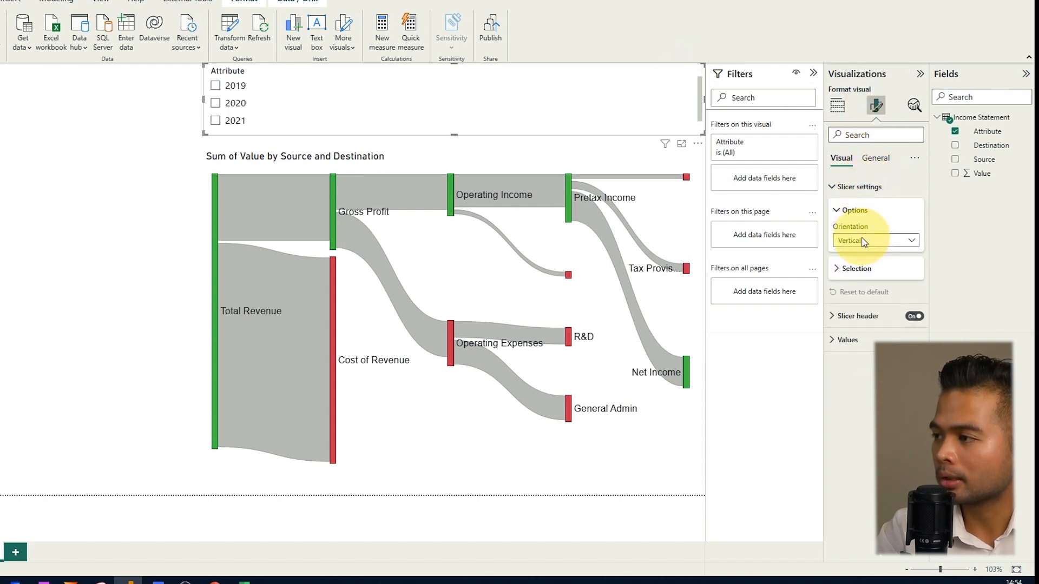
left_click(872, 240)
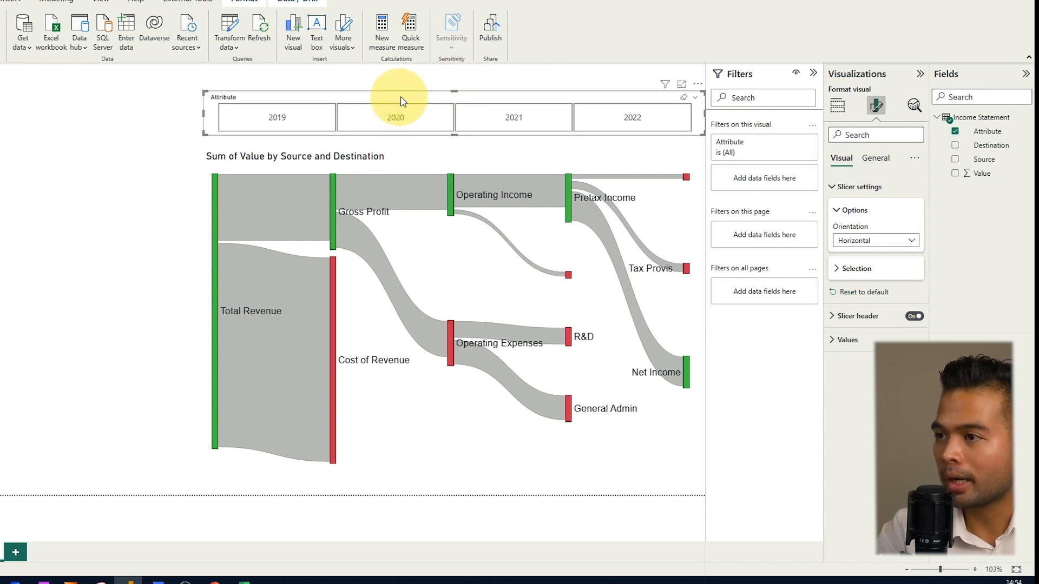
Filter the Sankey through 2022, 2021 and 2020, ending on 2019.
left_click(631, 114)
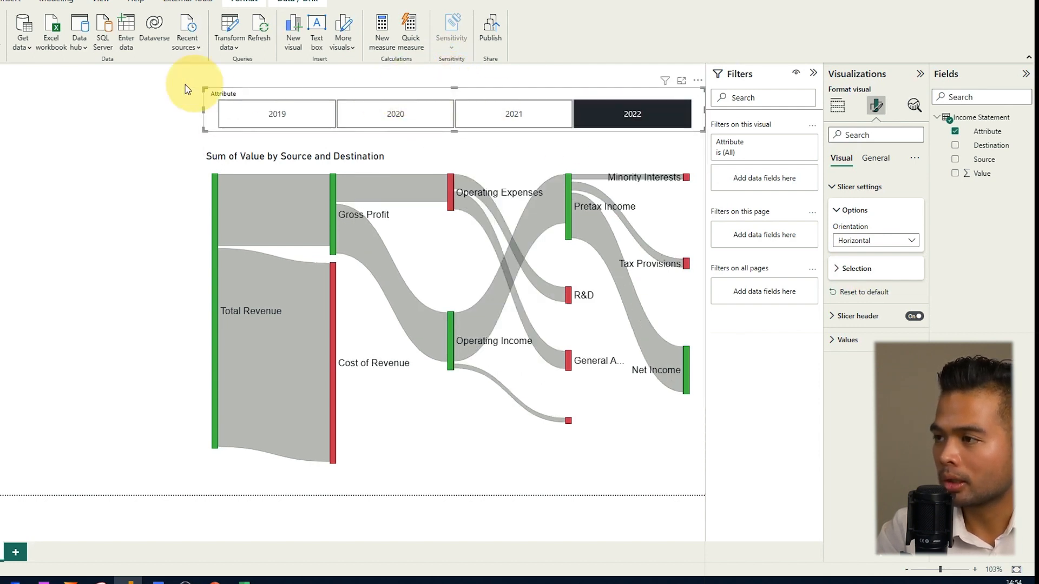
mouse_move(103, 137)
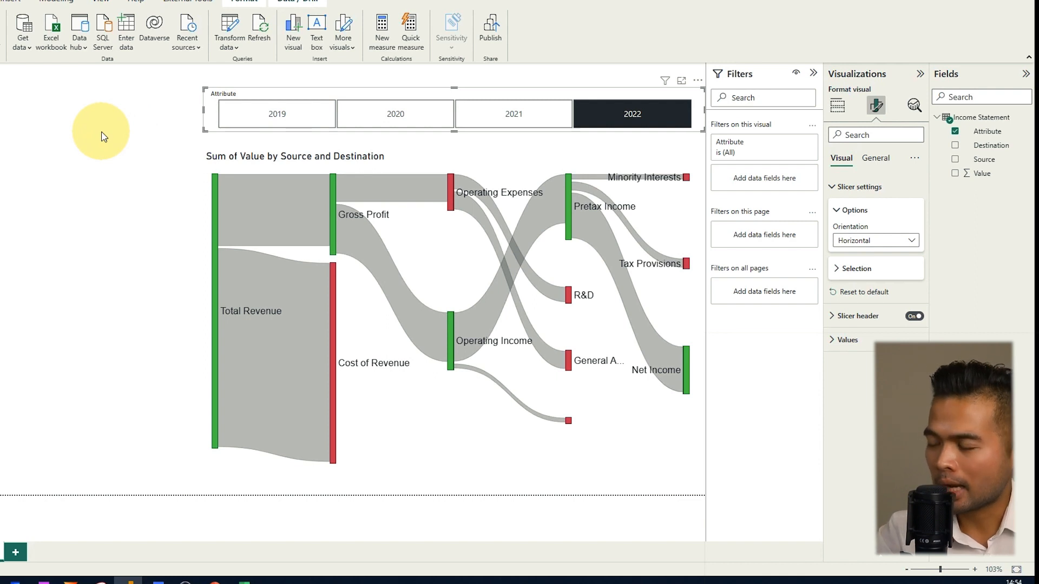
left_click(513, 113)
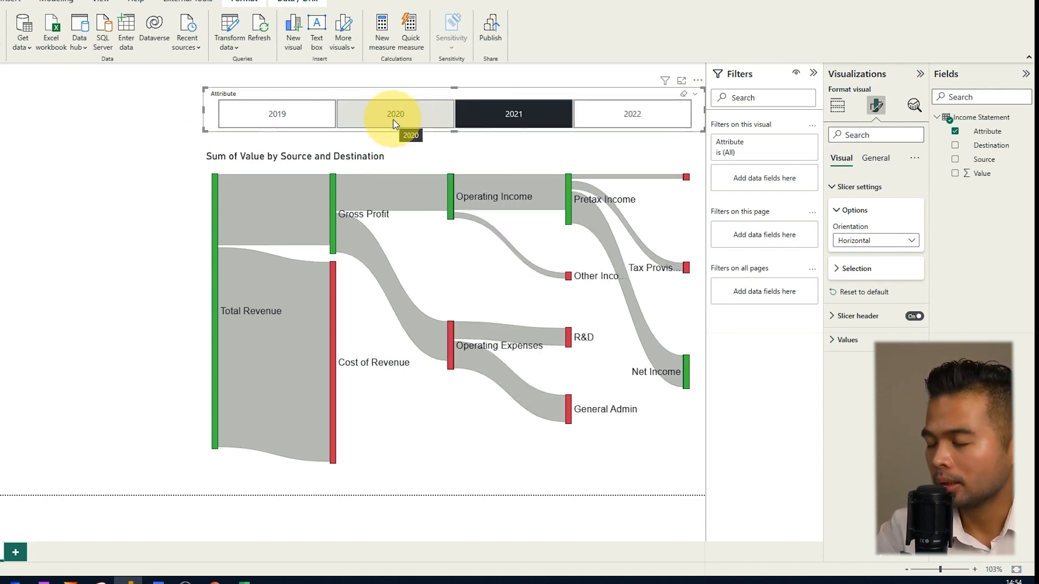
left_click(277, 113)
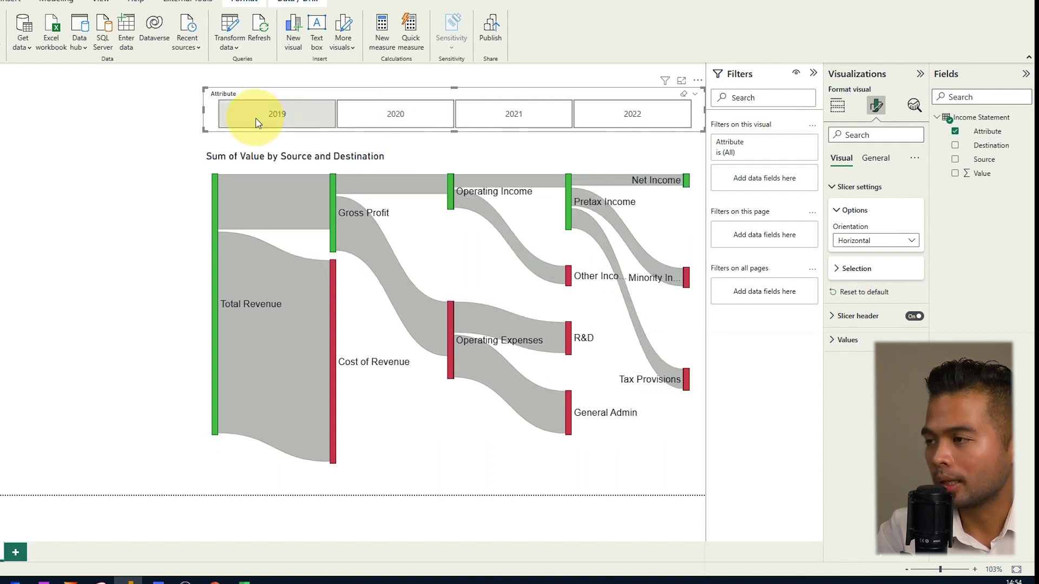
left_click(276, 113)
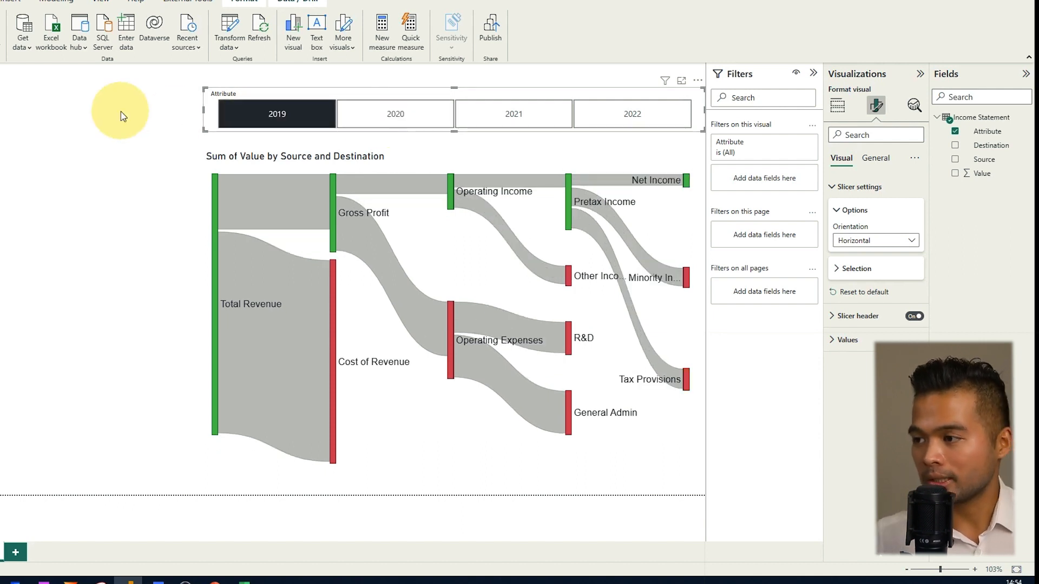